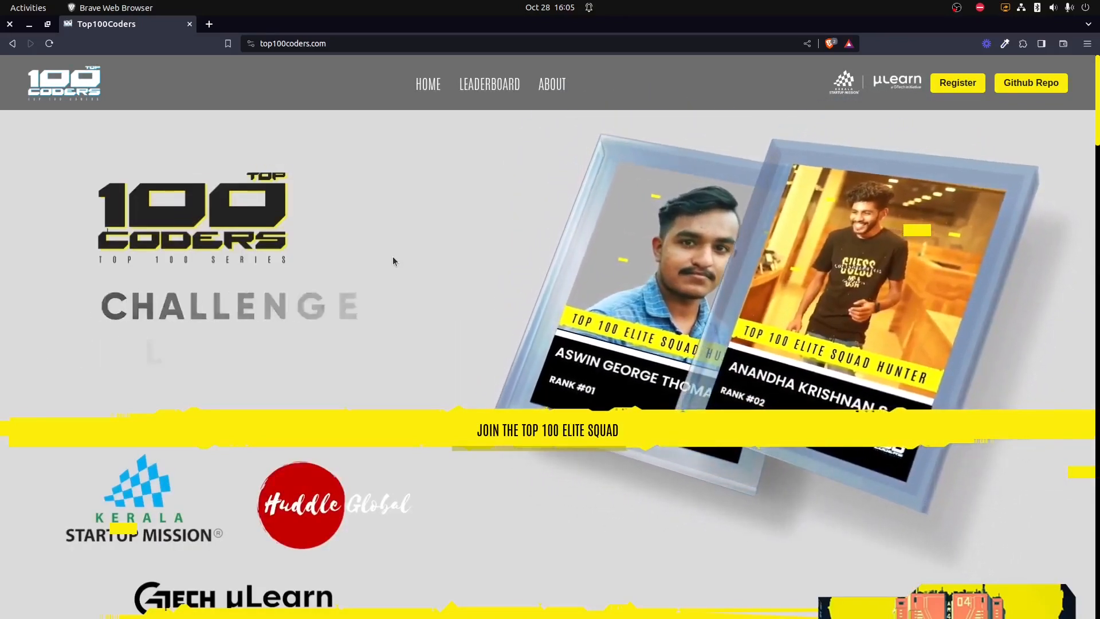
- Open the Huddle Global registration page in a new tab
scroll("down", 3)
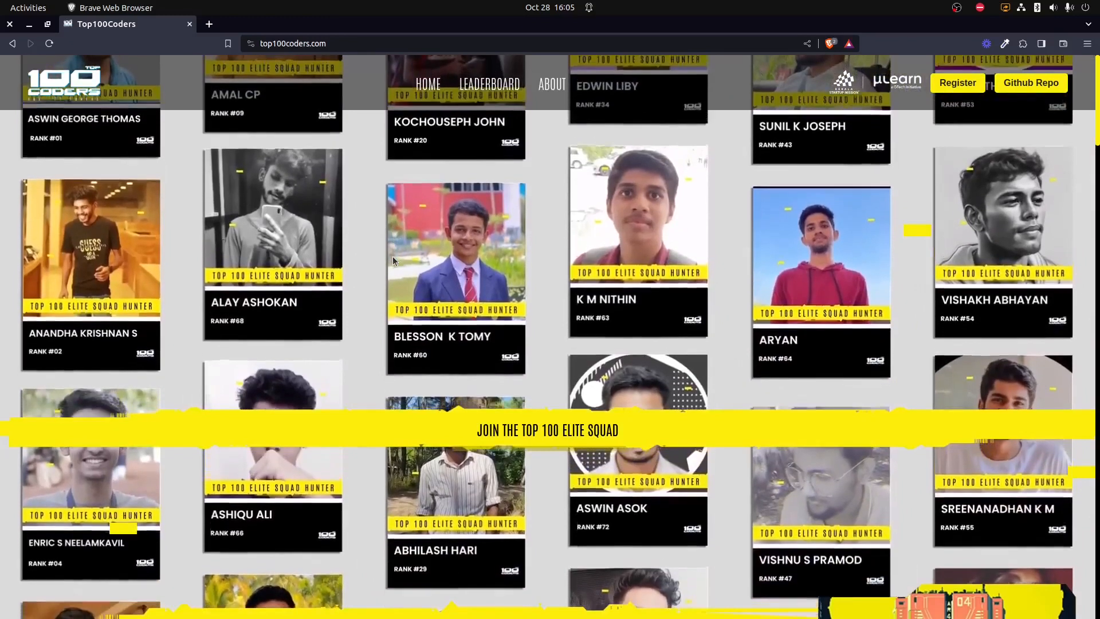
scroll("up", 3)
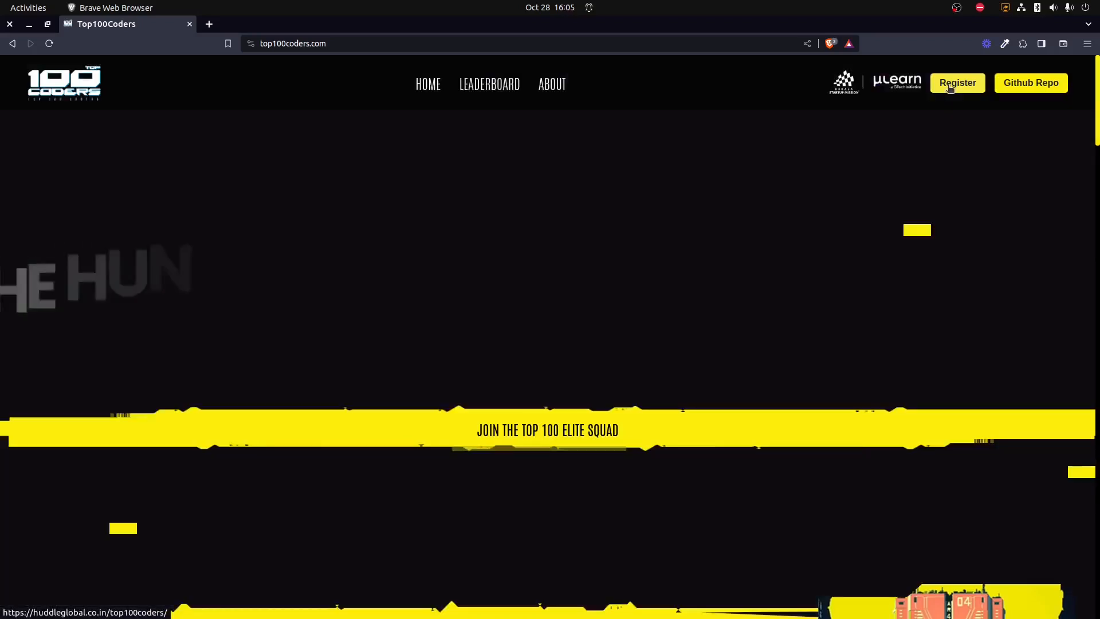
left_click(957, 82)
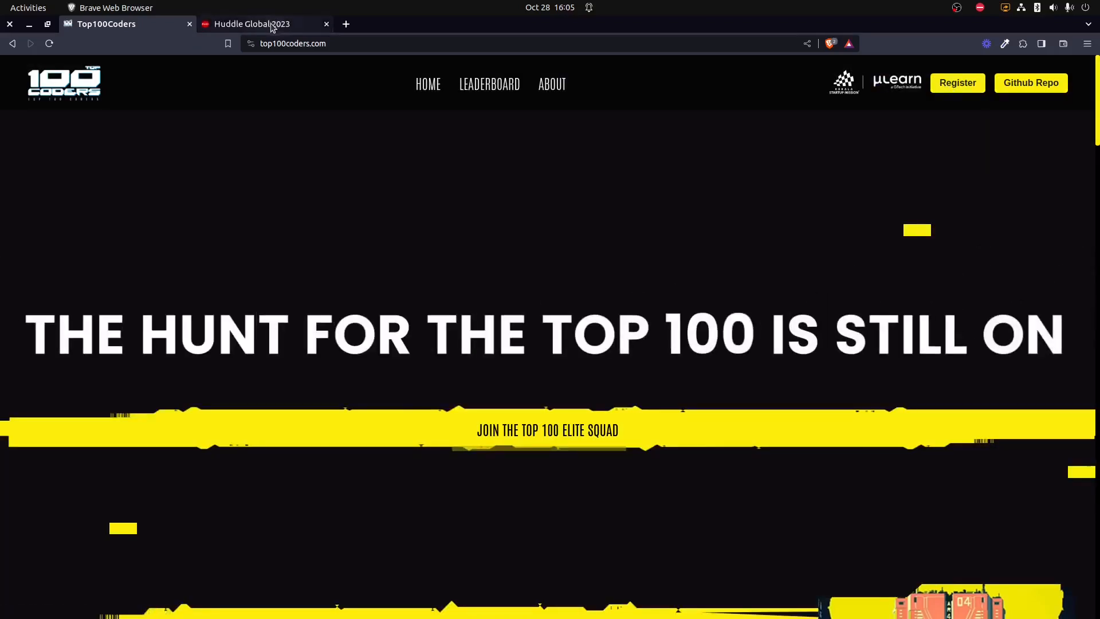
left_click(251, 23)
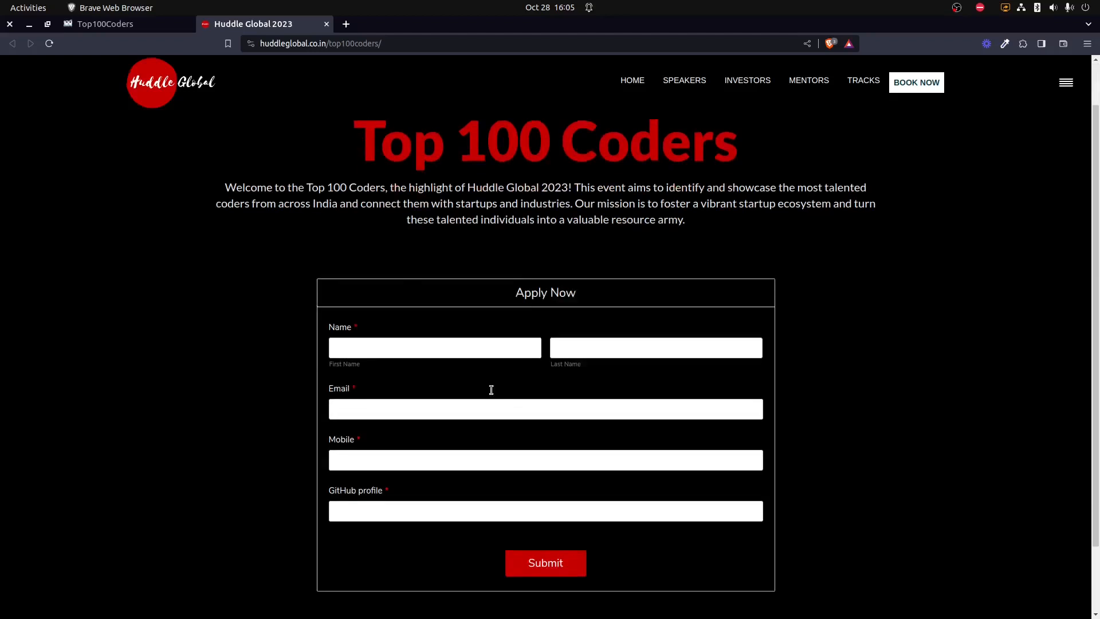
- Enter name Aswin, email, mobile number and GitHub profile link, then submit the application
type("Aswin")
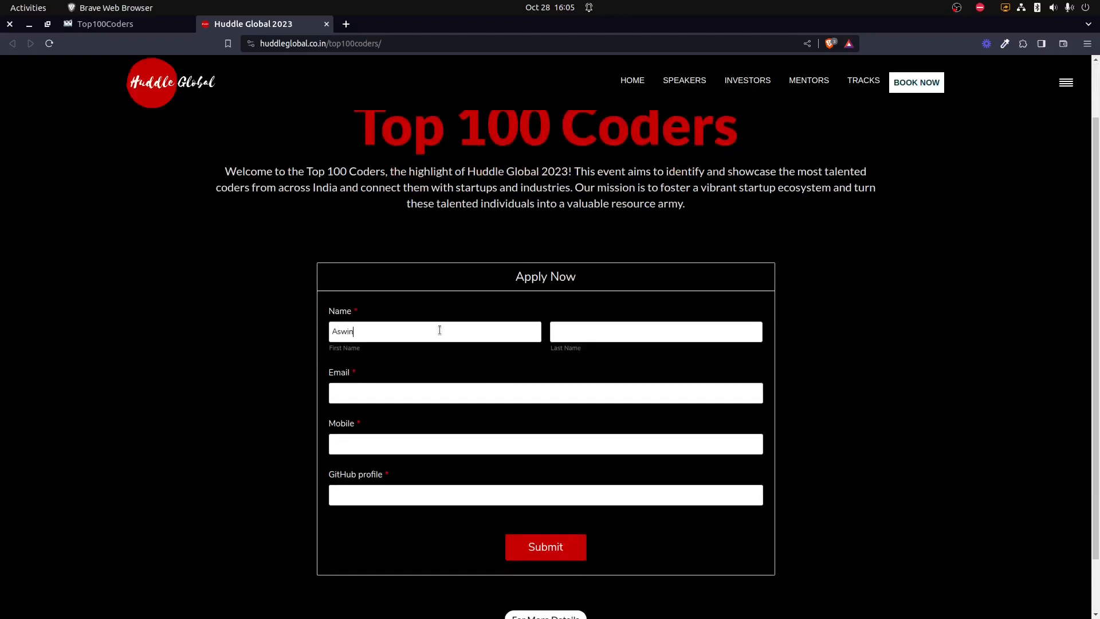
type("Asd")
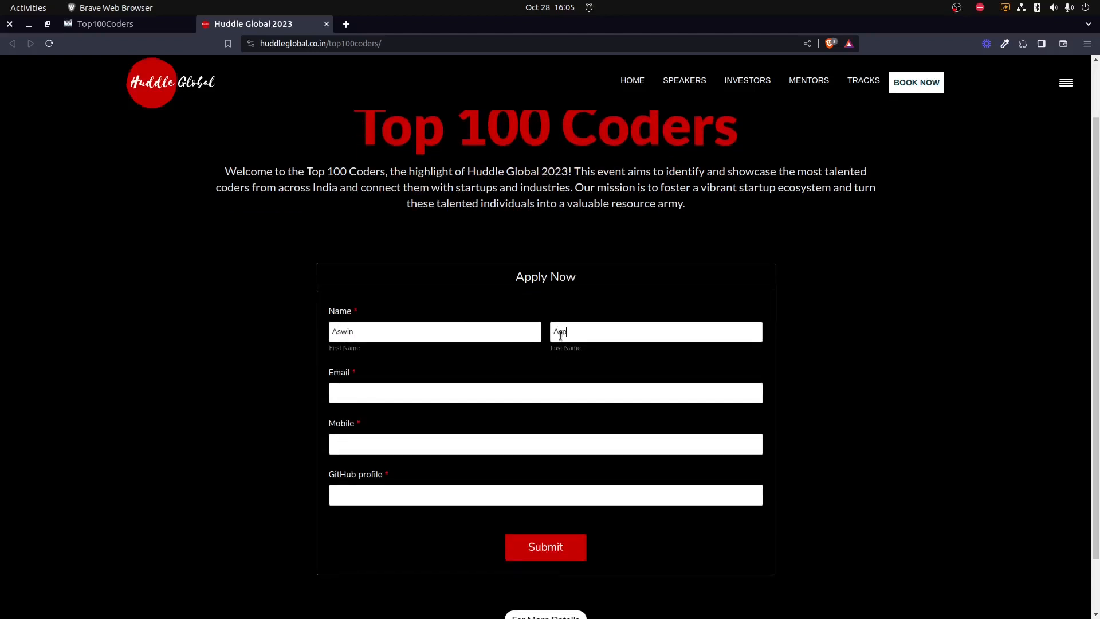
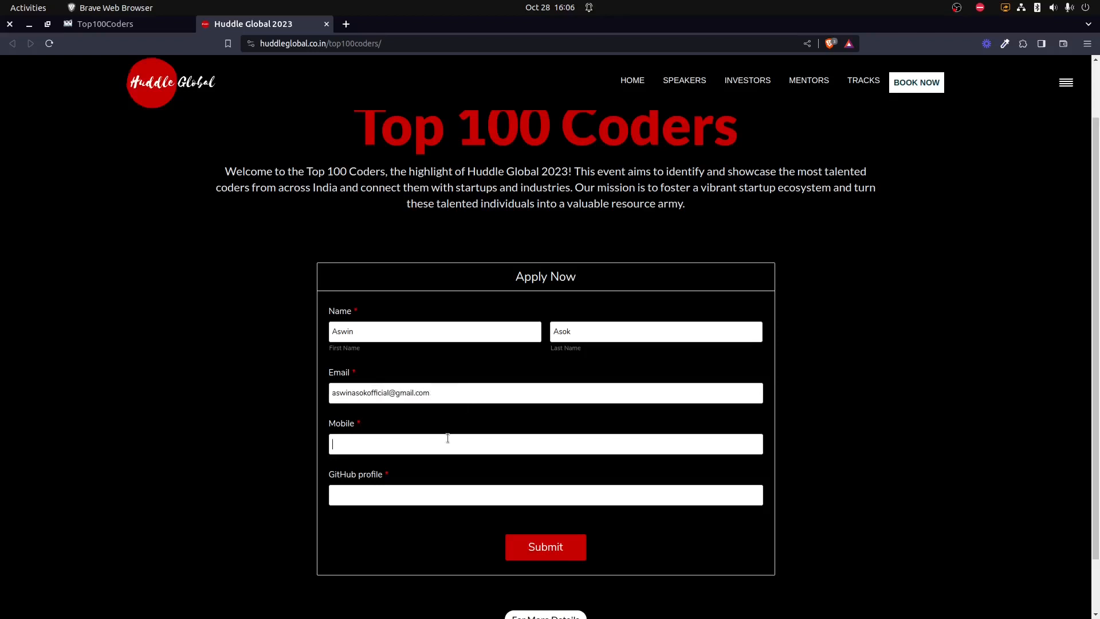
type("90747502")
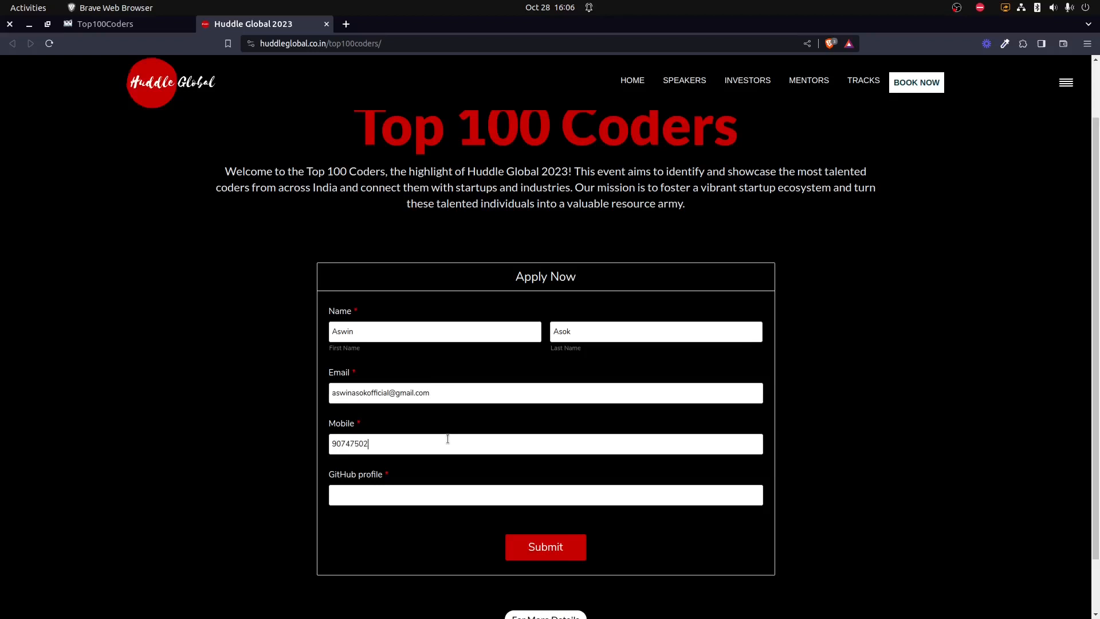
type("g")
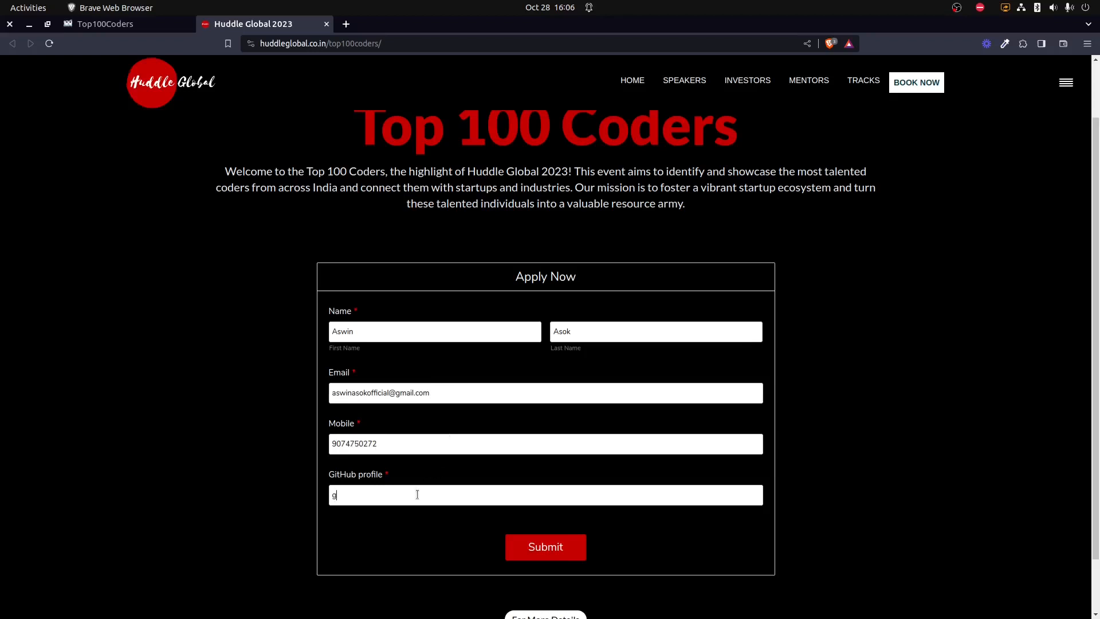
type("htp")
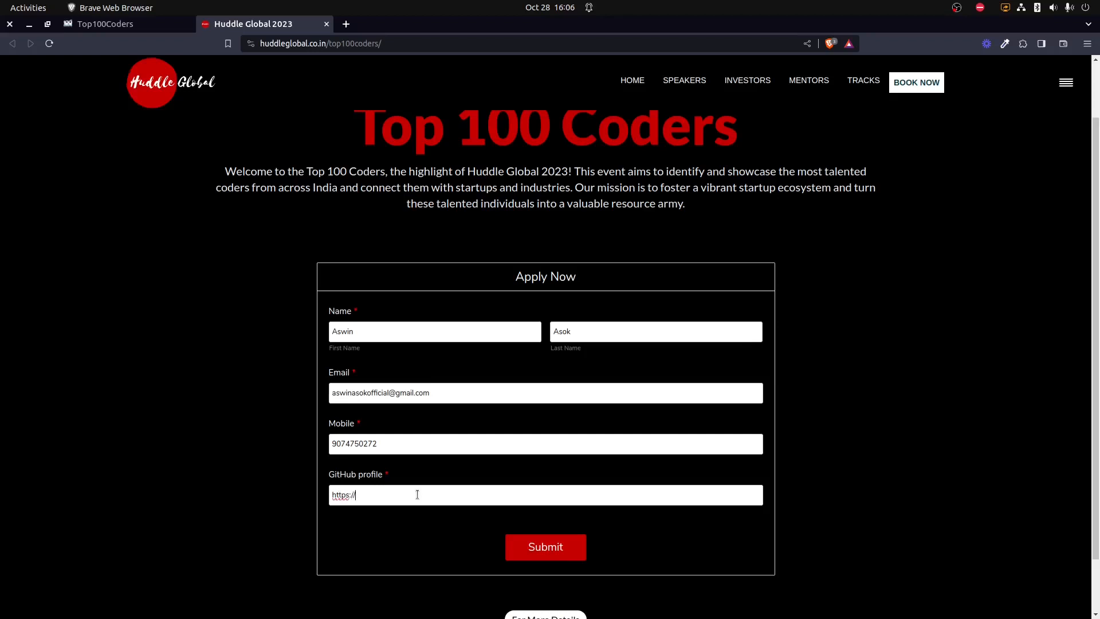
type("github.com/AswinAsok")
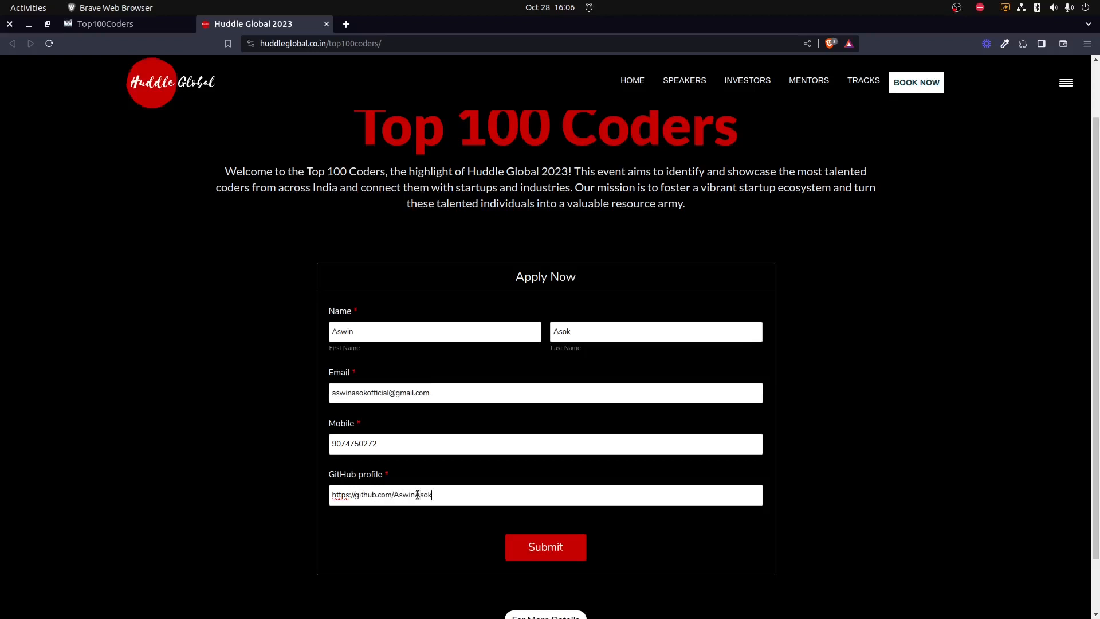
left_click(545, 547)
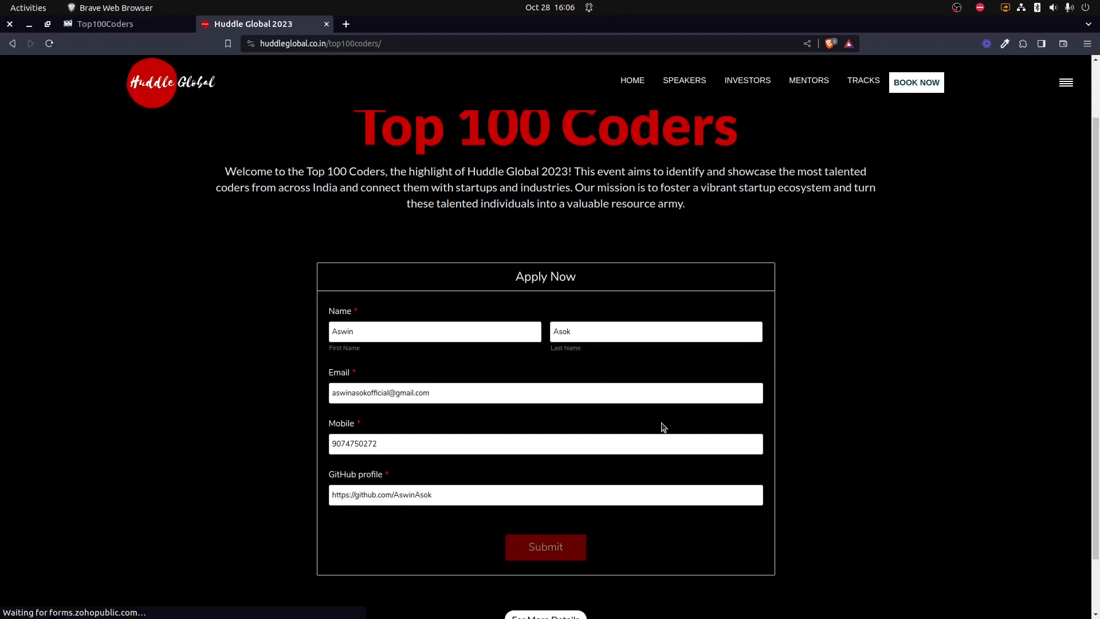
- Scroll through the thank-you confirmation to the Top-100-Coders GitHub link
left_click(545, 546)
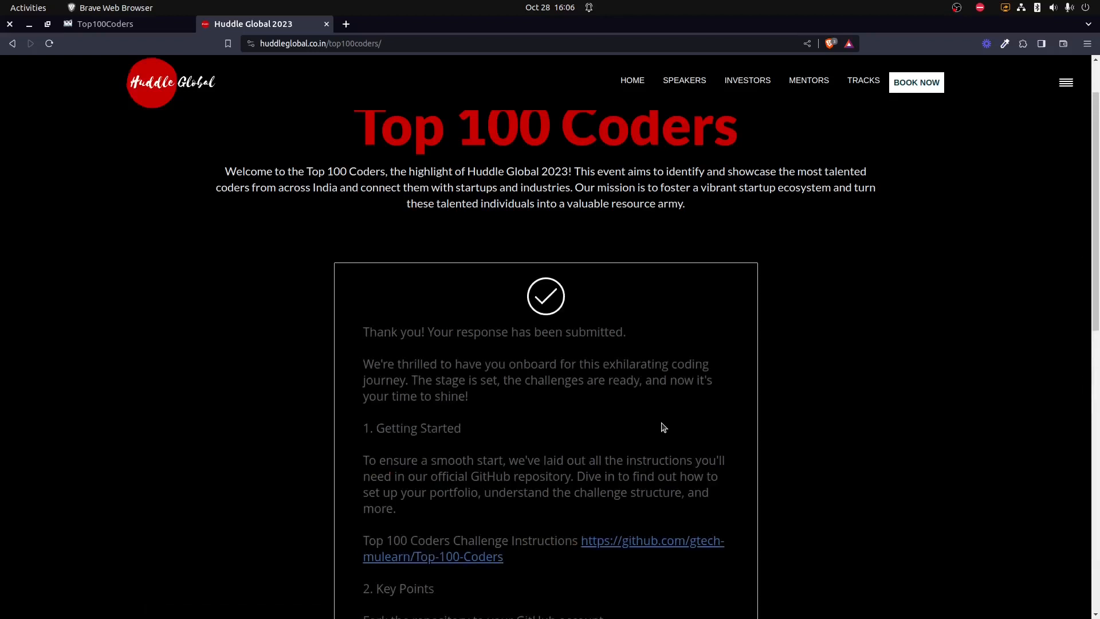
scroll("down", 3)
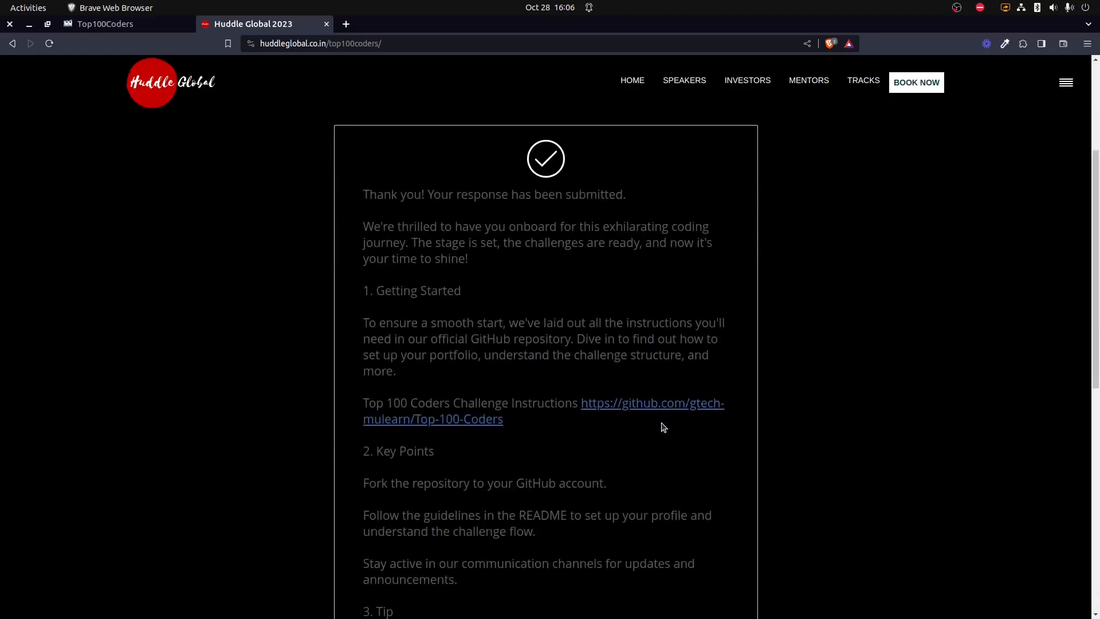
scroll("down", 3)
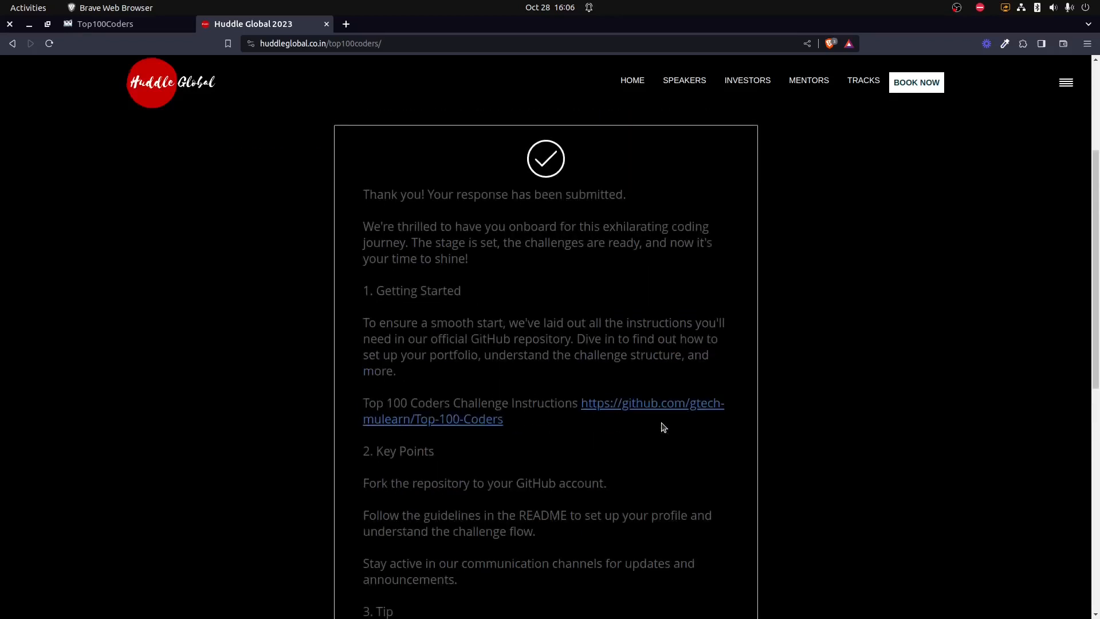
mouse_move(659, 410)
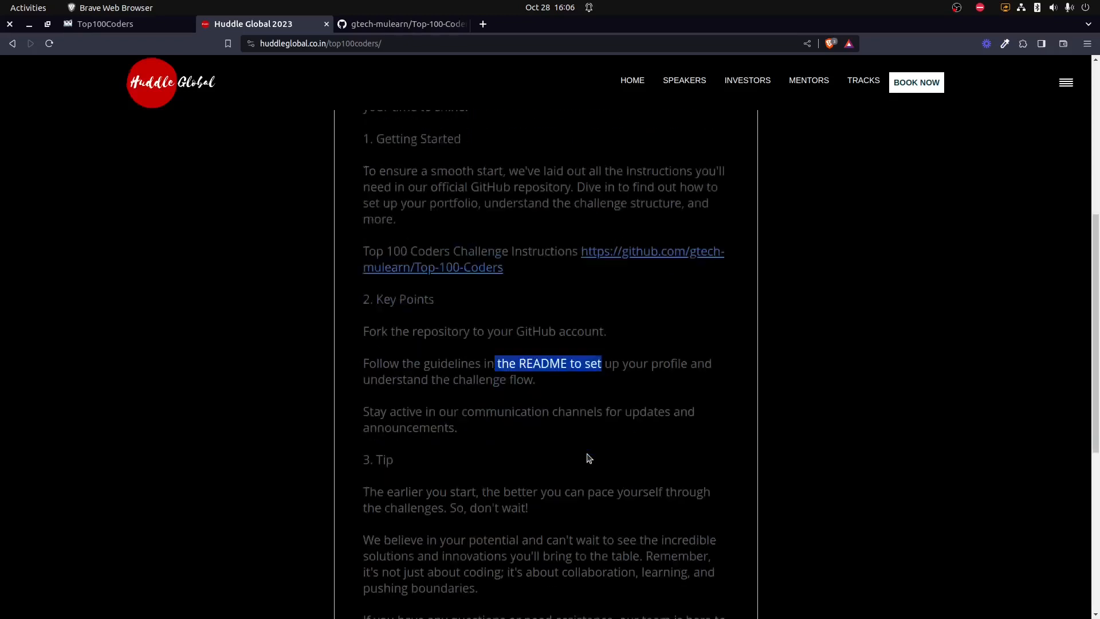
scroll("down", 3)
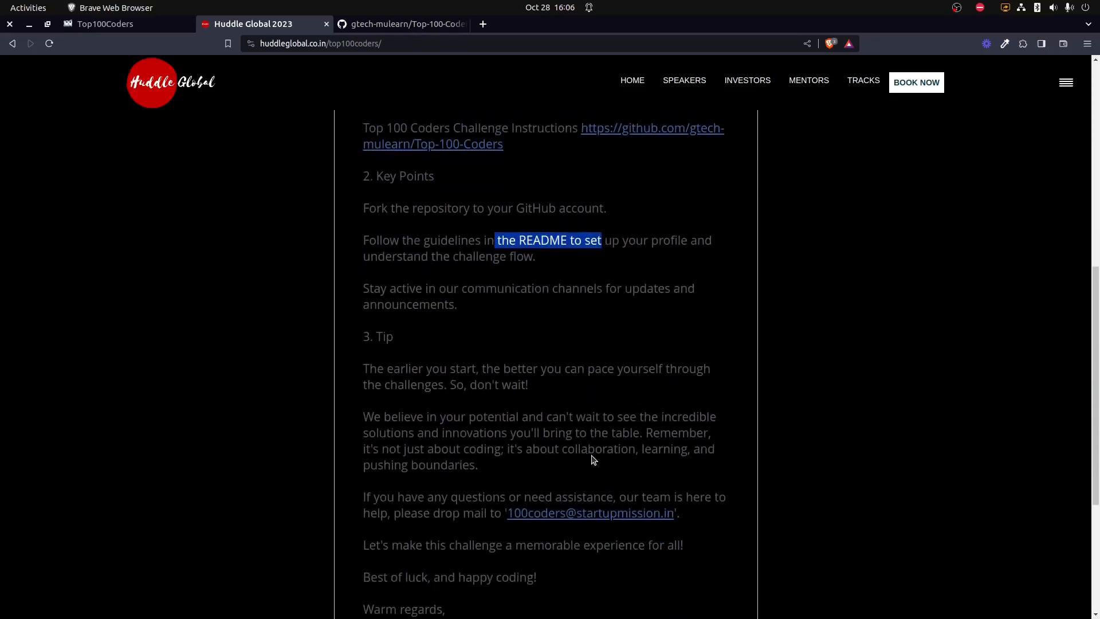
scroll("down", 3)
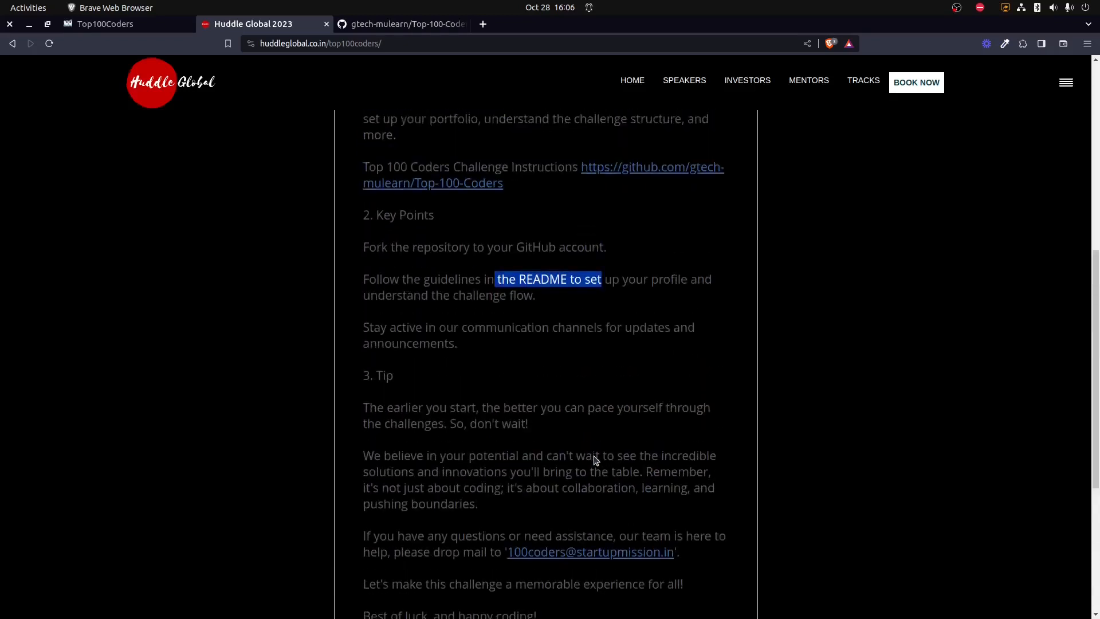
scroll("up", 3)
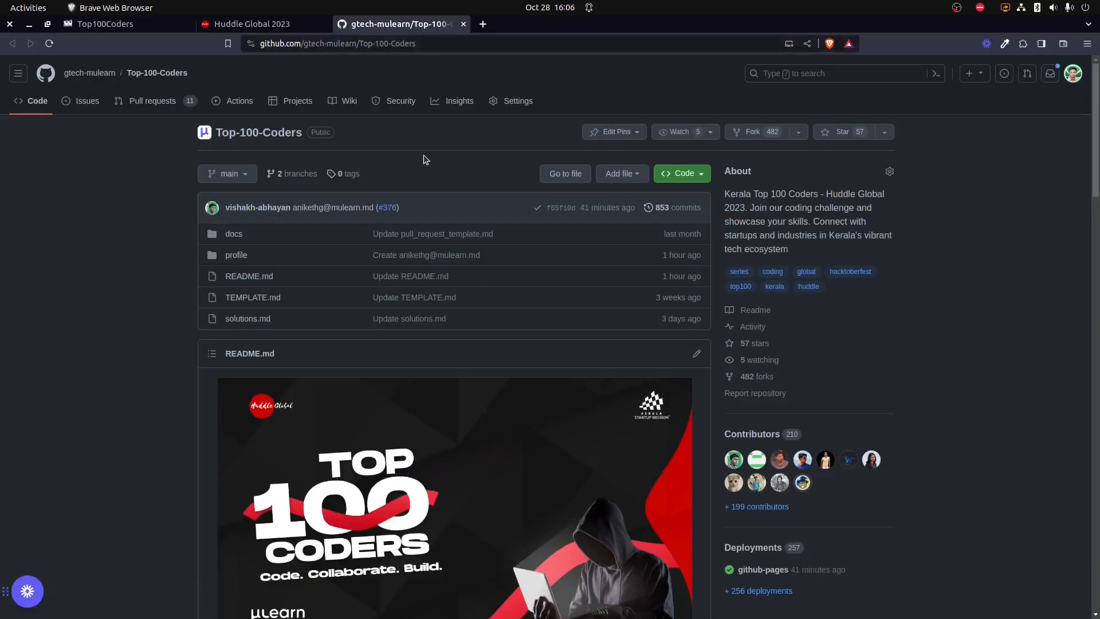
- Scroll the Top-100-Coders README down to How to Participate, Steps 1 to 3
scroll("down", 3)
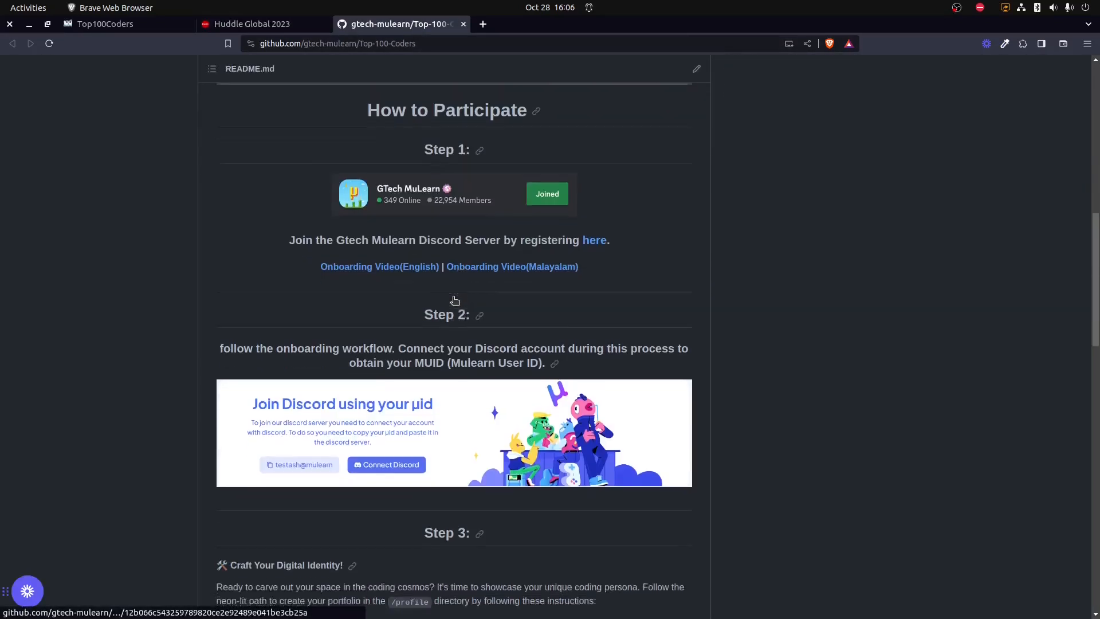
scroll("down", 3)
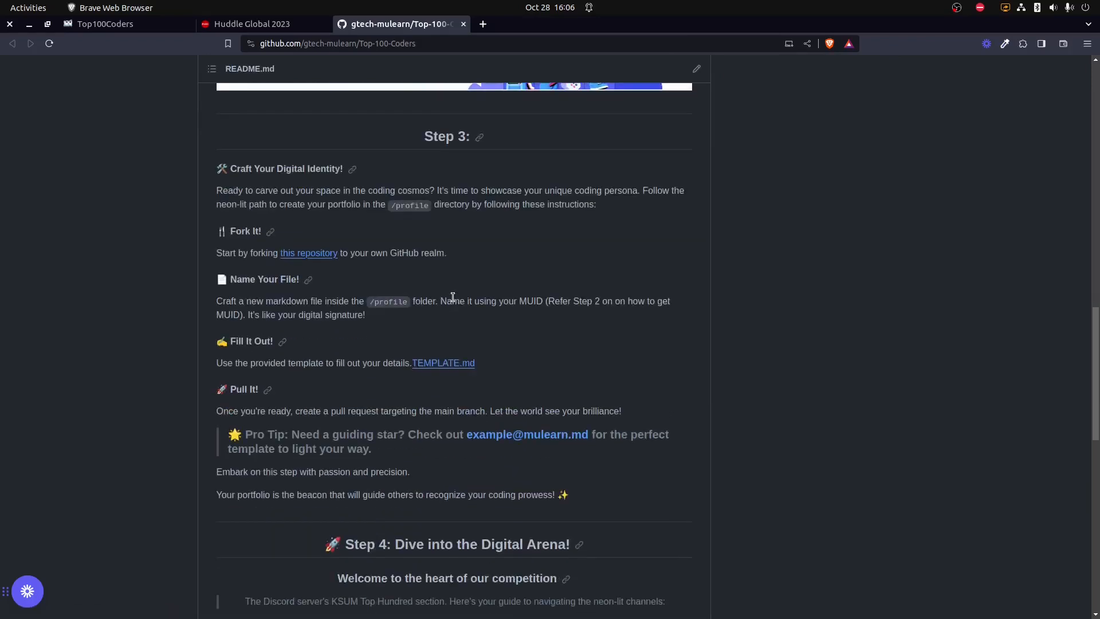
scroll("up", 3)
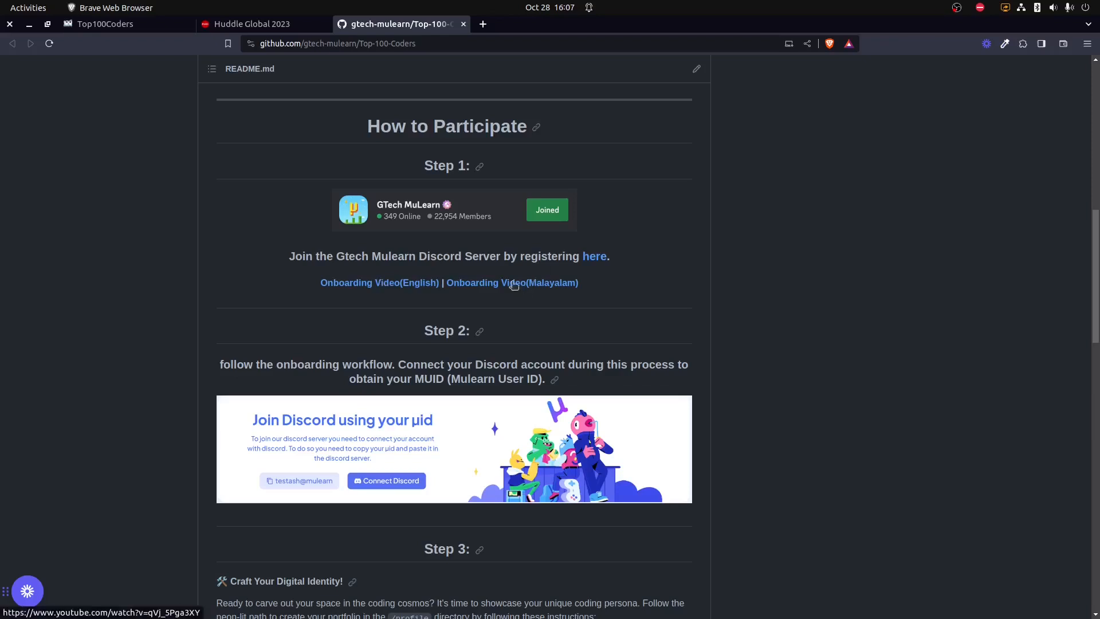
mouse_move(506, 297)
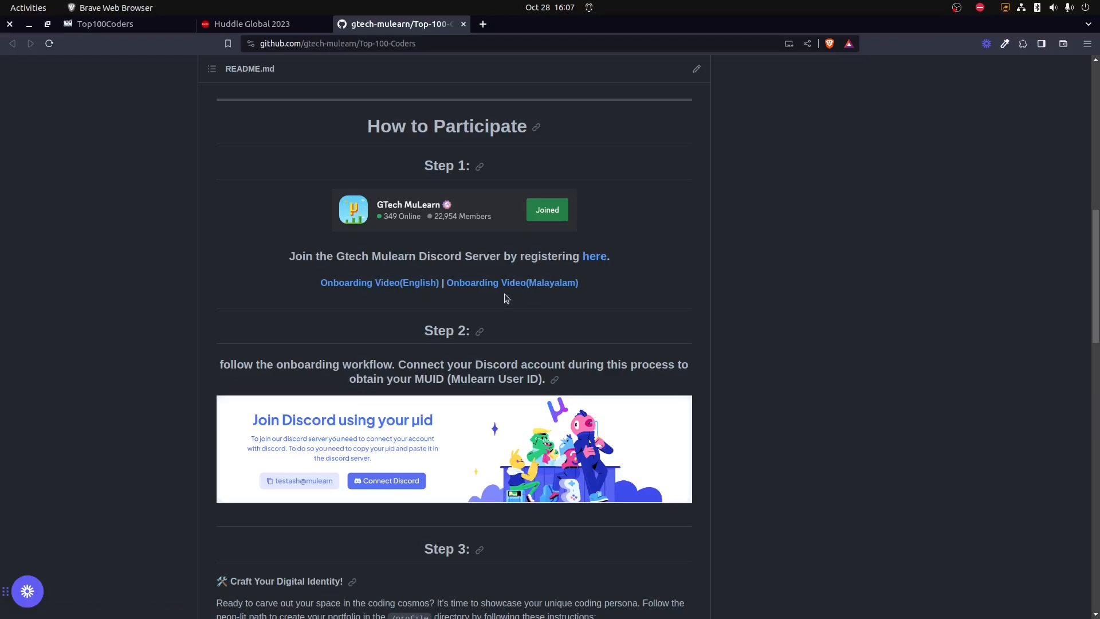
mouse_move(576, 381)
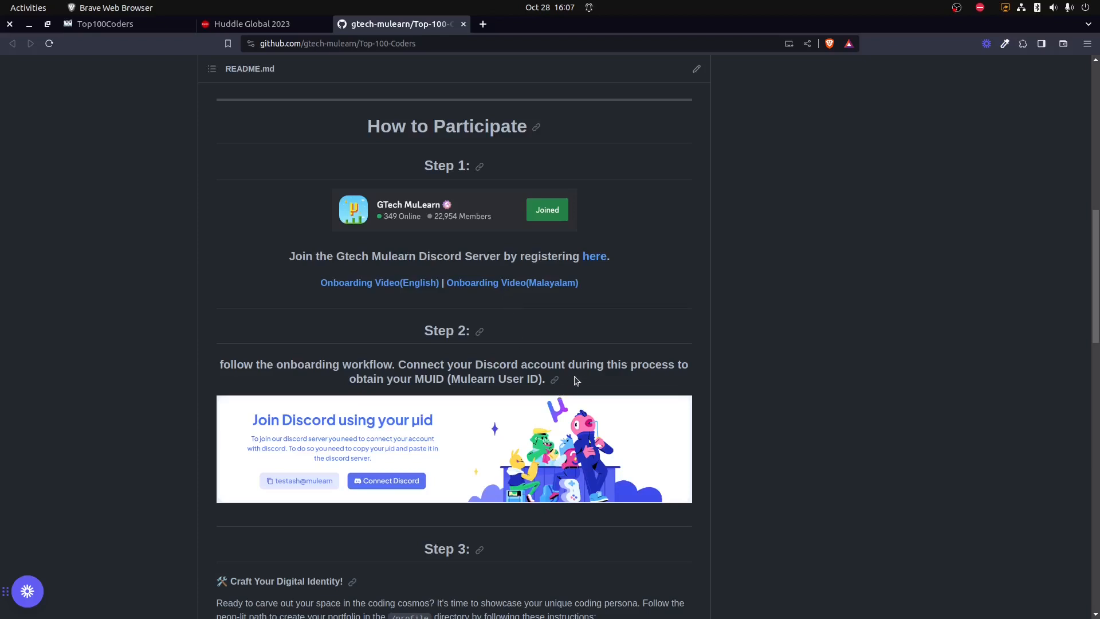
mouse_move(570, 383)
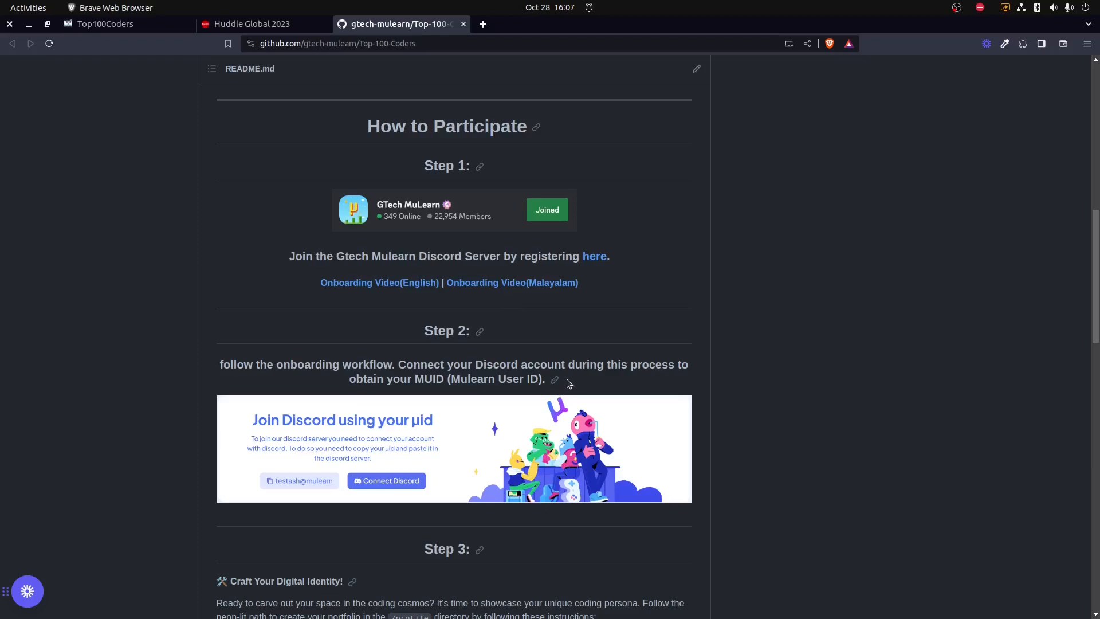
mouse_move(568, 383)
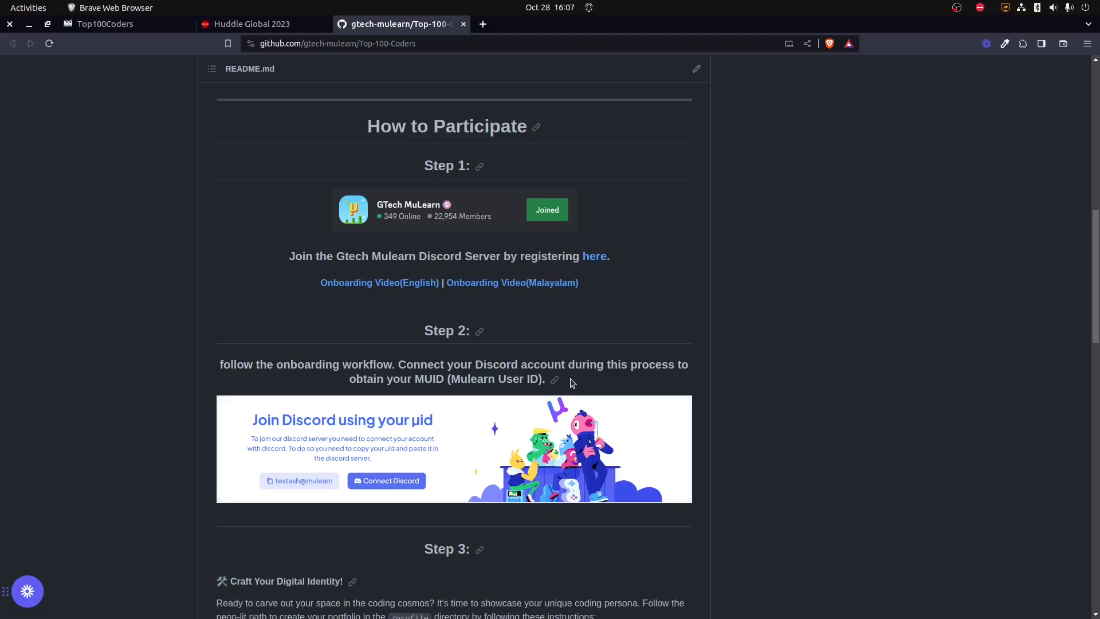
scroll("down", 3)
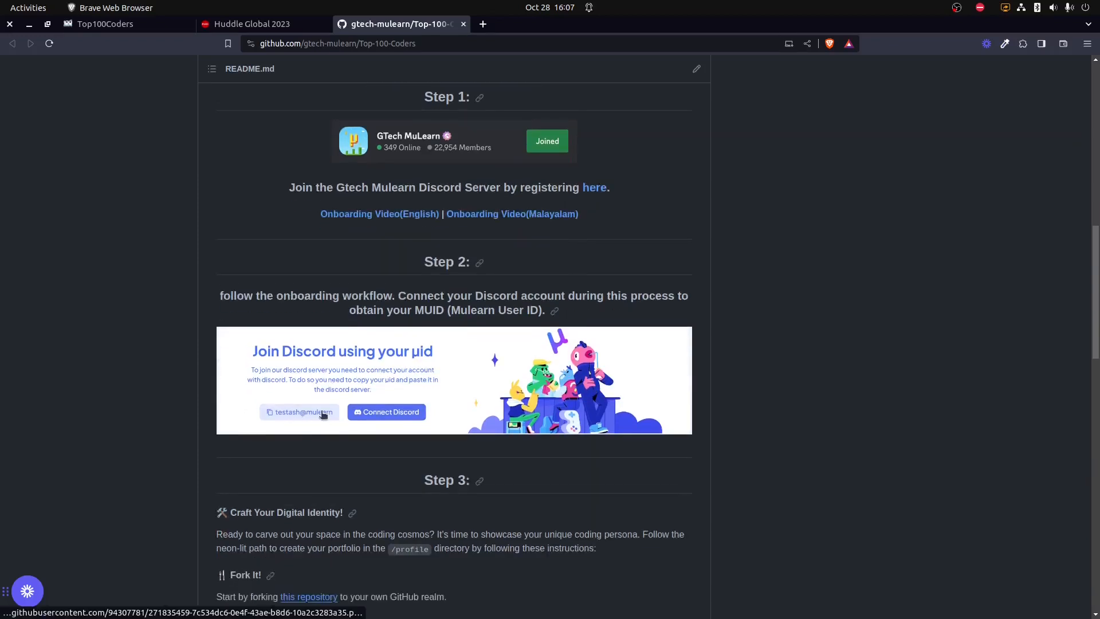
scroll("down", 3)
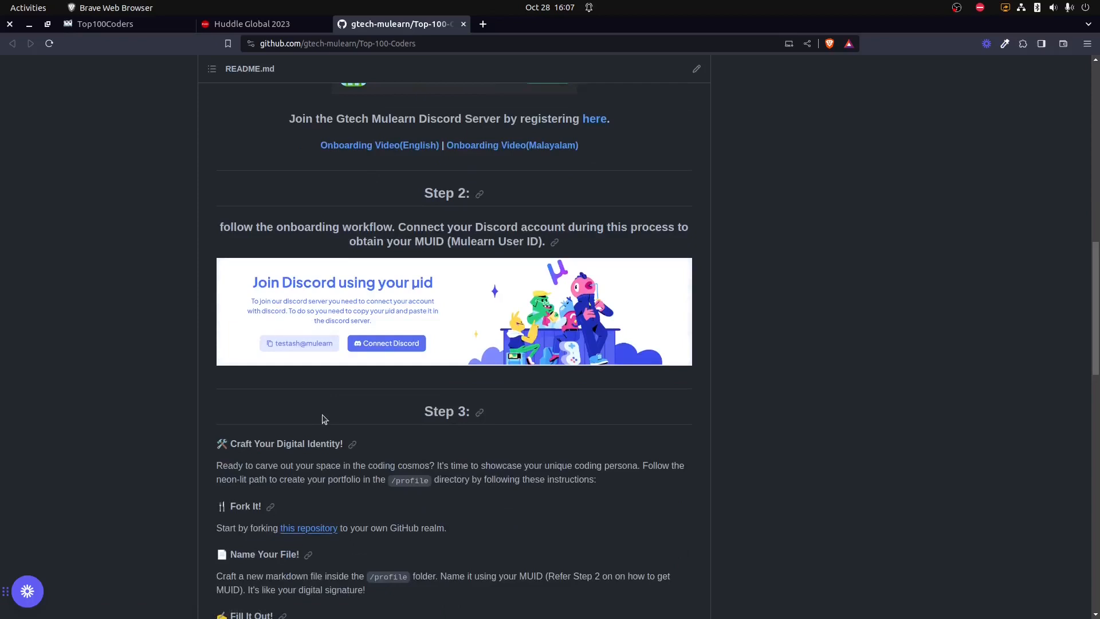
mouse_move(386, 343)
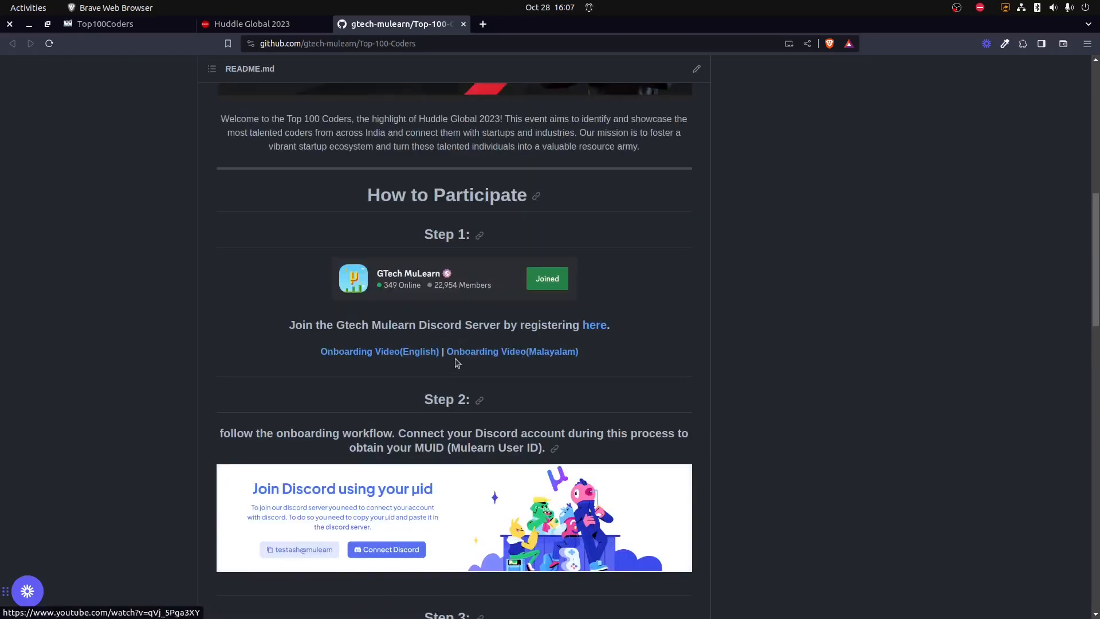
mouse_move(462, 358)
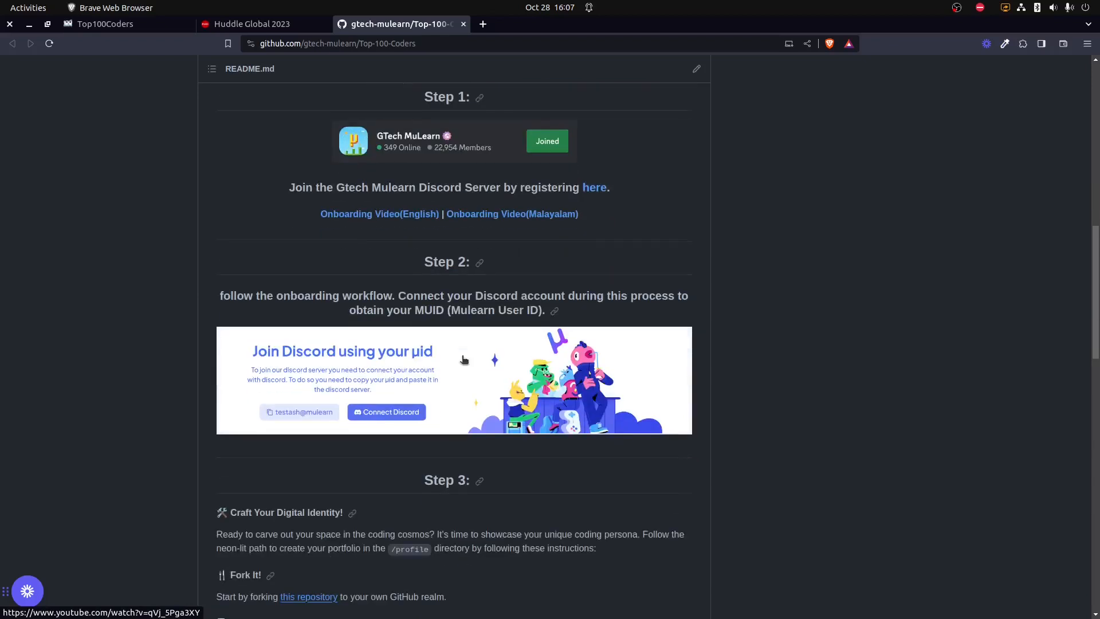
- Read the Step 3 fork-and-pull-request instructions, then return to the repository's top
scroll("down", 3)
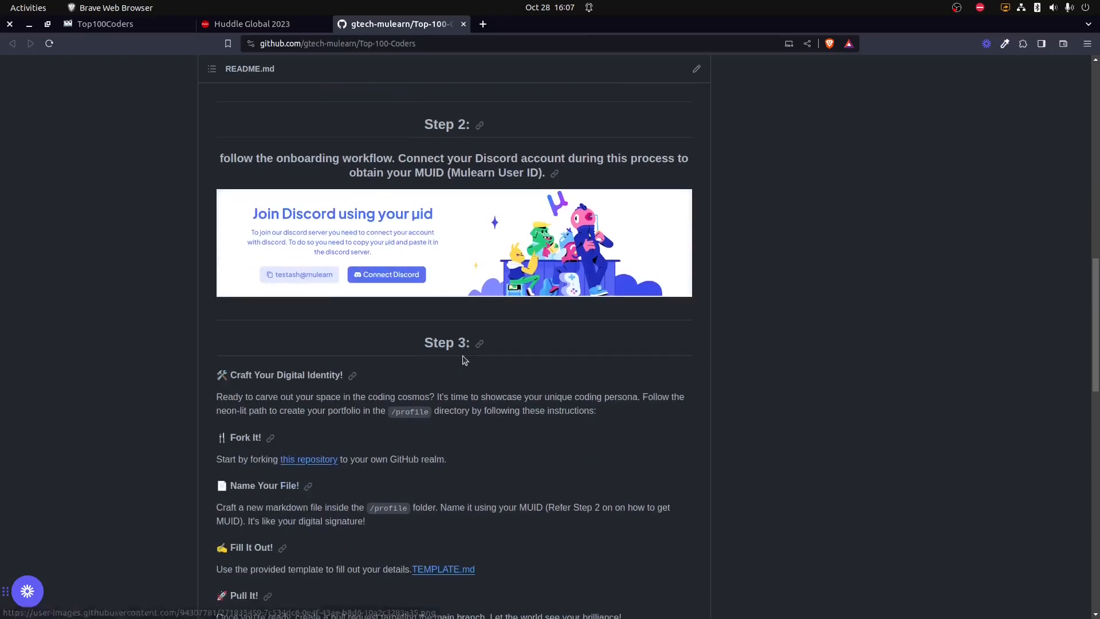
scroll("down", 3)
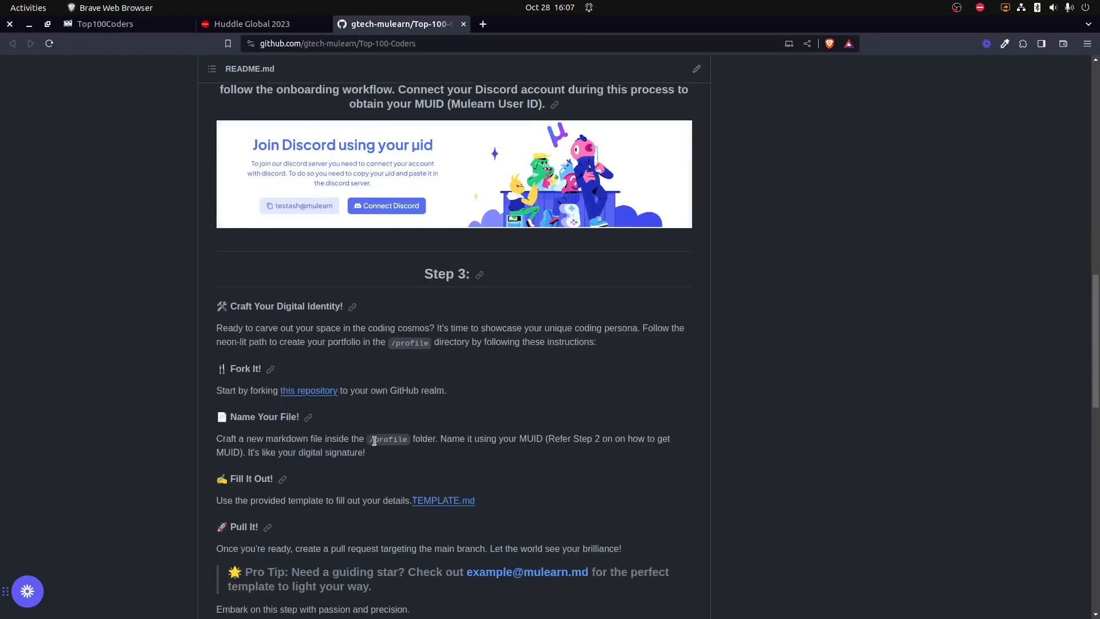
mouse_move(409, 446)
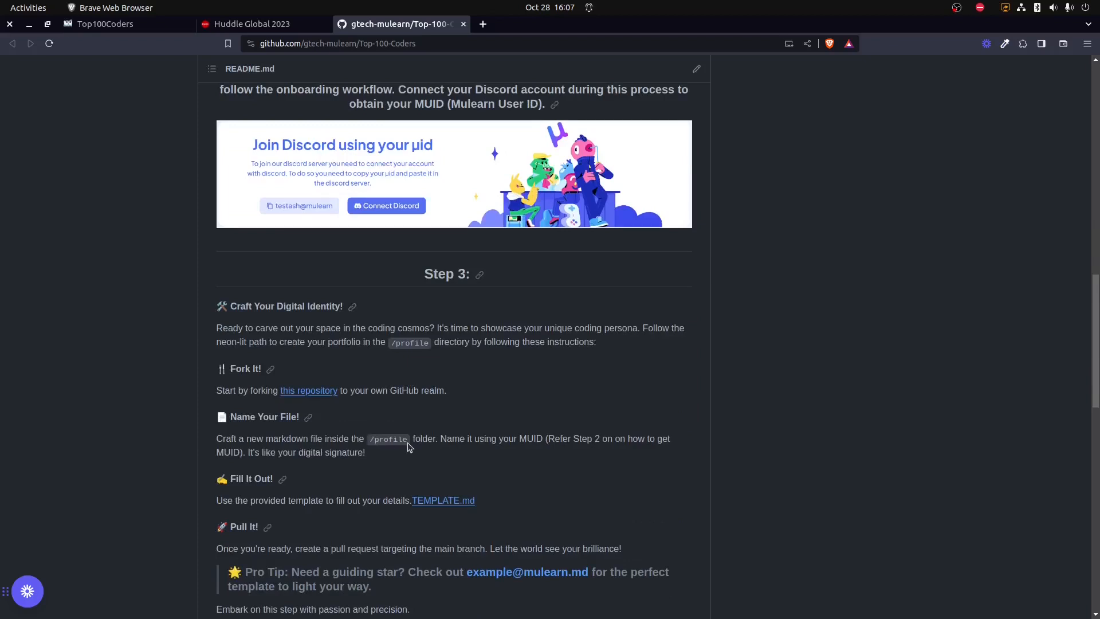
mouse_move(528, 449)
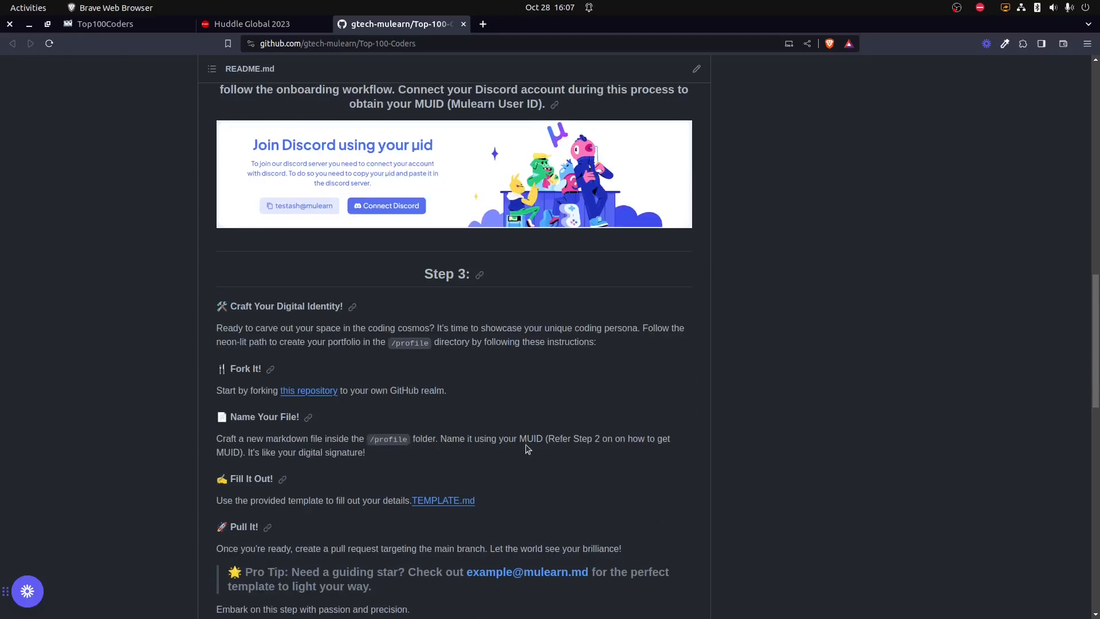
mouse_move(572, 454)
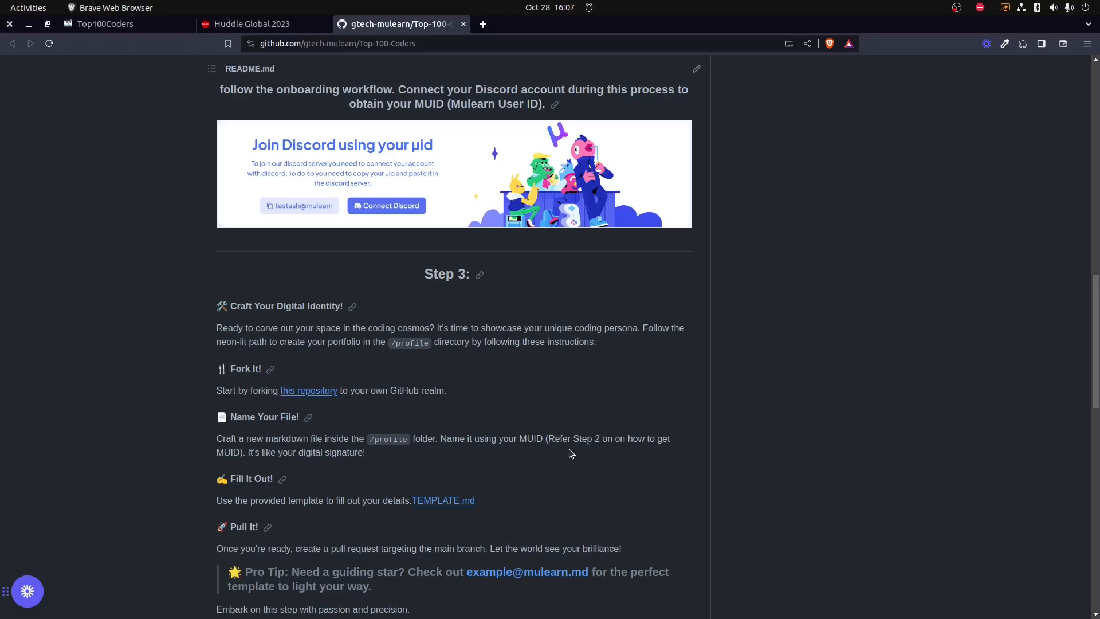
mouse_move(565, 455)
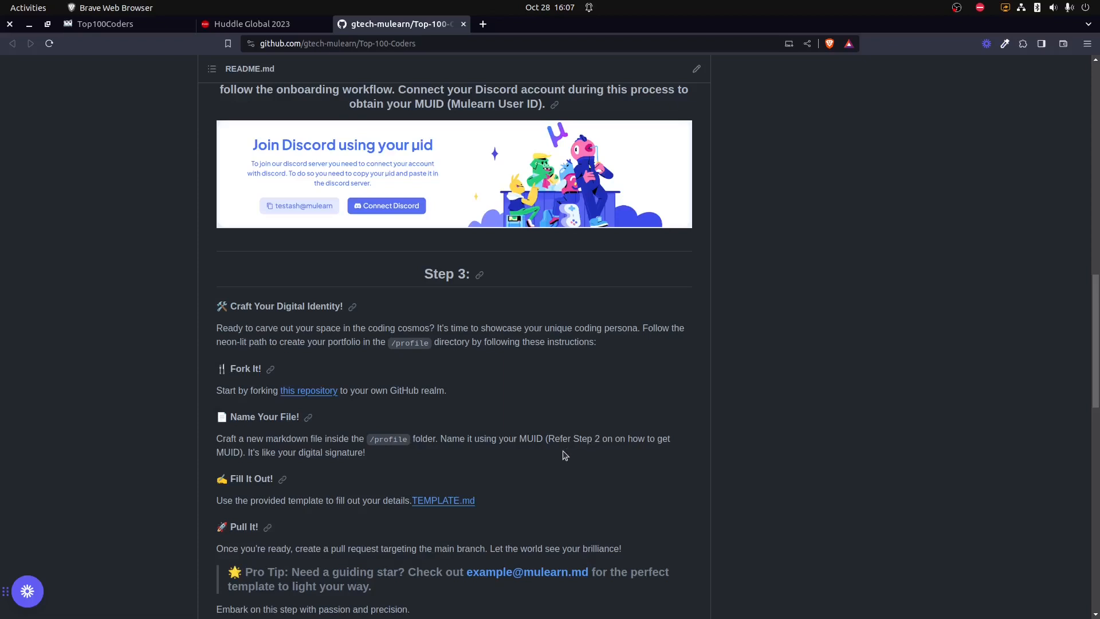
scroll("down", 3)
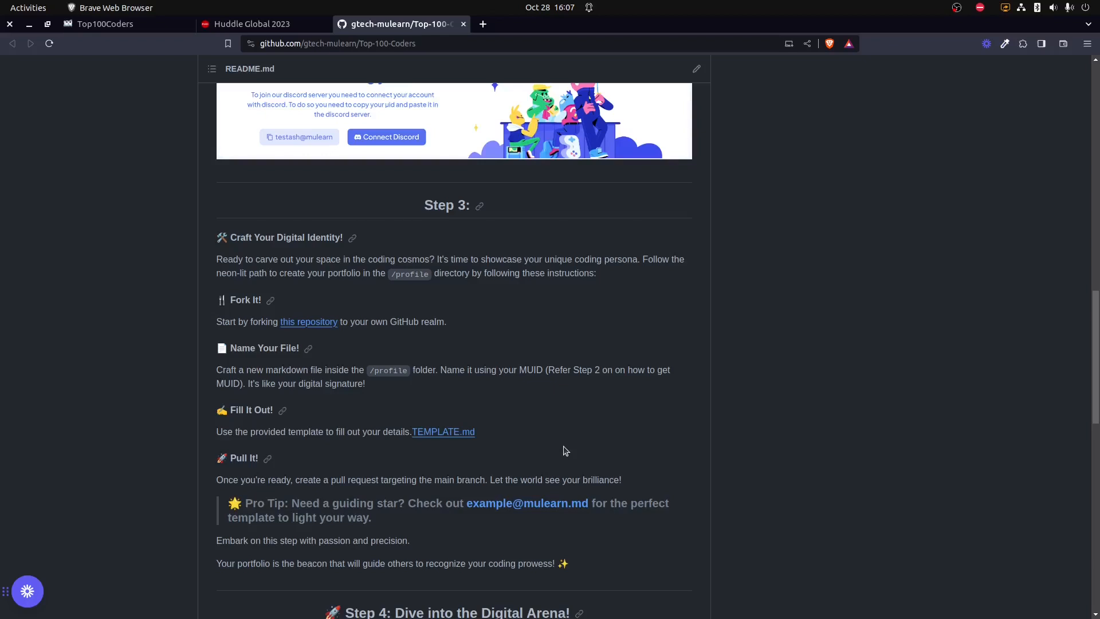
scroll("up", 3)
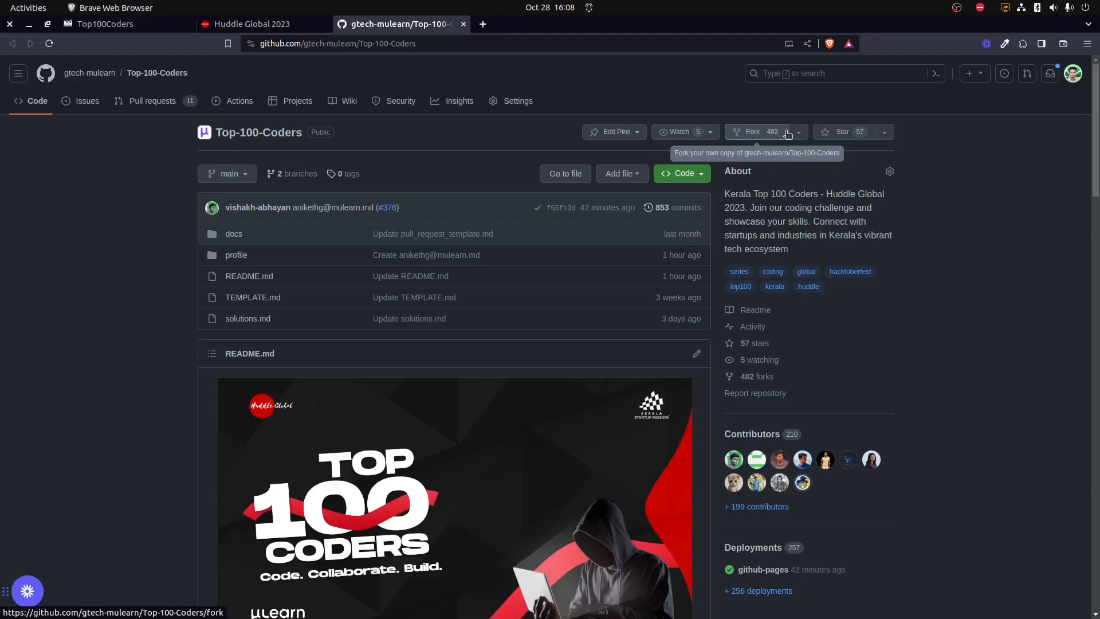
- Open the Create a new fork form for Top-100-Coders
left_click(1072, 73)
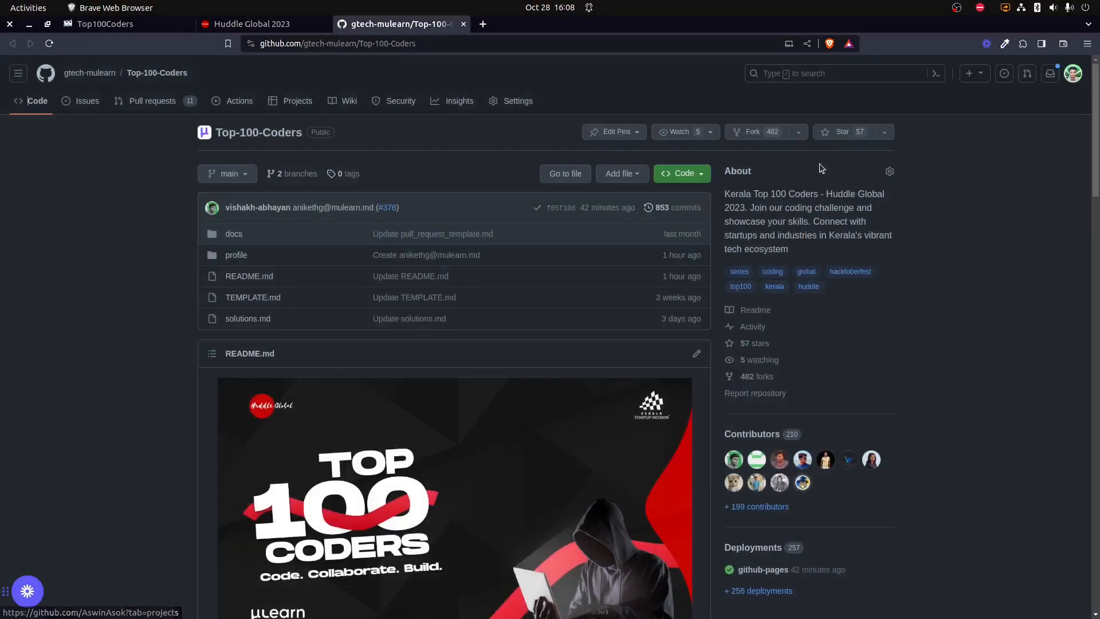
mouse_move(754, 132)
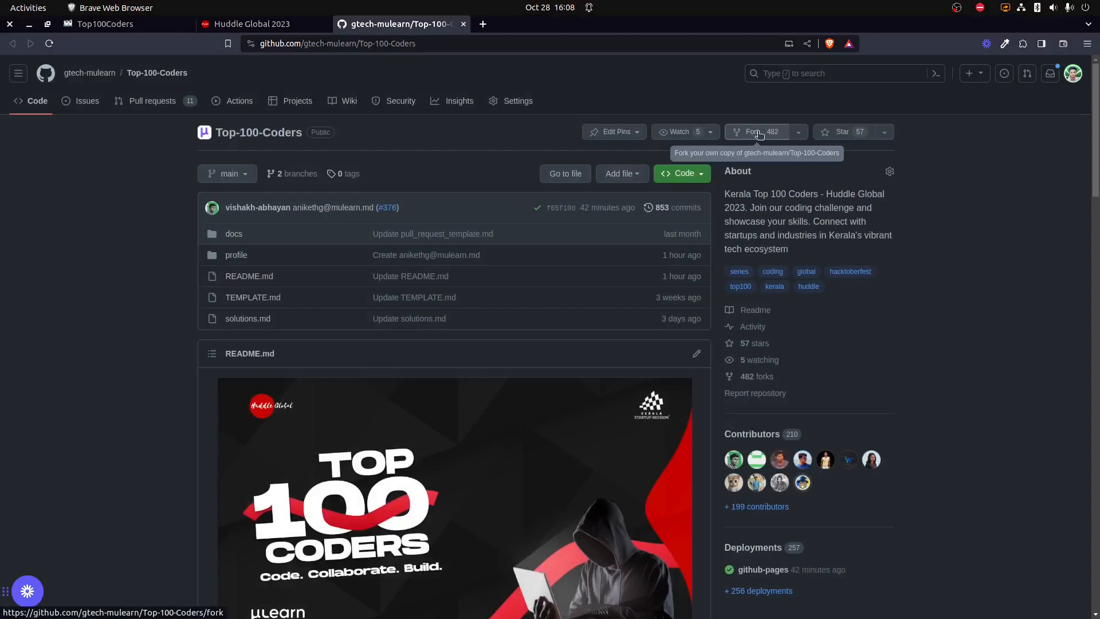
left_click(755, 132)
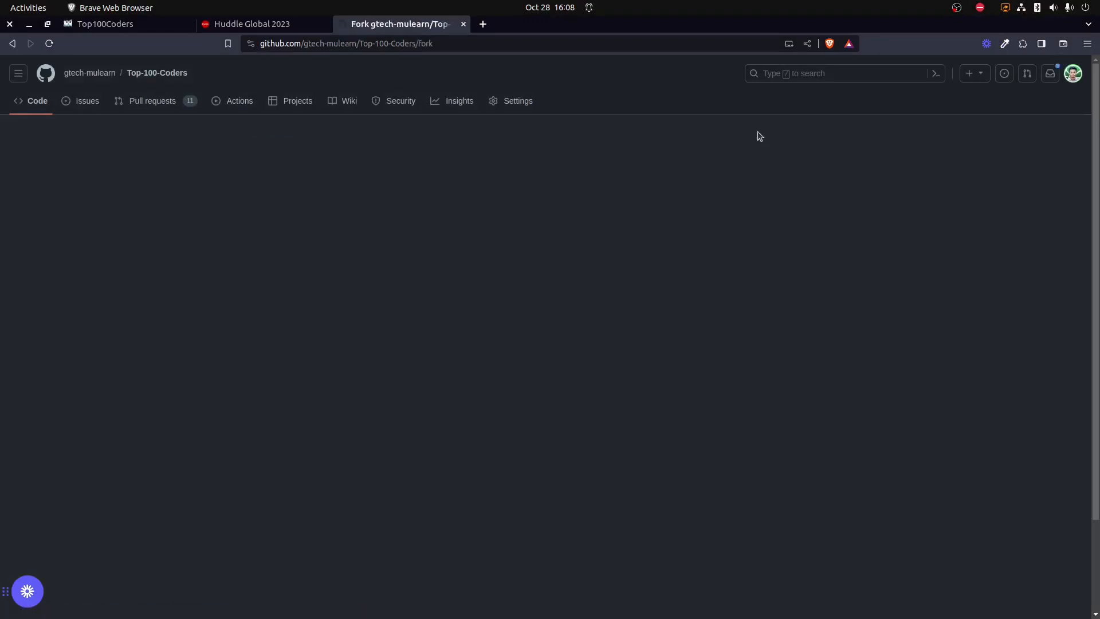
left_click(428, 43)
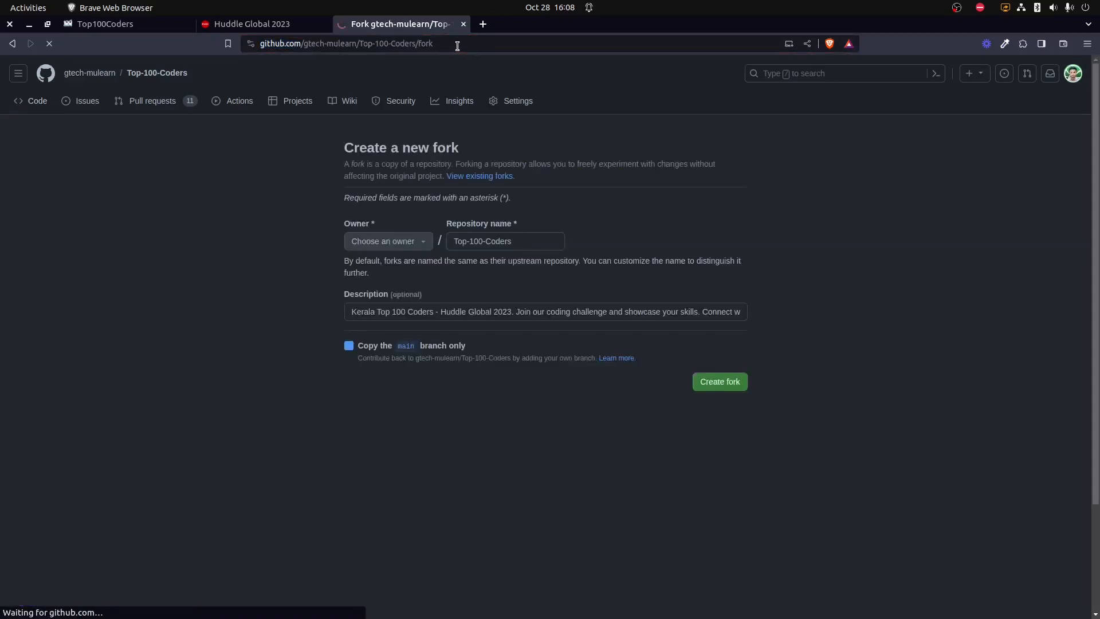
left_click(349, 345)
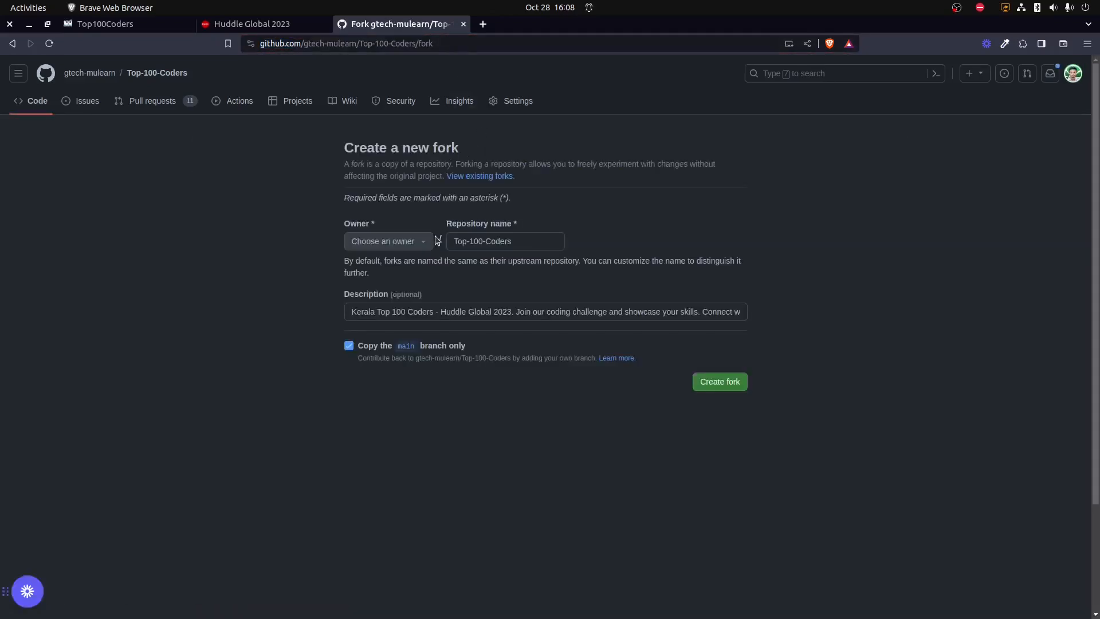
left_click(386, 240)
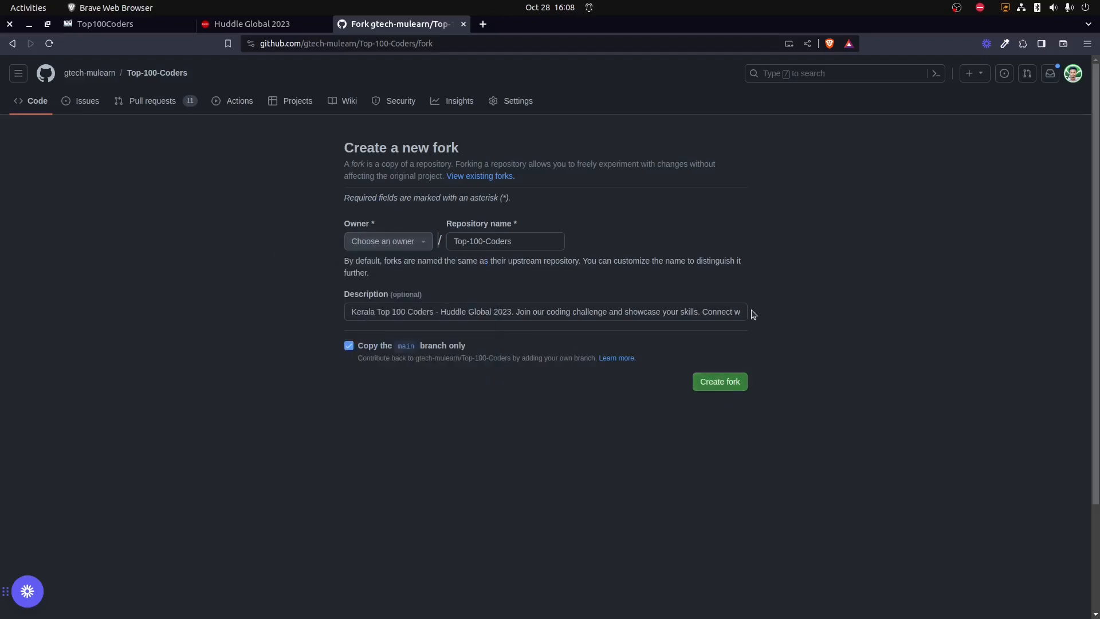
- Replace the organisation in the address with AswinAsok to view the existing fork
left_click(347, 43)
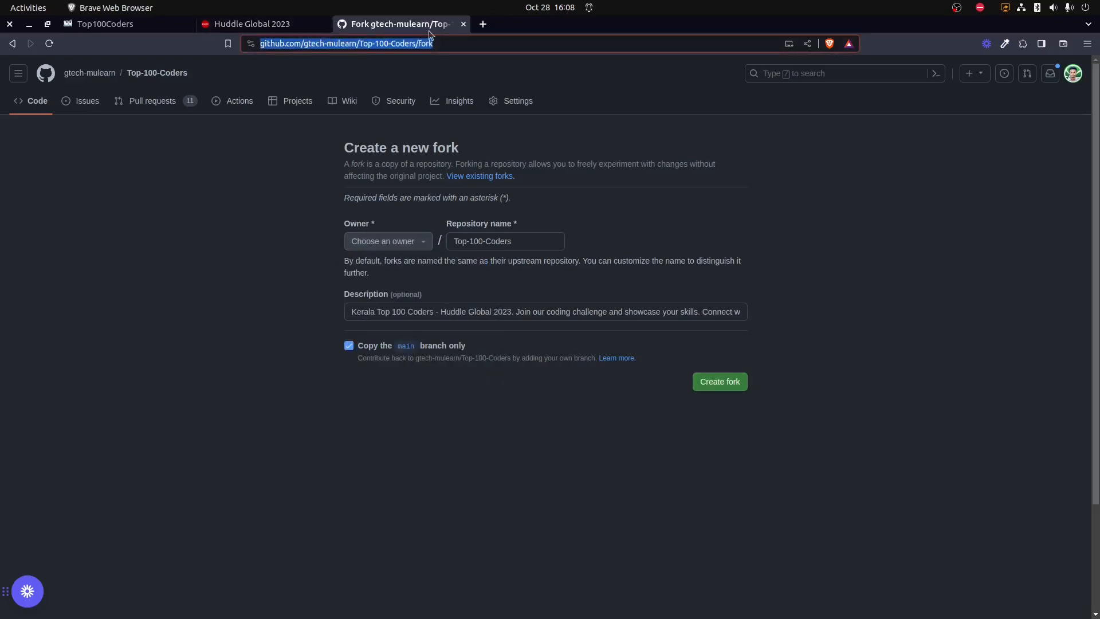
left_click(619, 24)
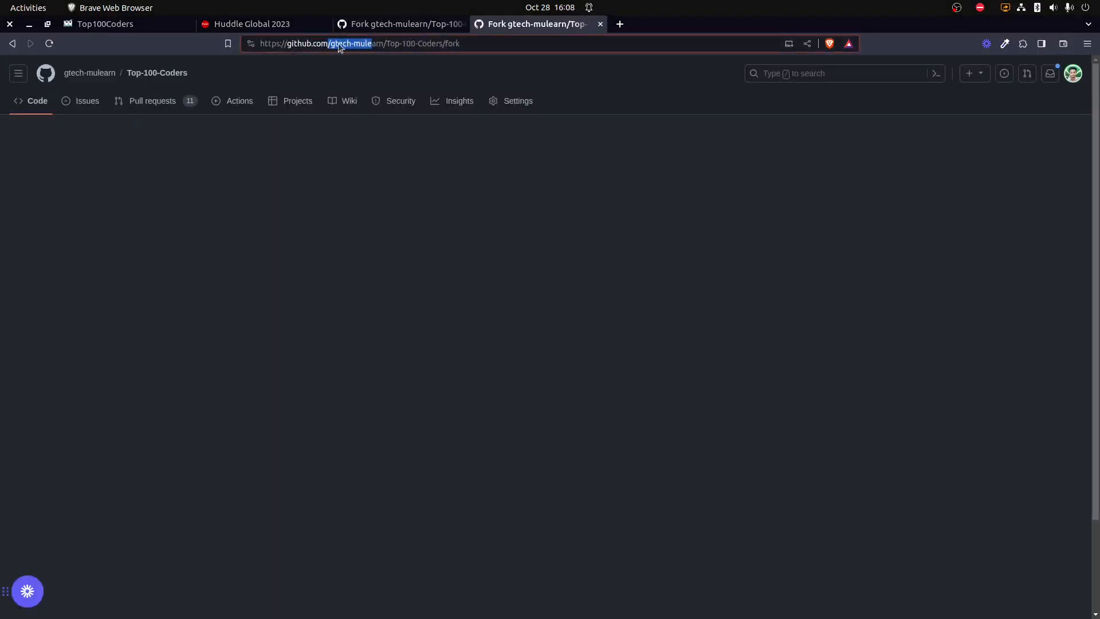
type("AswinAsok")
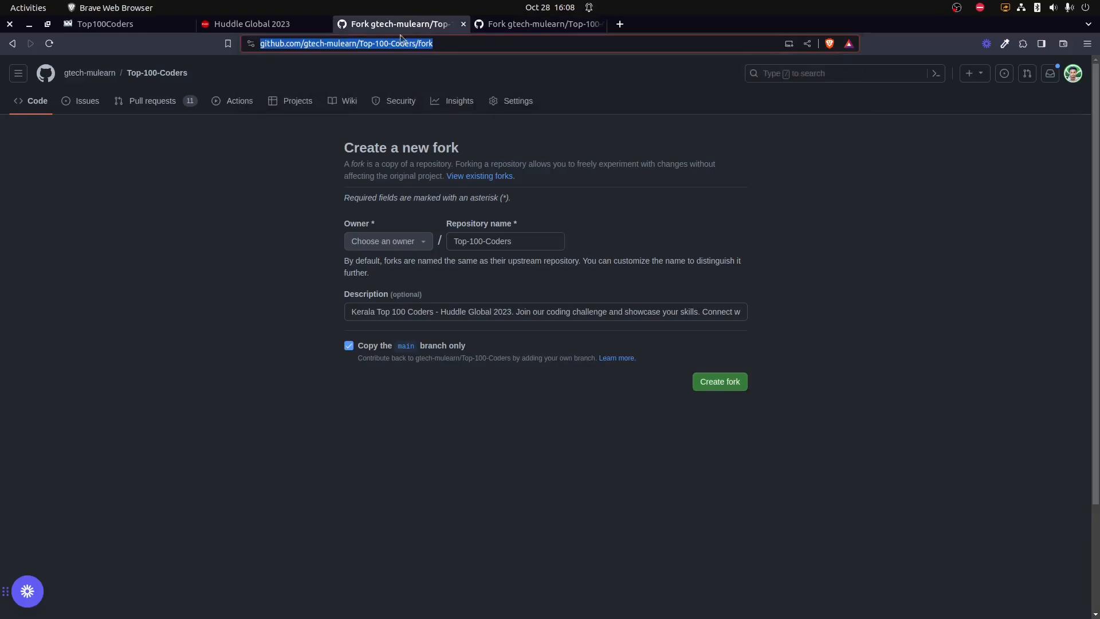
double_click(413, 43)
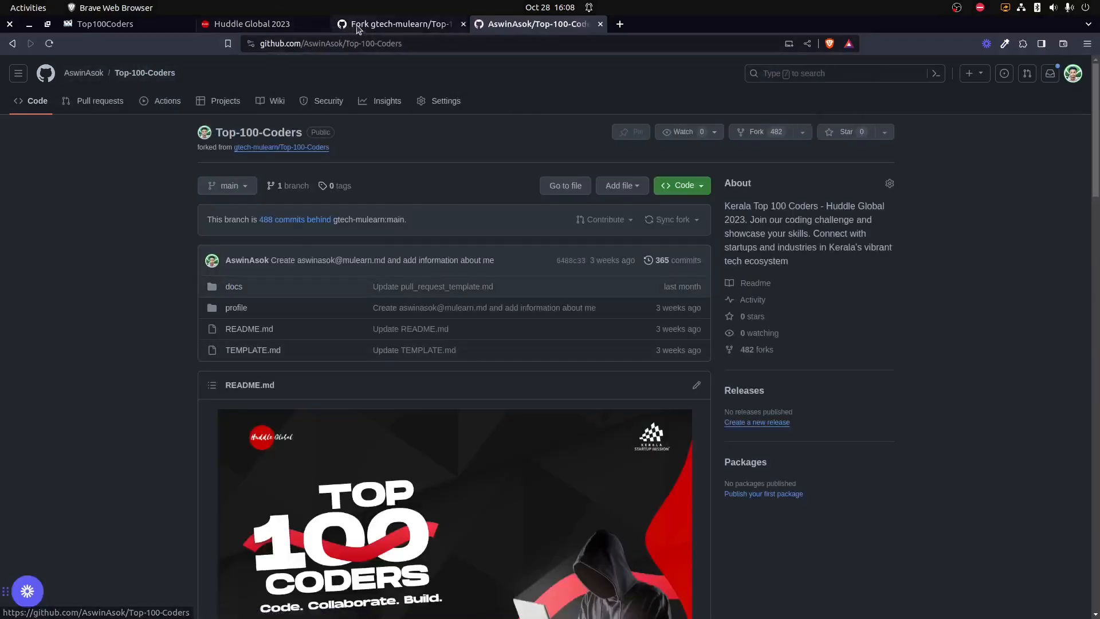
left_click(397, 23)
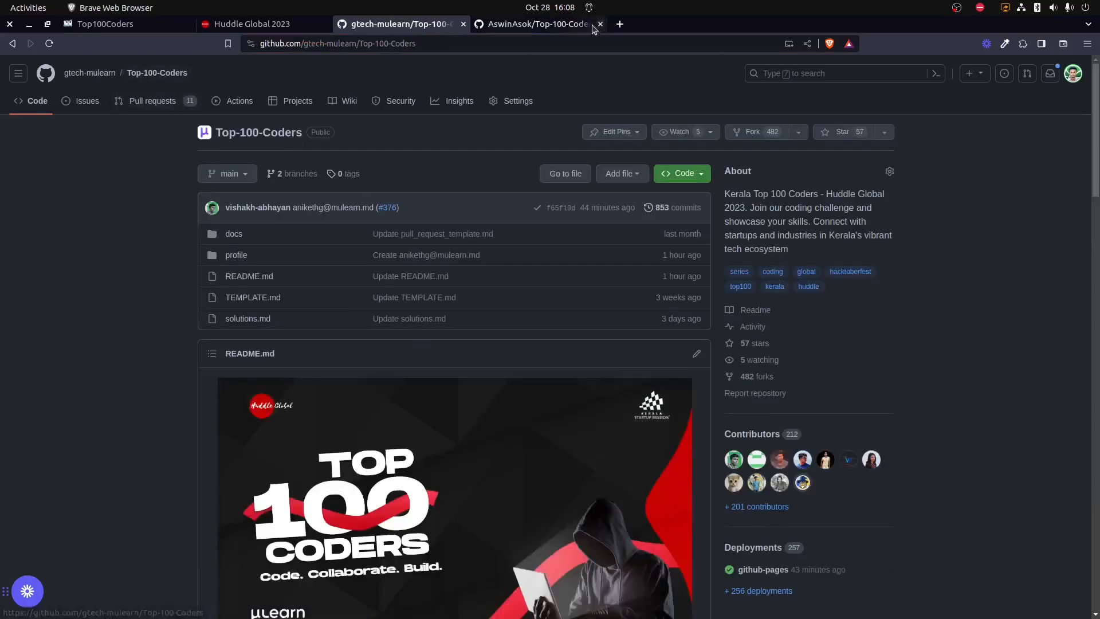
left_click(537, 24)
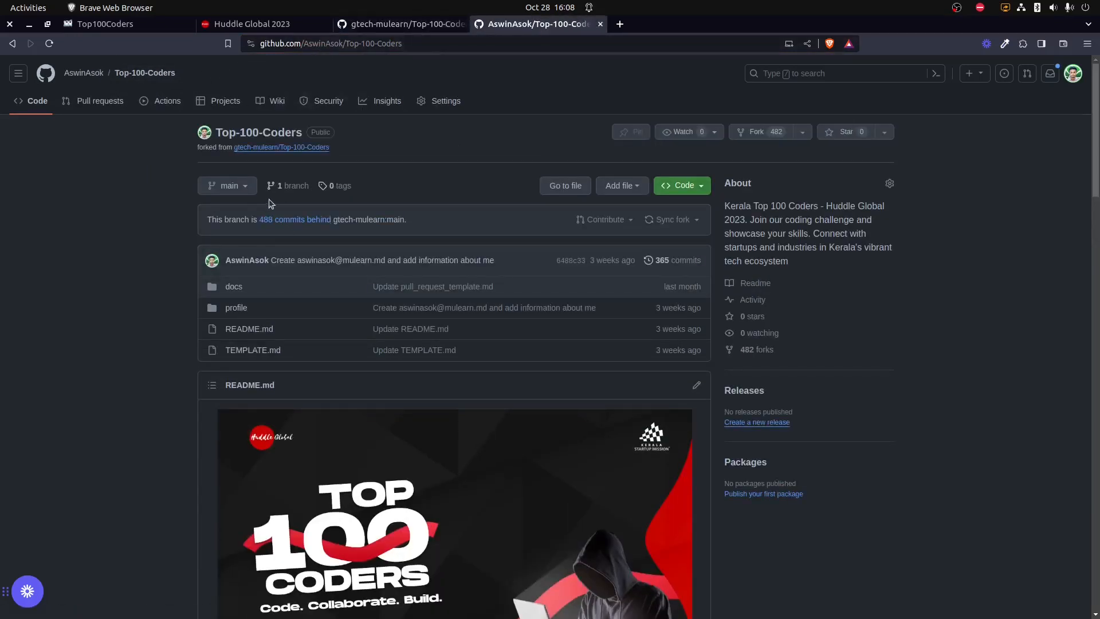
mouse_move(82, 72)
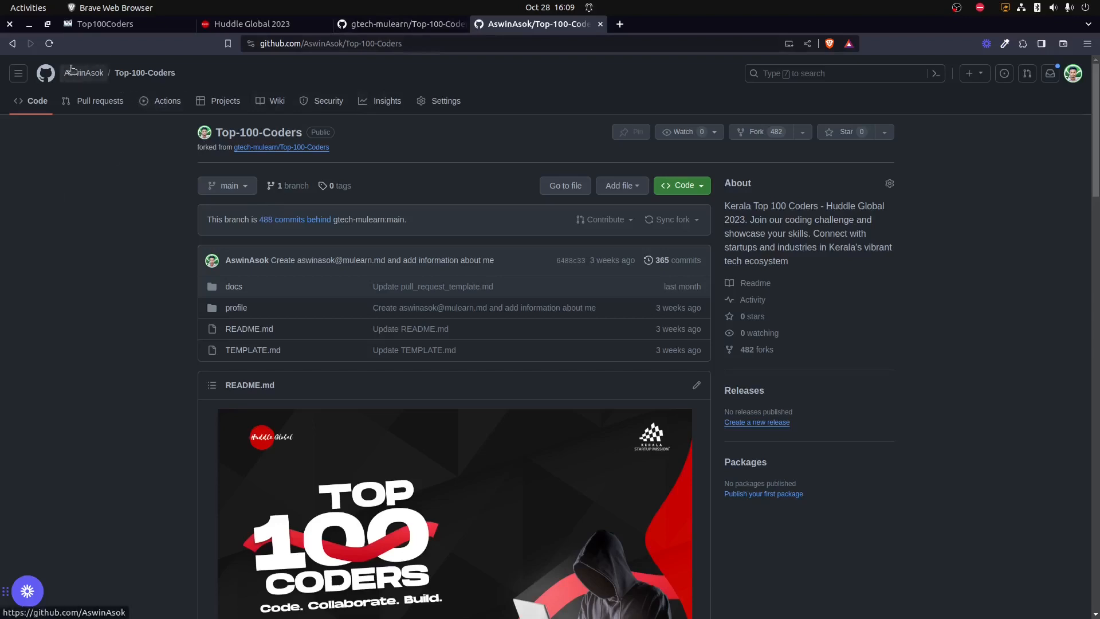
scroll("down", 3)
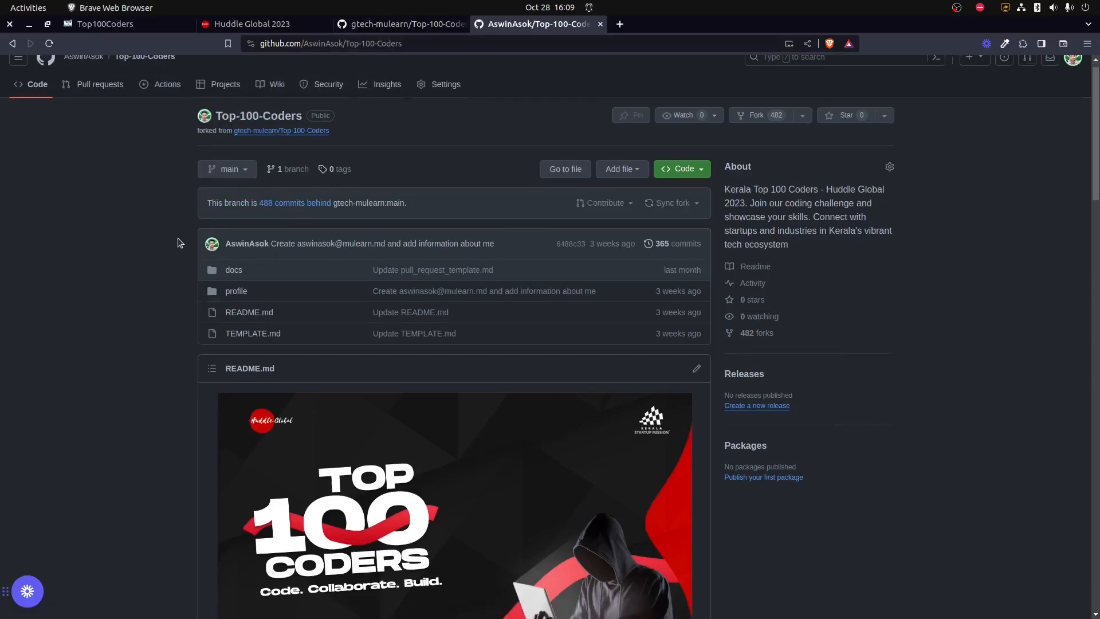
scroll("down", 3)
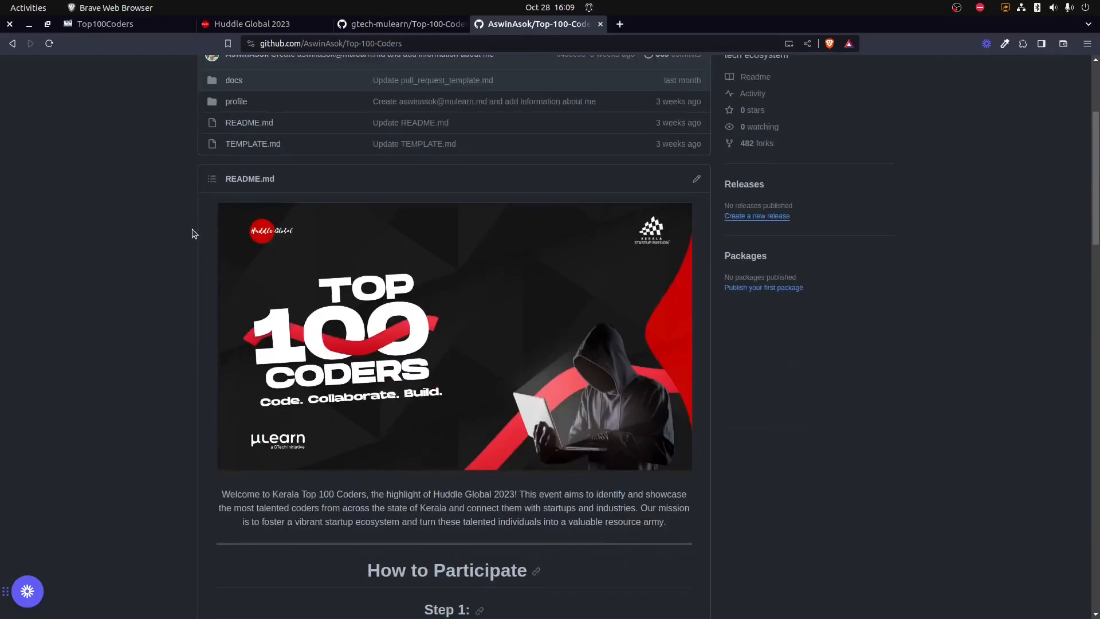
scroll("down", 3)
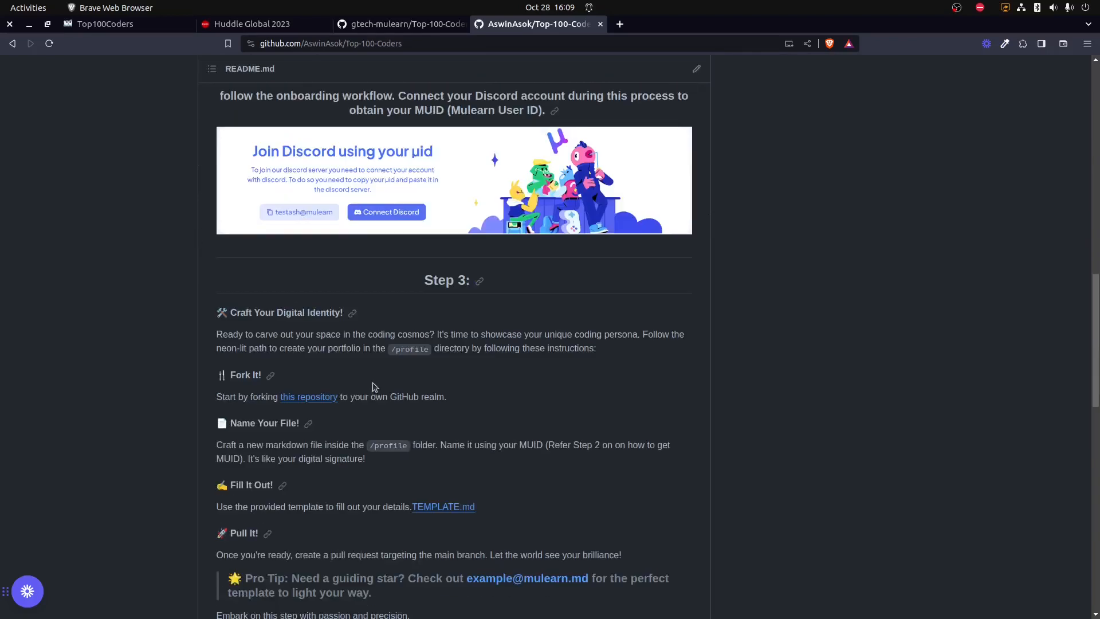
mouse_move(392, 358)
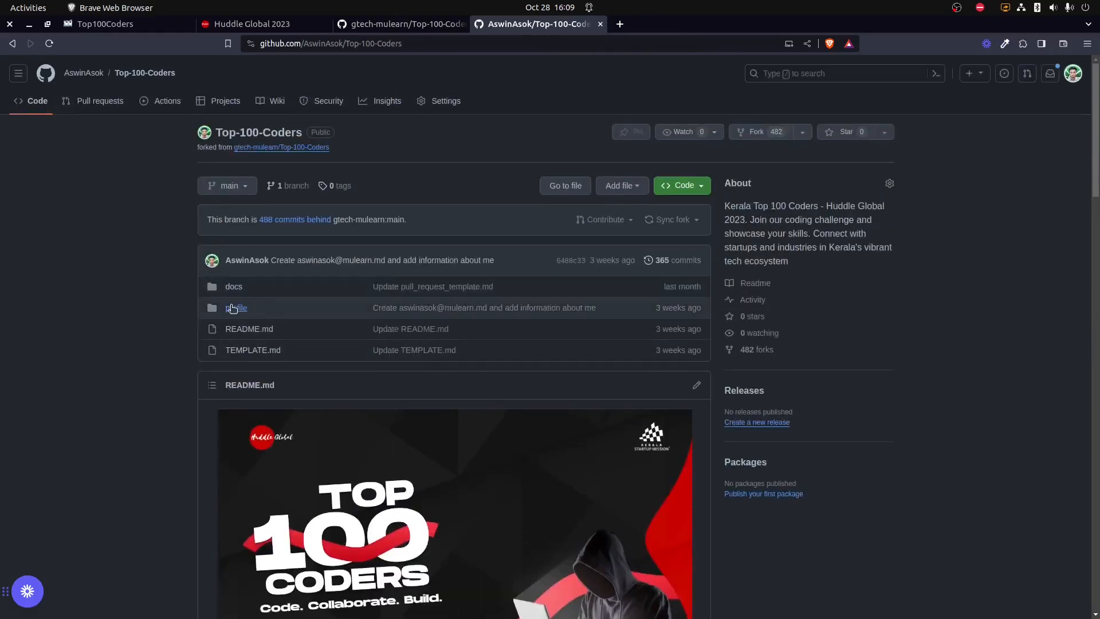
left_click(680, 185)
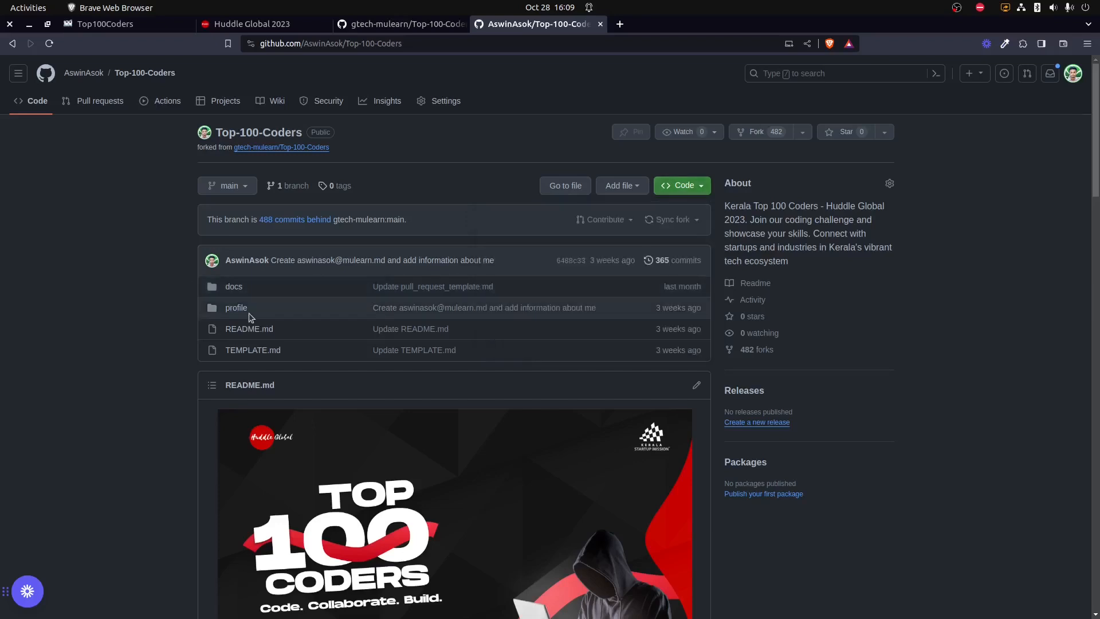
left_click(237, 307)
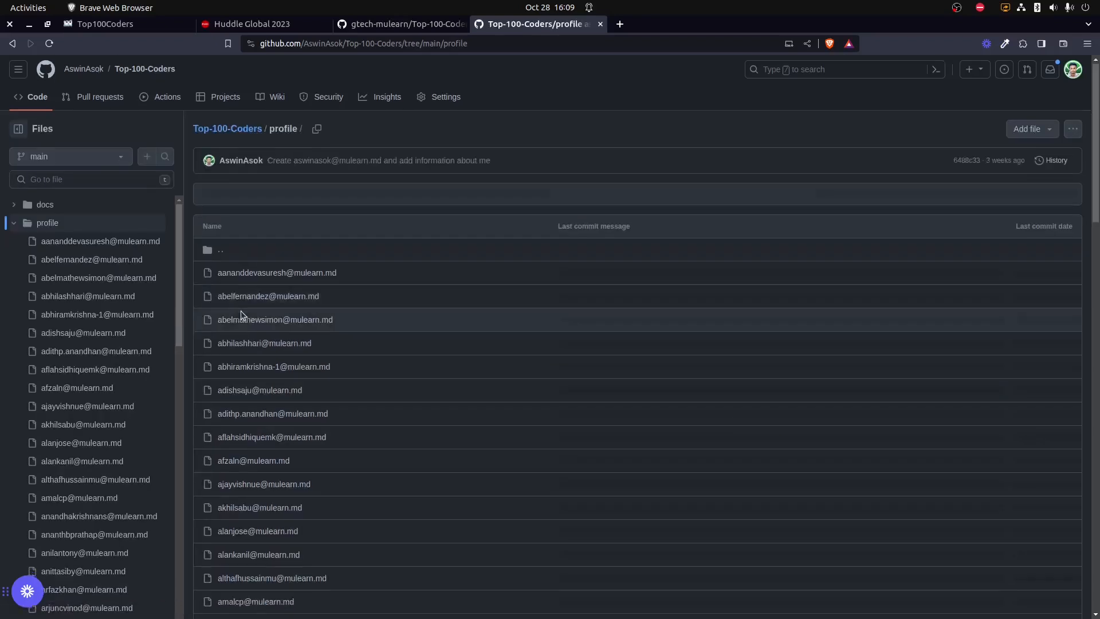
scroll("down", 3)
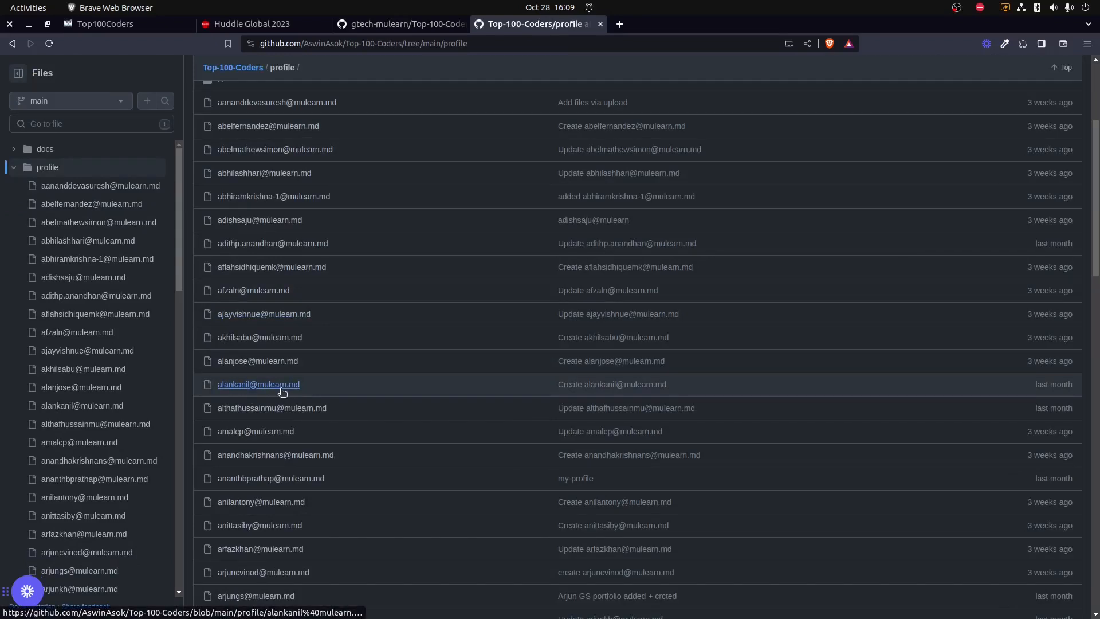
mouse_move(258, 384)
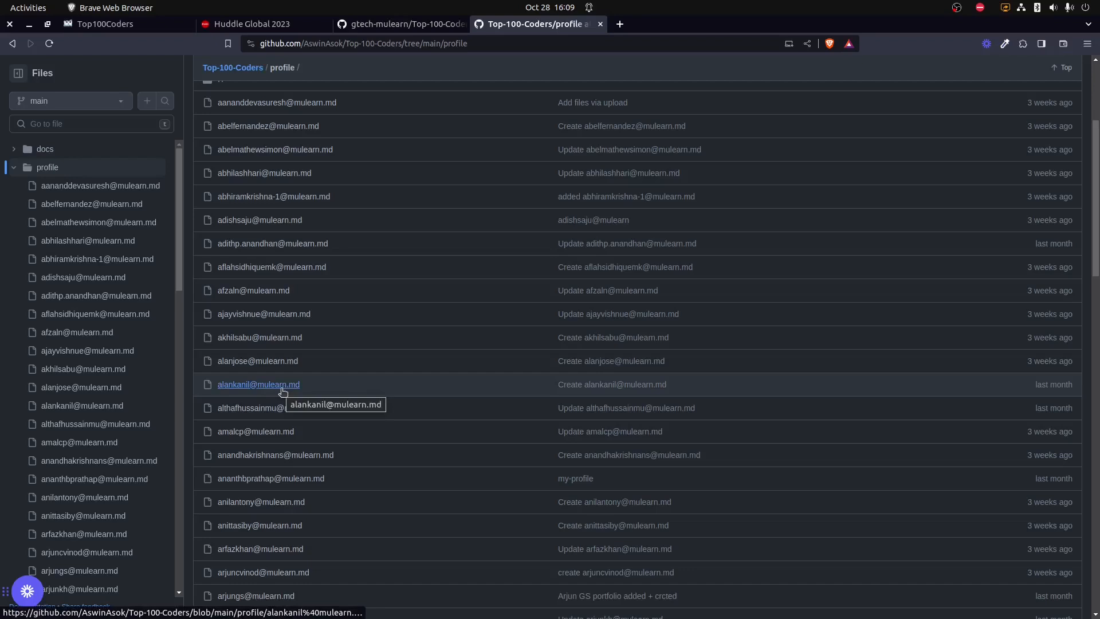
left_click(258, 383)
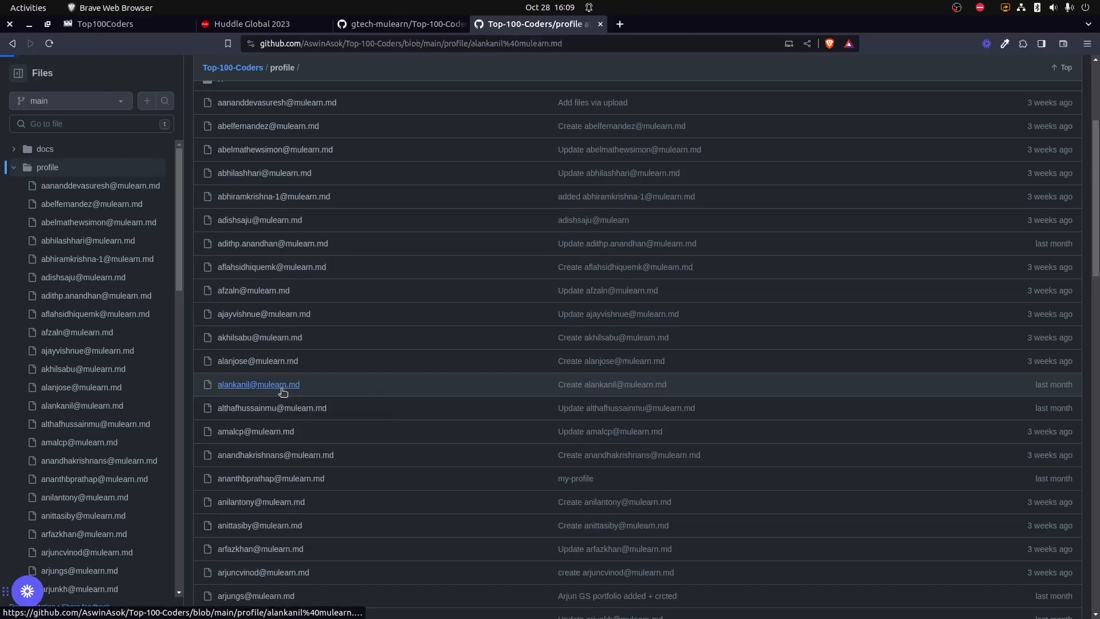
left_click(258, 384)
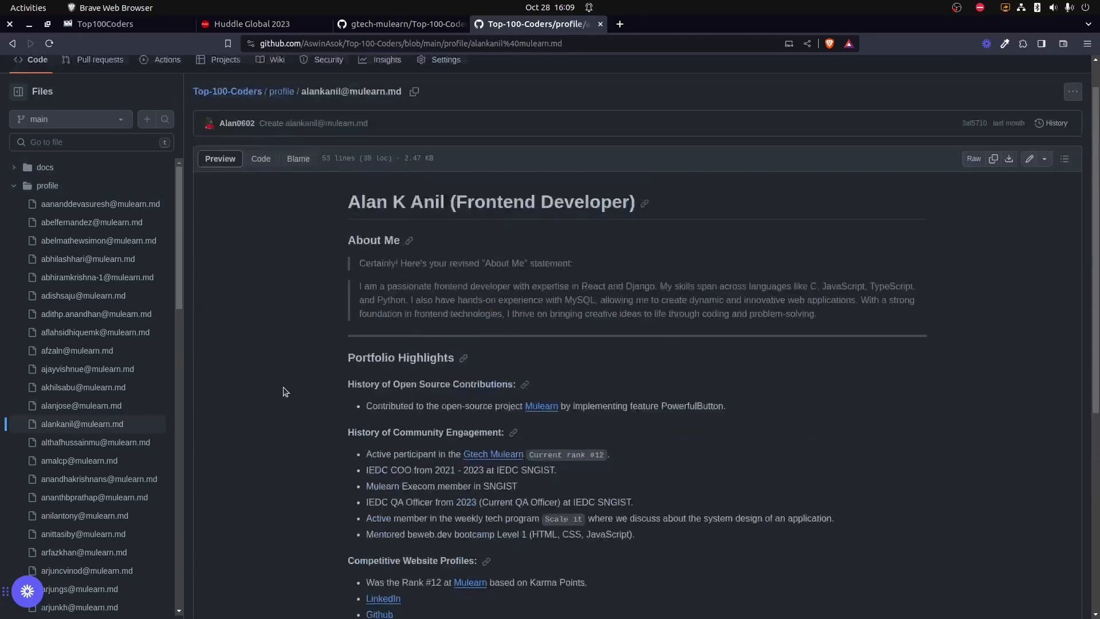
left_click(399, 22)
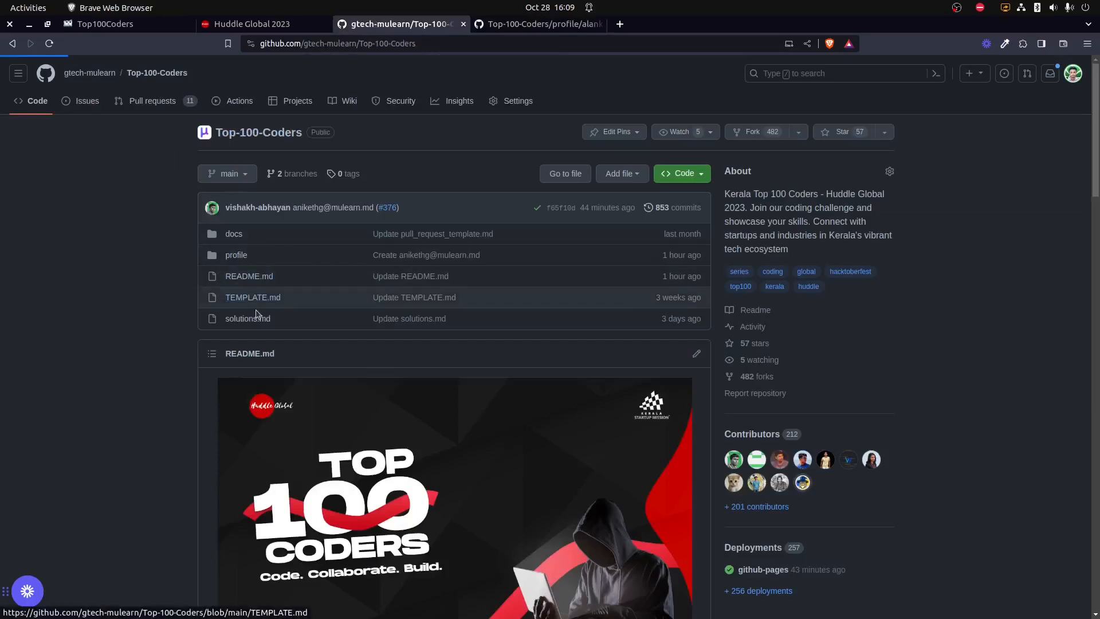
left_click(253, 297)
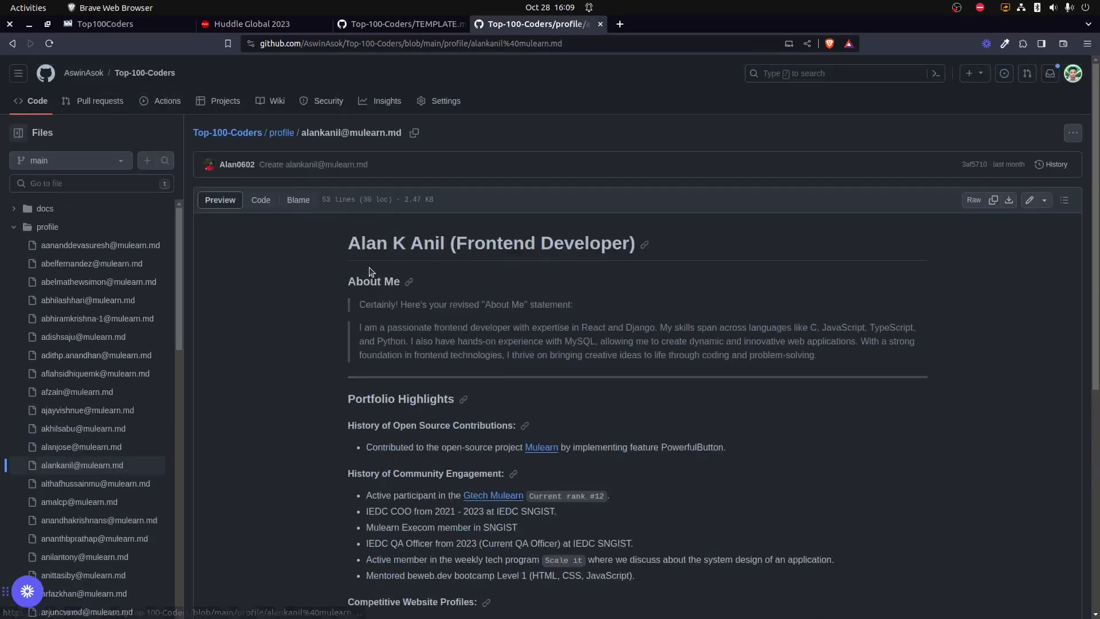
scroll("down", 3)
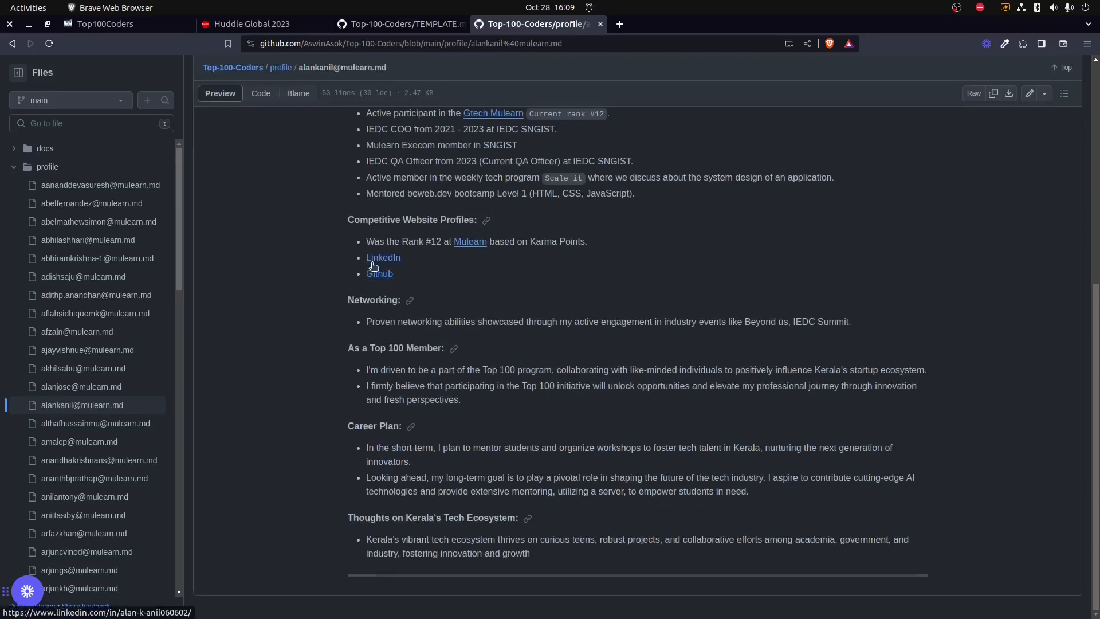
mouse_move(398, 223)
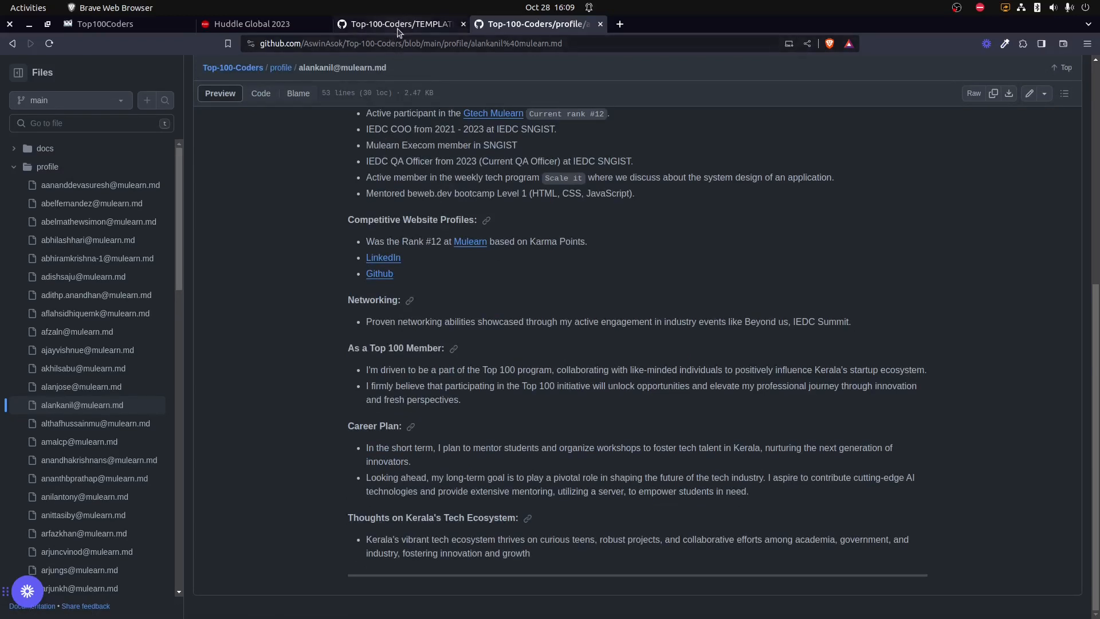
left_click(396, 23)
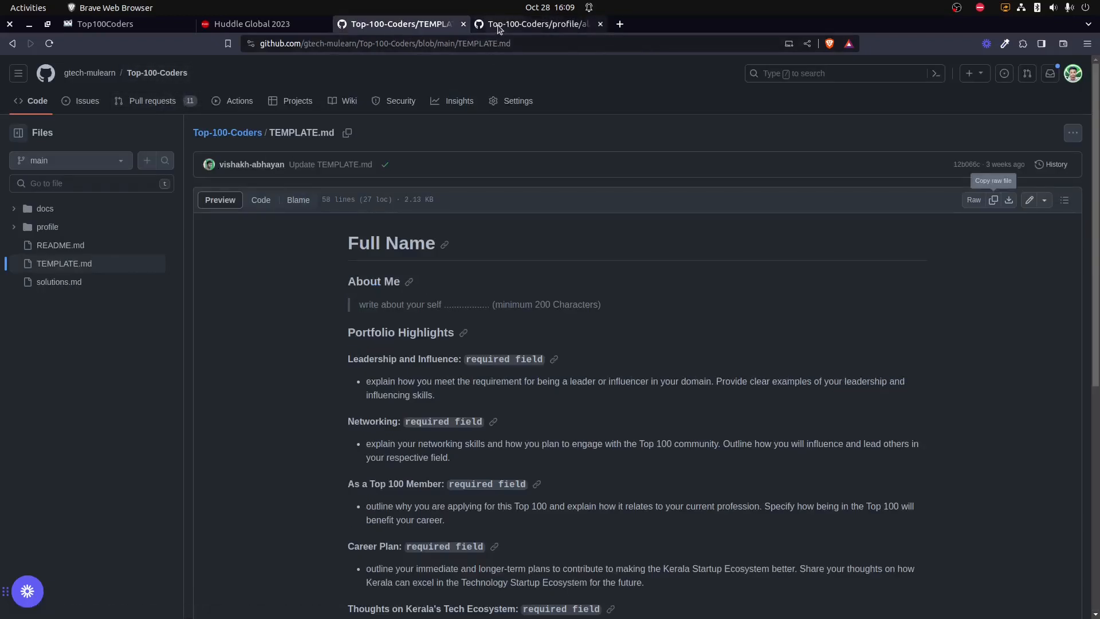
left_click(537, 24)
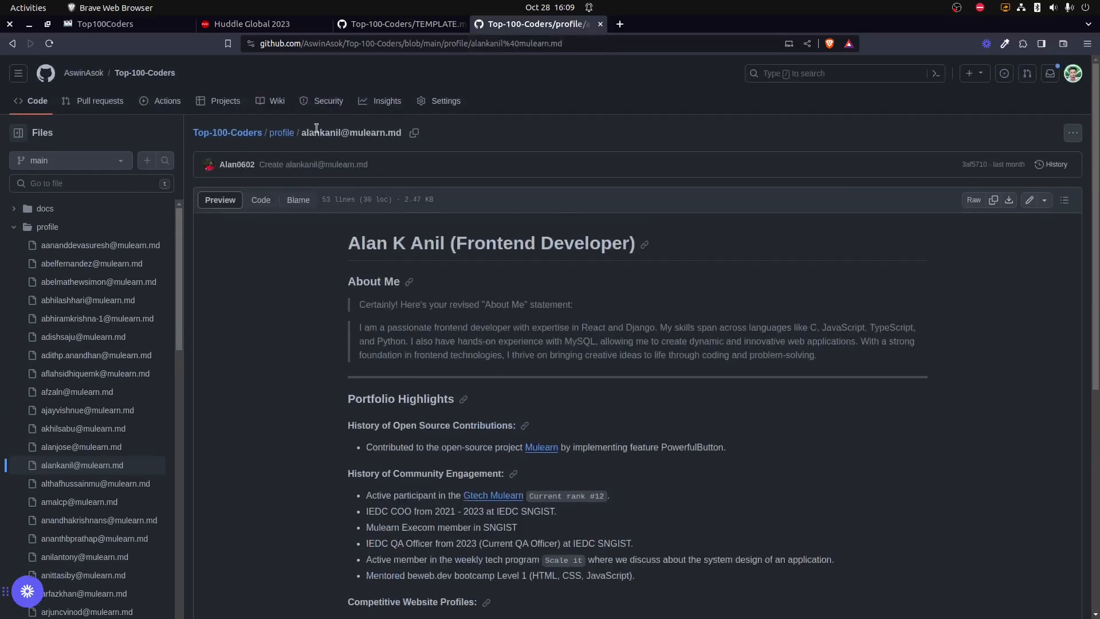
mouse_move(328, 100)
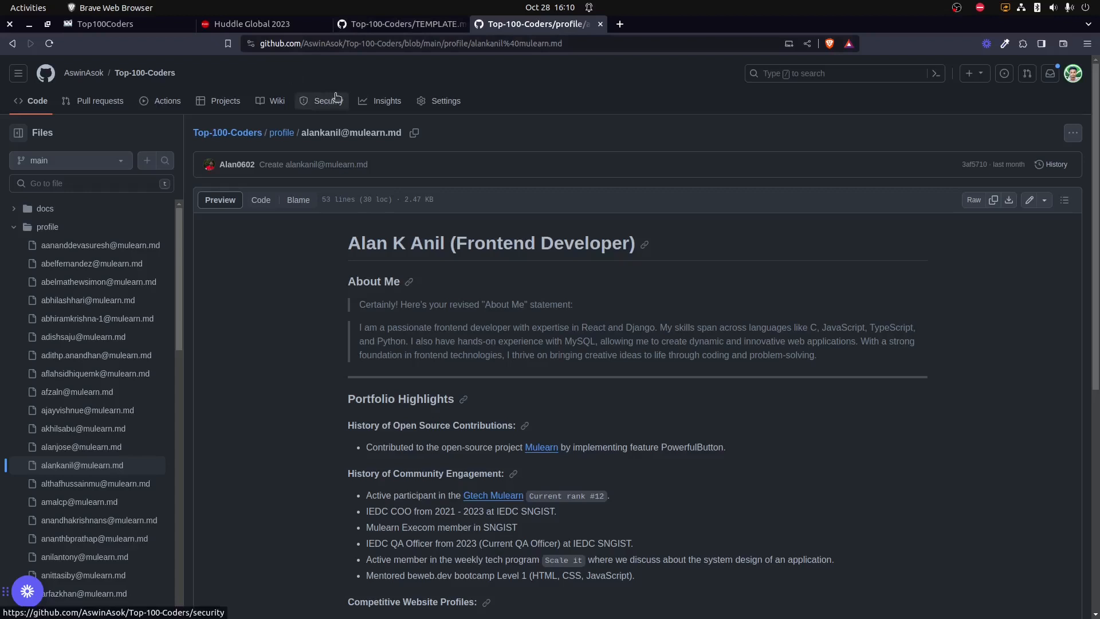
mouse_move(317, 130)
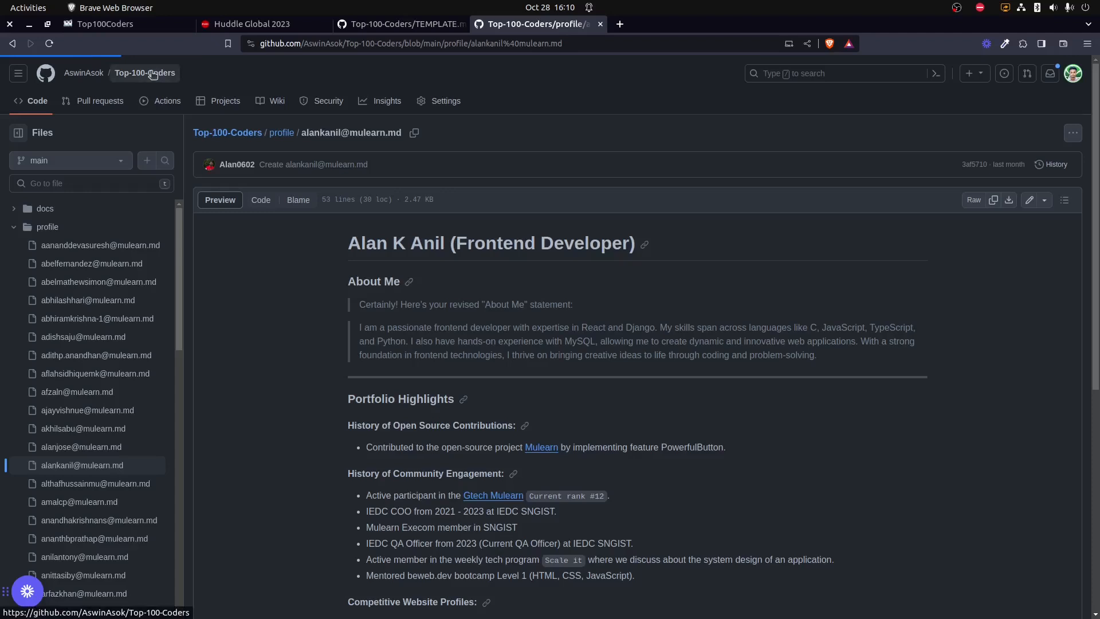
- From the fork's overview, follow the 'forked from gtech-mulearn/Top-100-Coders' link
left_click(144, 72)
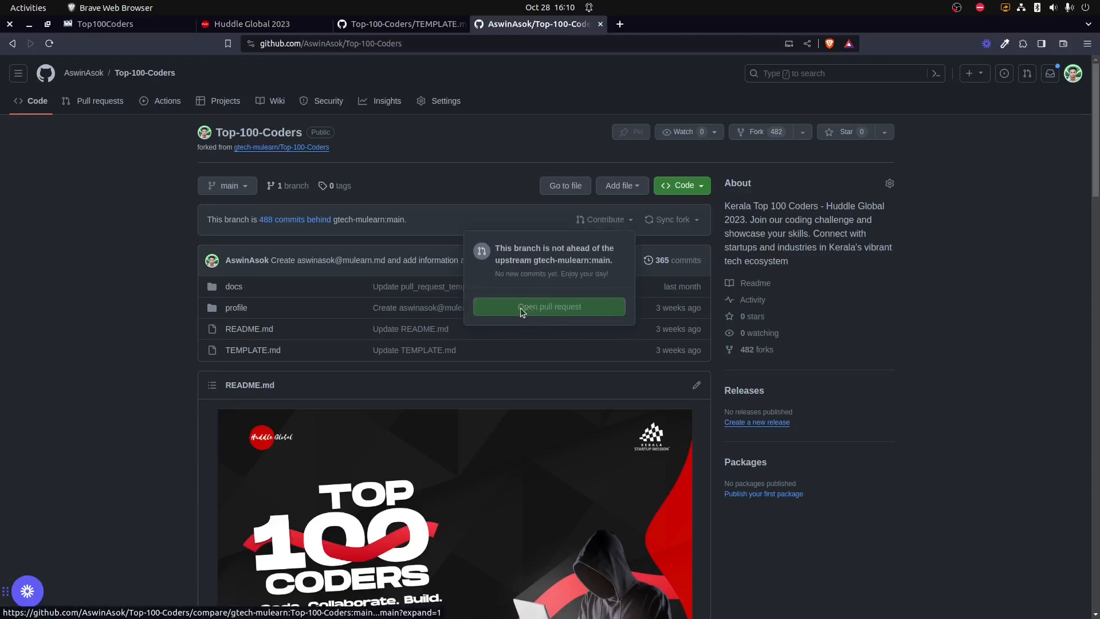
mouse_move(551, 311)
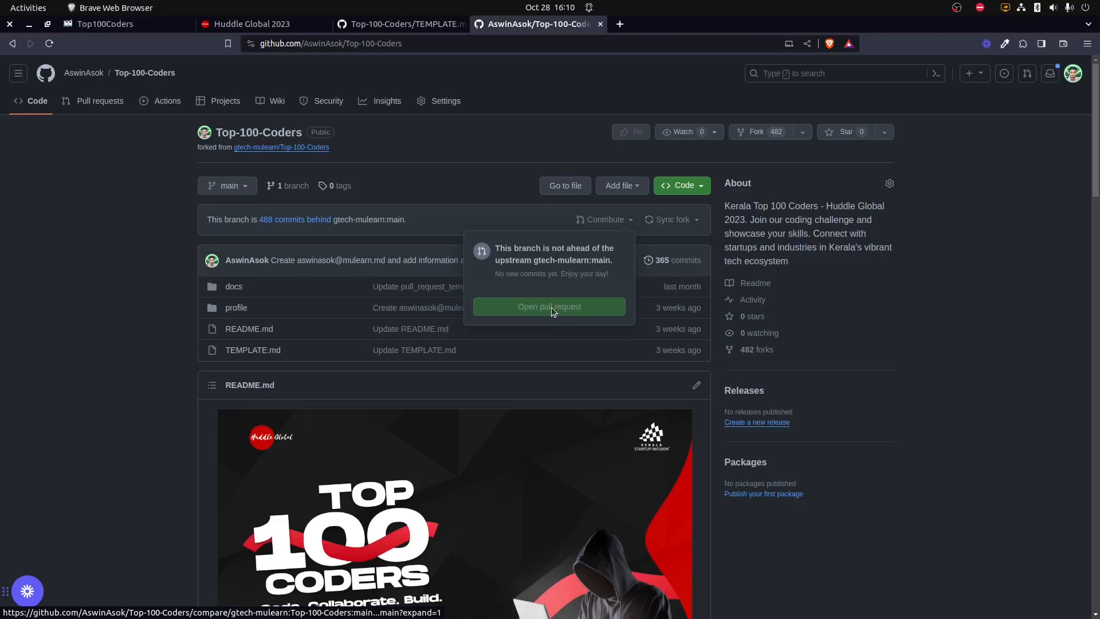
mouse_move(551, 309)
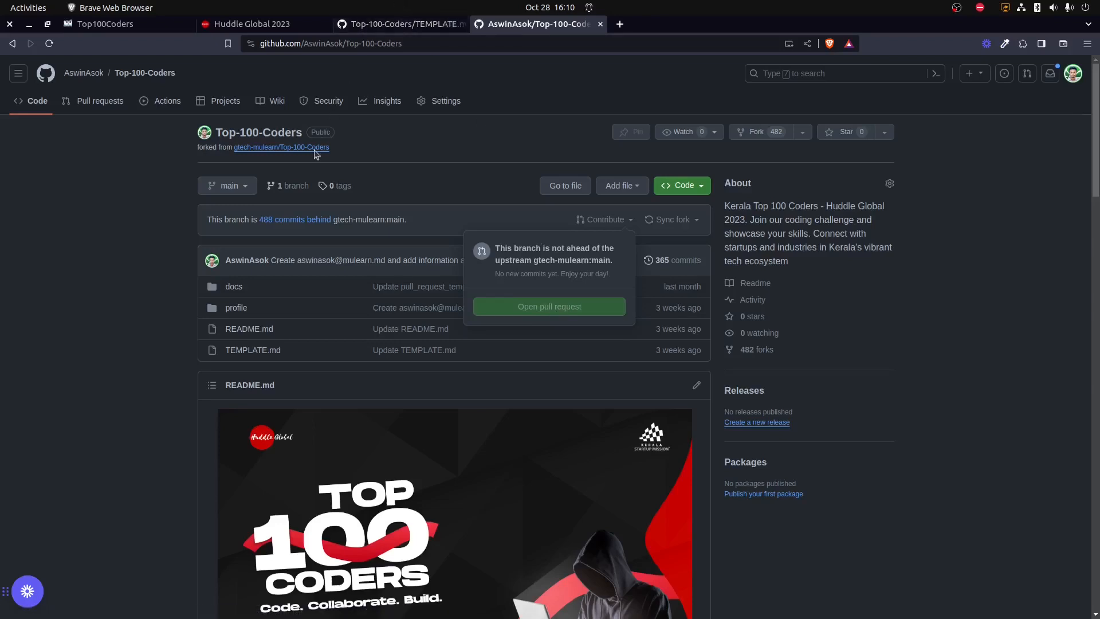
left_click(281, 148)
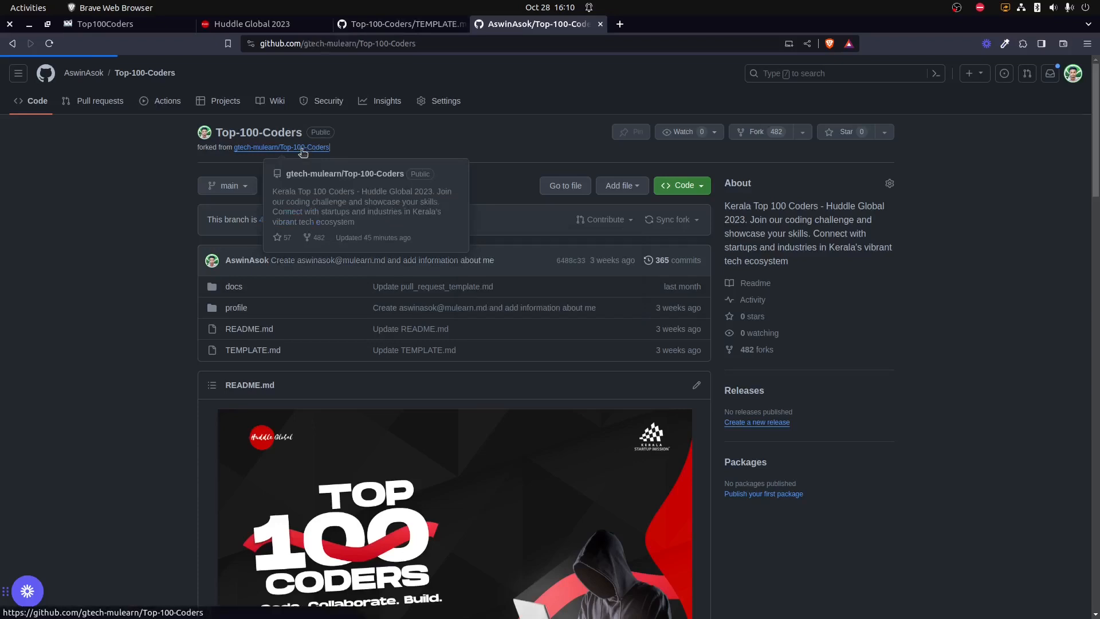
left_click(281, 147)
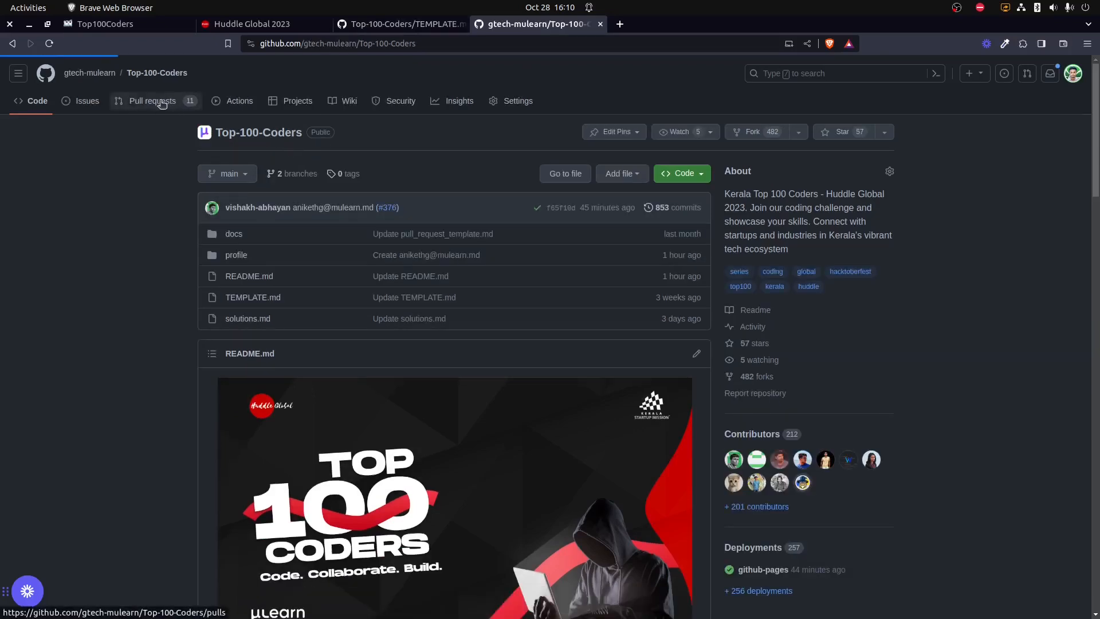
left_click(151, 101)
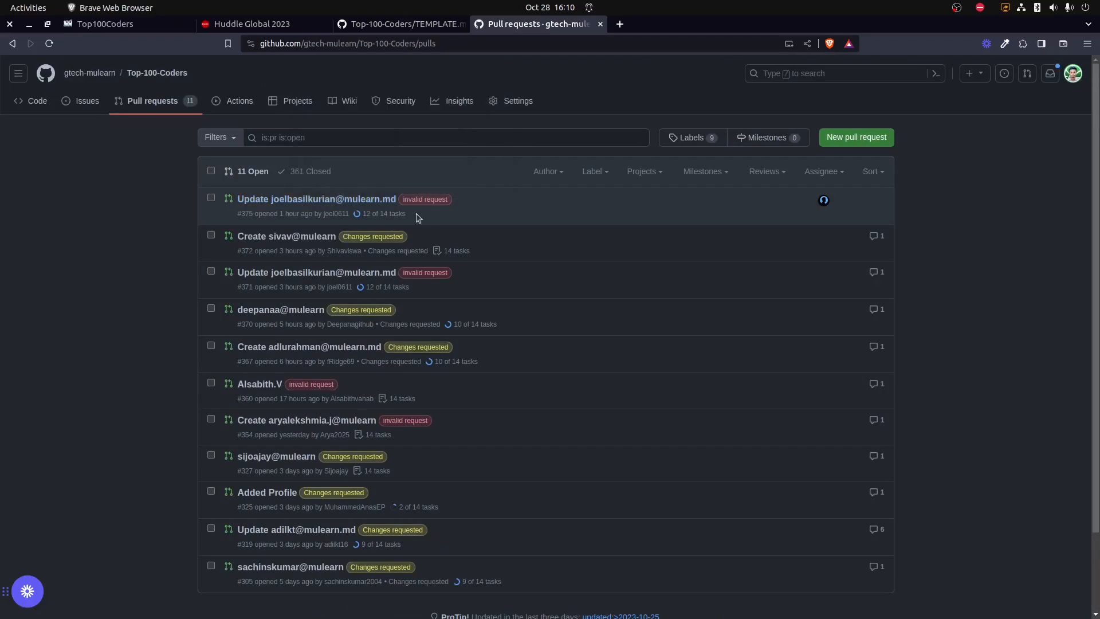
mouse_move(315, 199)
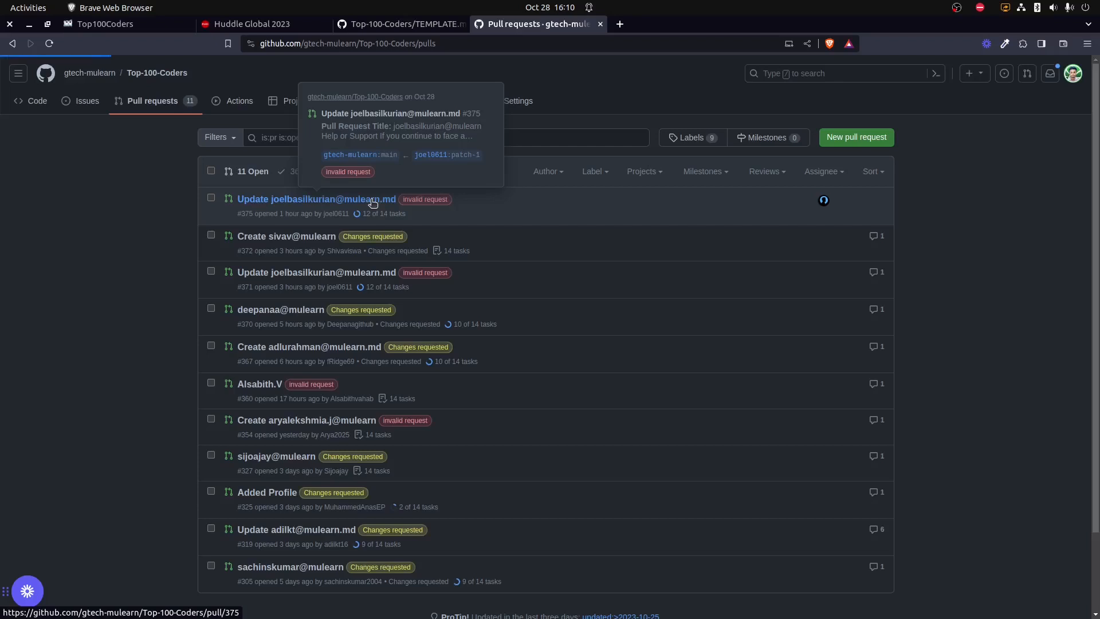
left_click(316, 199)
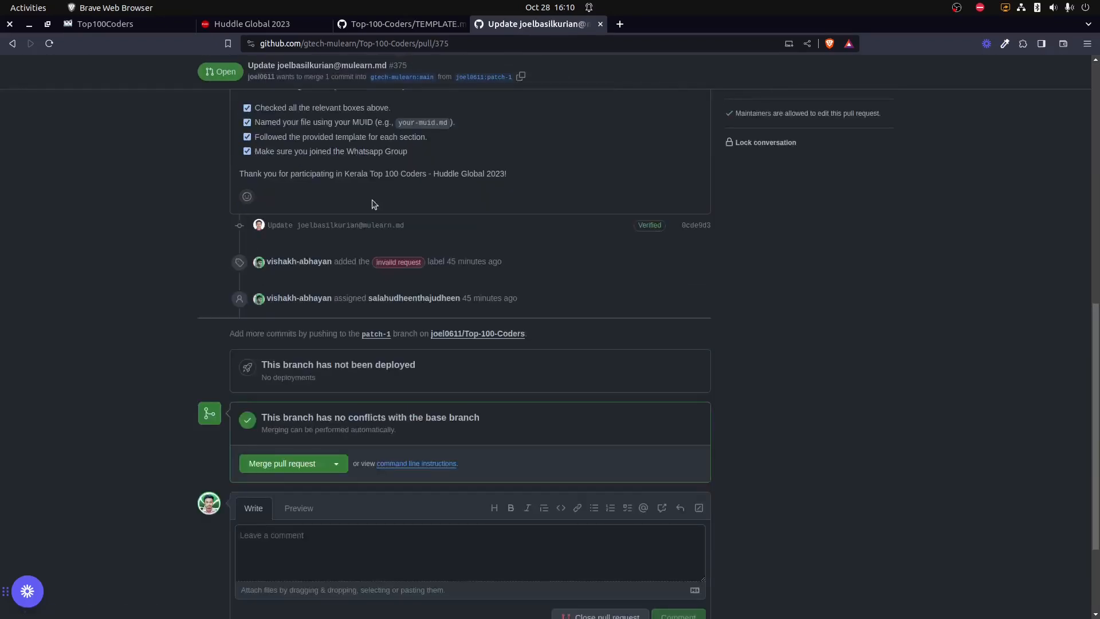
mouse_move(353, 276)
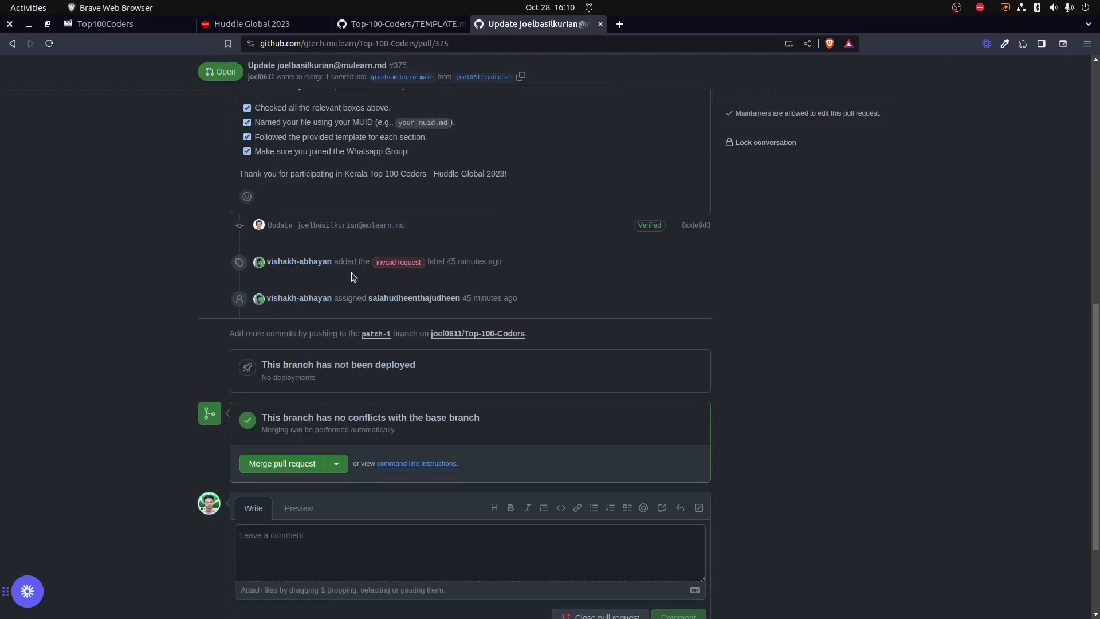
mouse_move(495, 278)
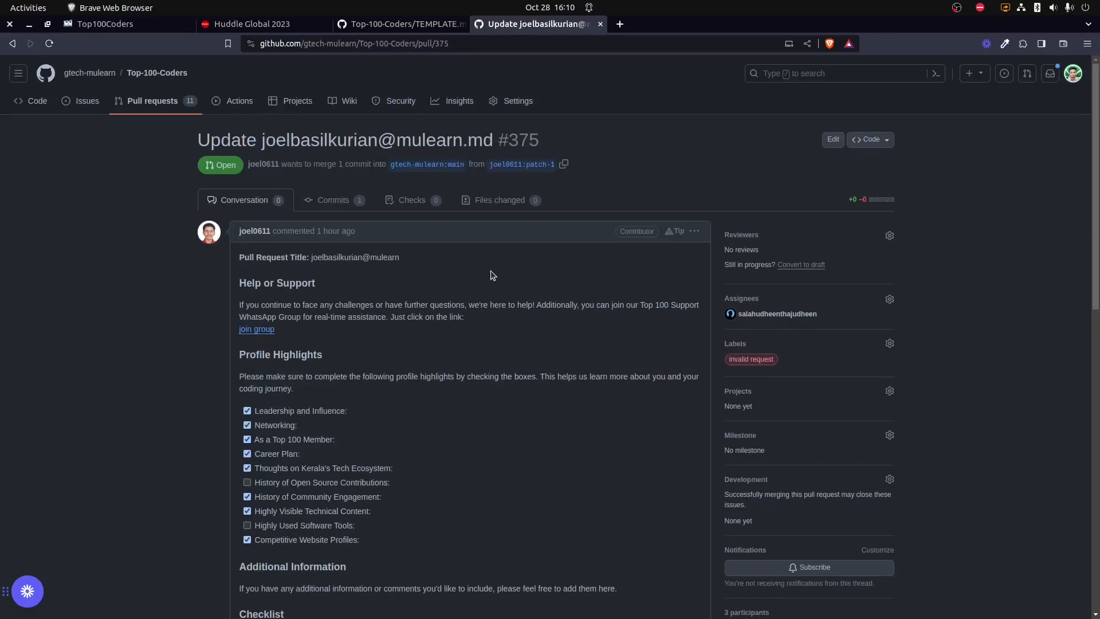
mouse_move(475, 248)
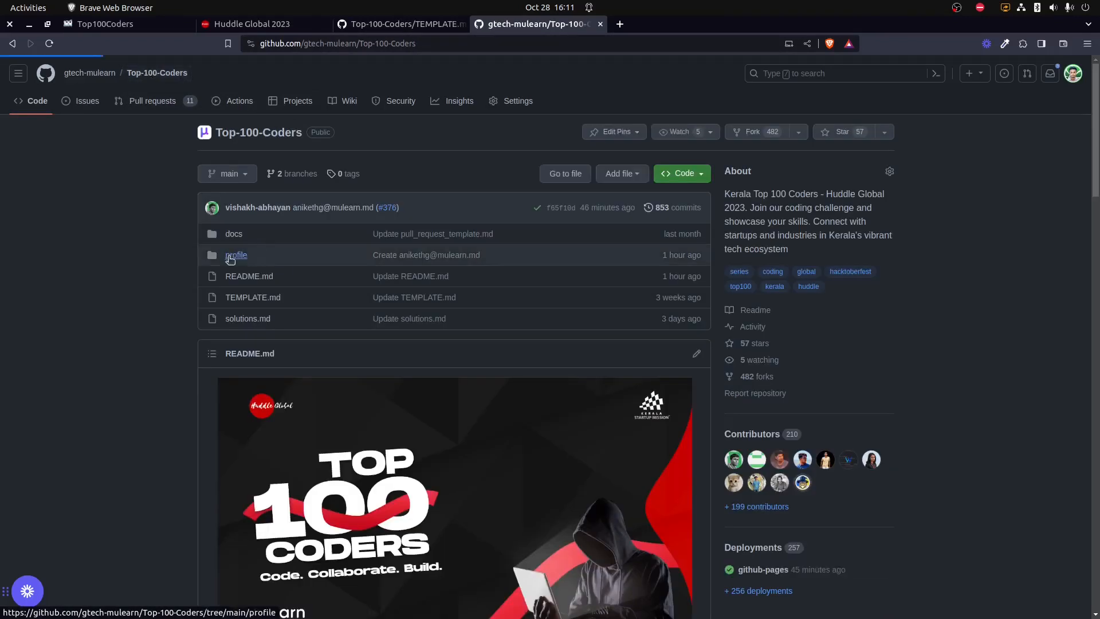
left_click(236, 255)
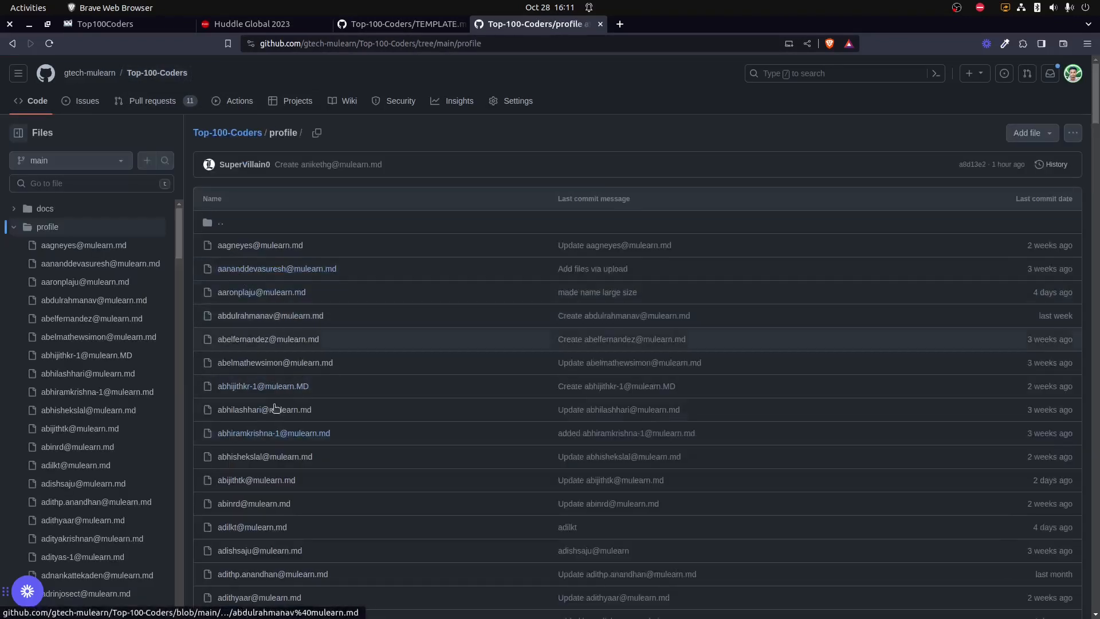
scroll("down", 3)
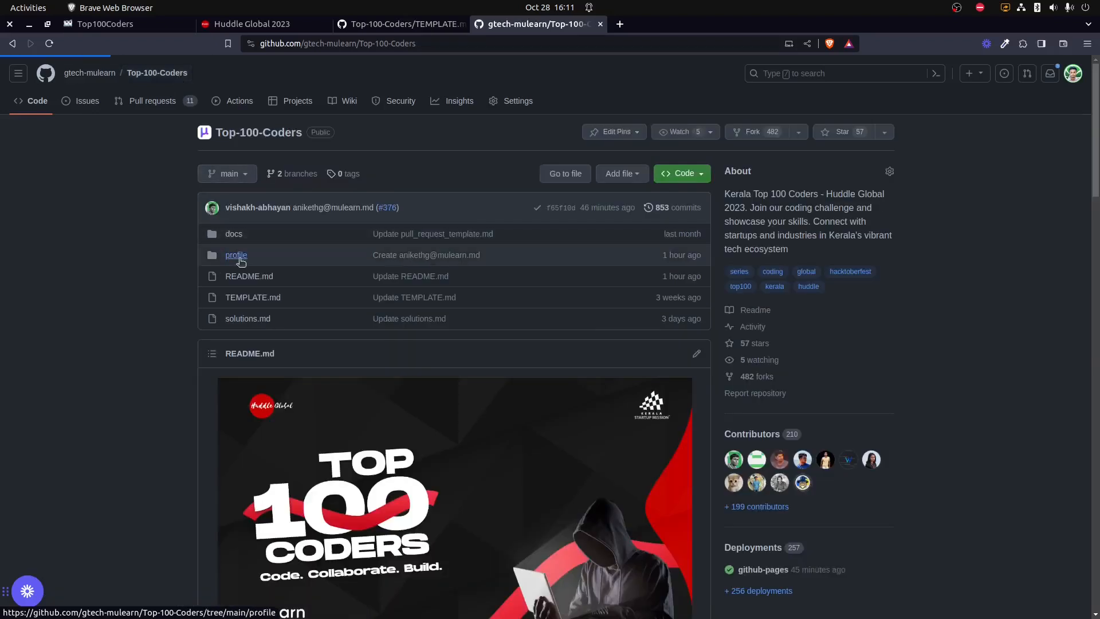
left_click(236, 255)
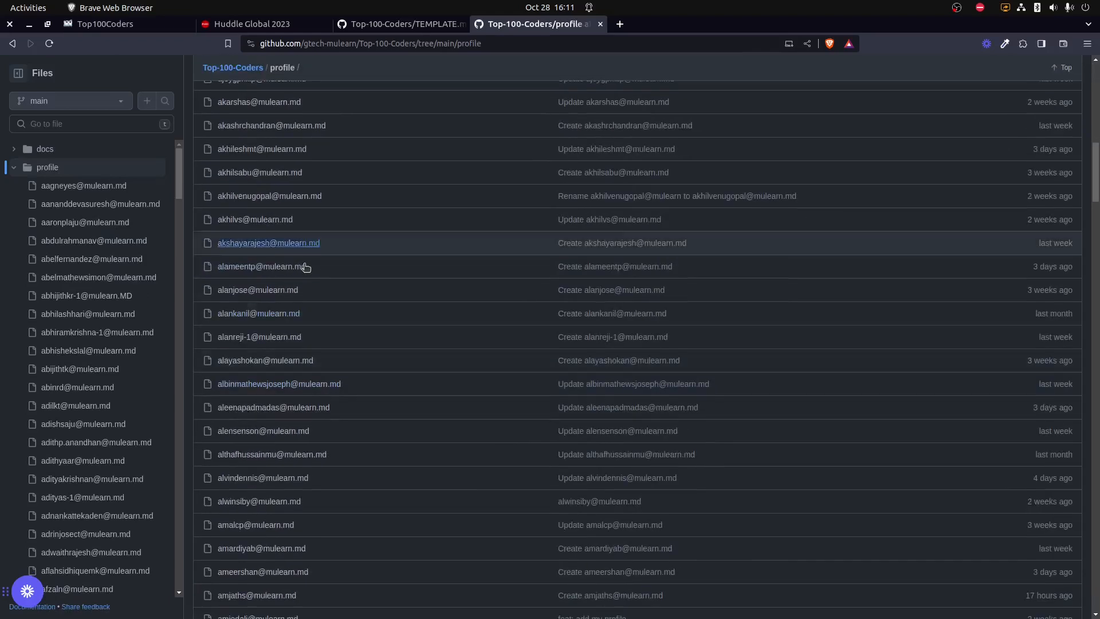
mouse_move(257, 313)
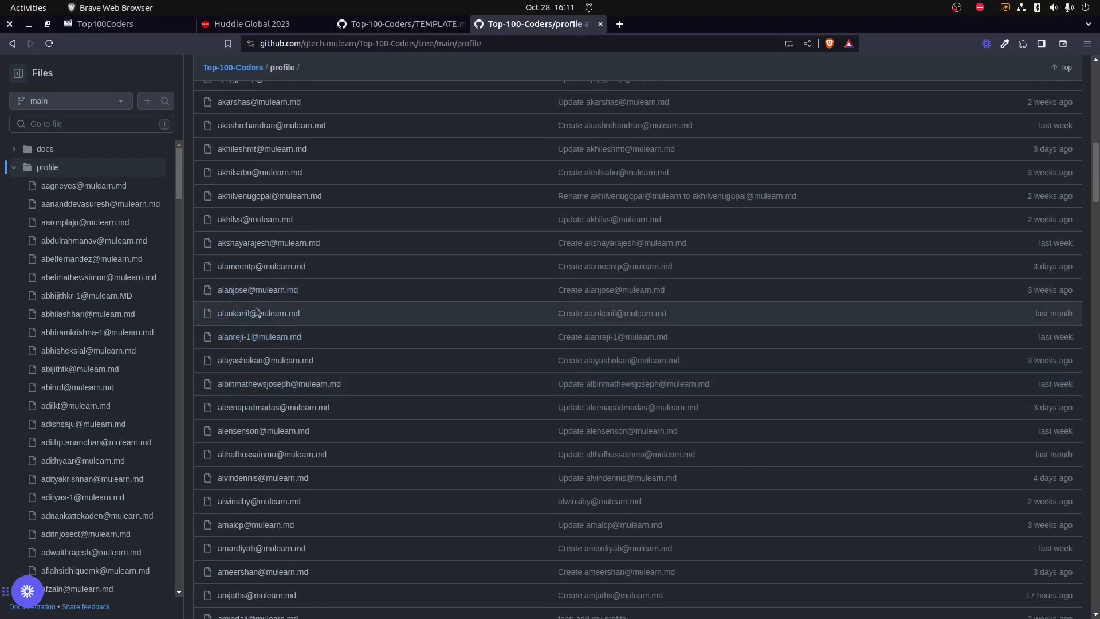
left_click(257, 312)
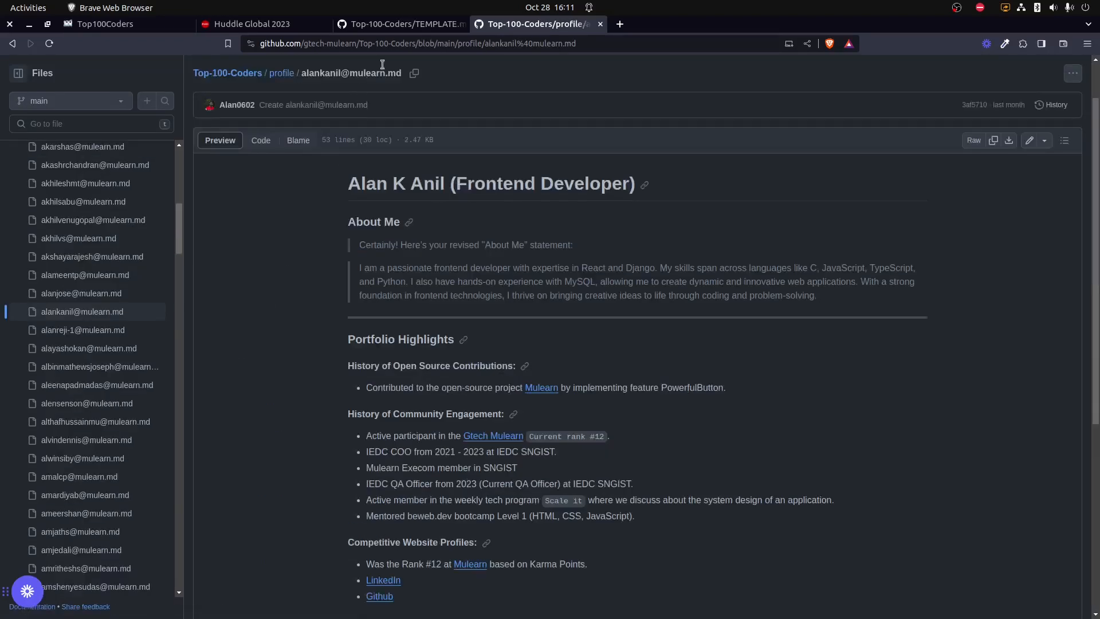
left_click(755, 24)
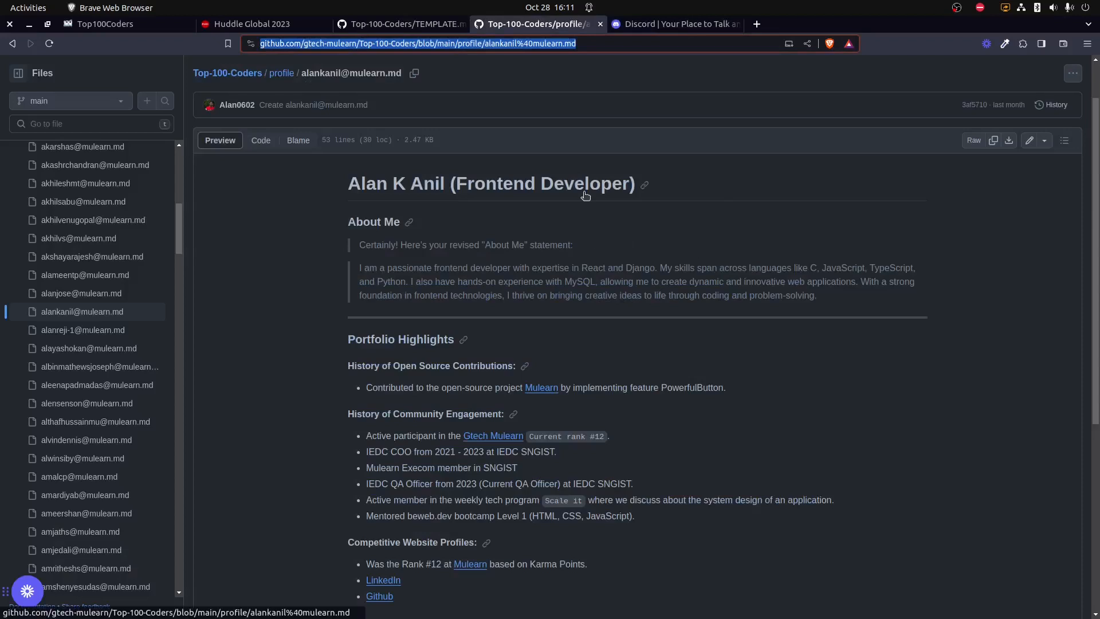
left_click(673, 24)
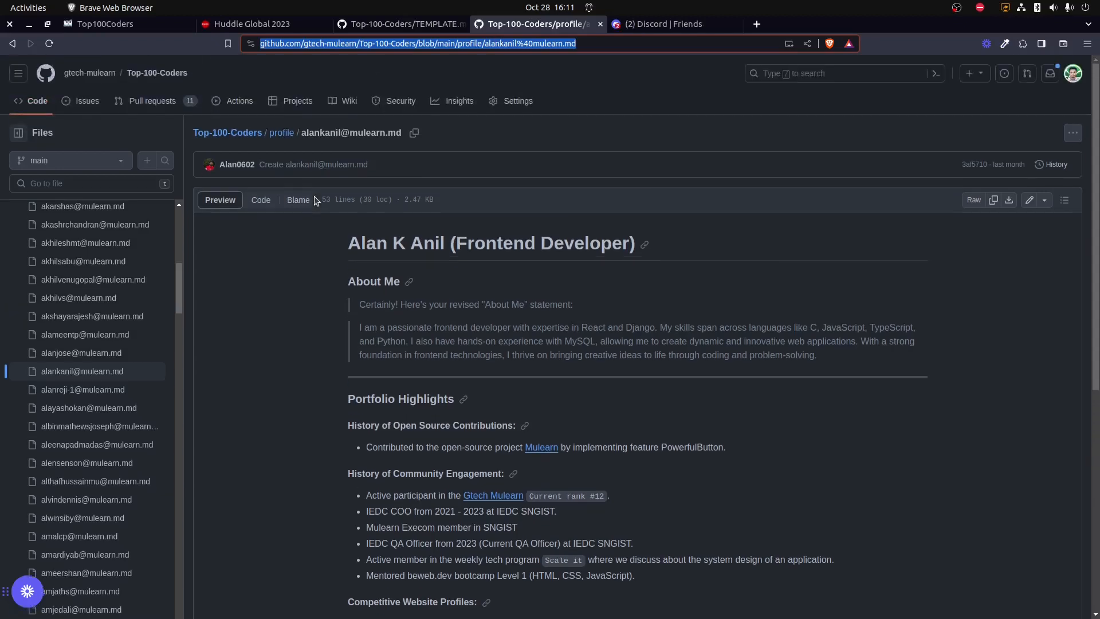
mouse_move(314, 146)
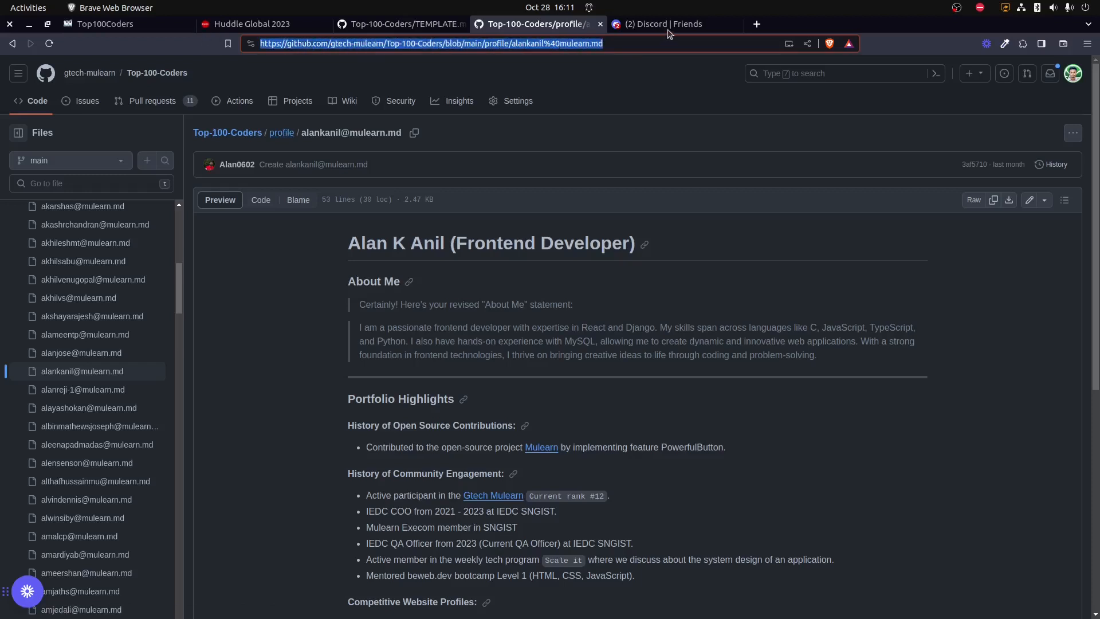
left_click(659, 23)
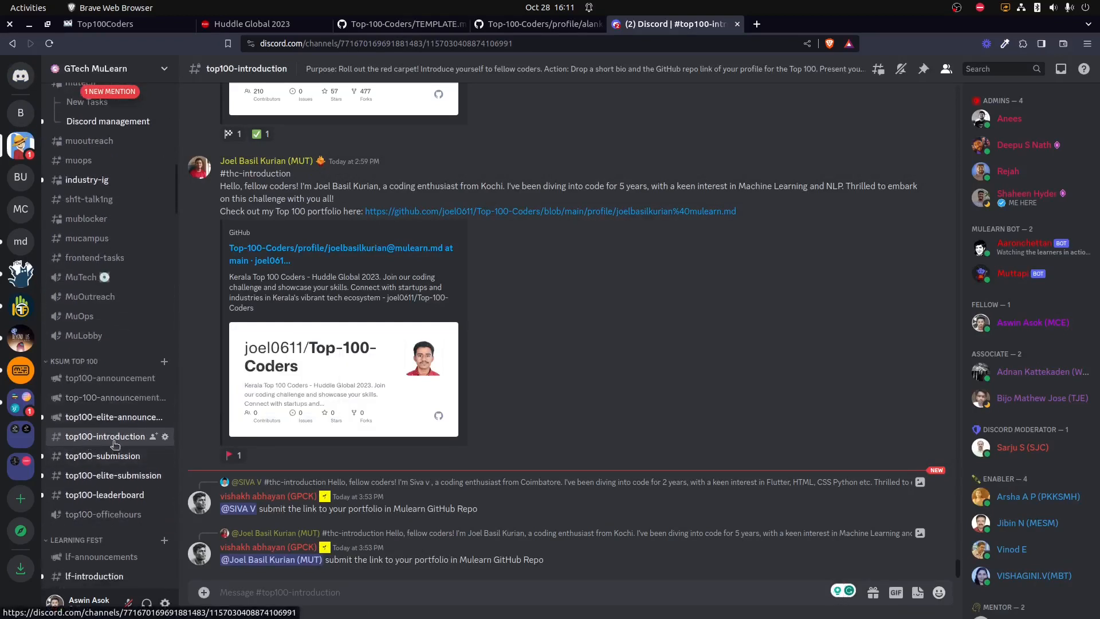
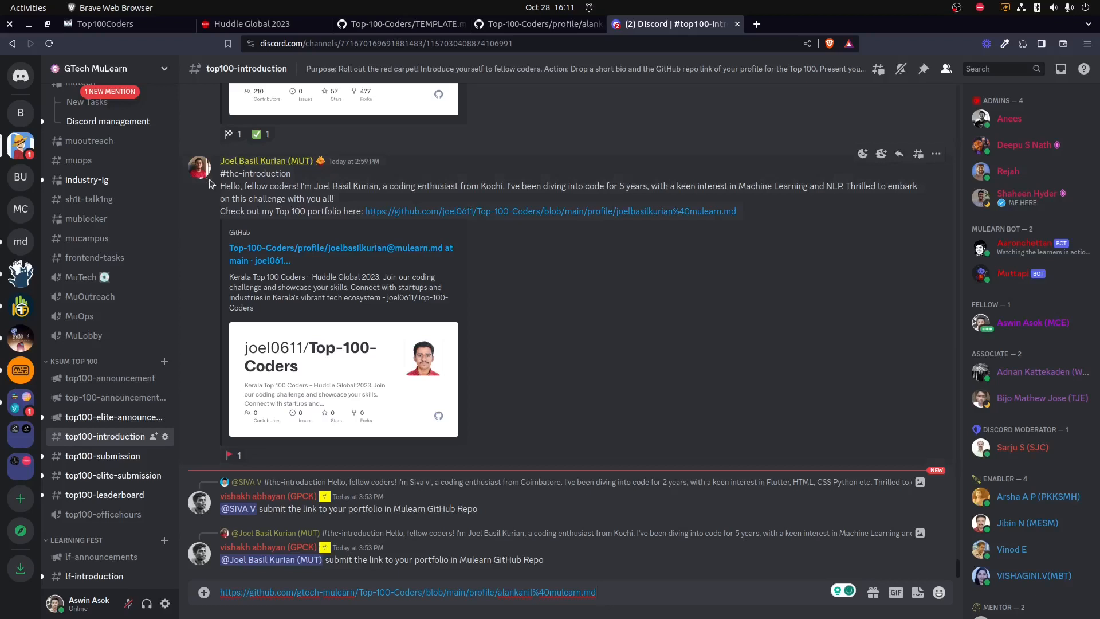
mouse_move(212, 191)
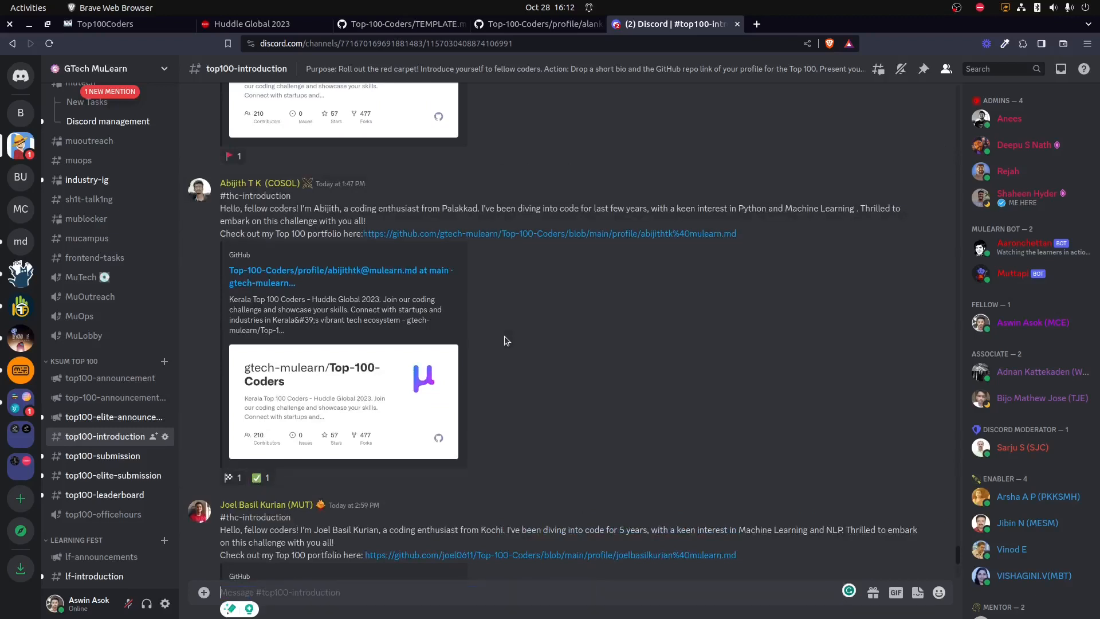
- Open the Top100Coders leaderboard and scroll down through the ranked coders
left_click(105, 24)
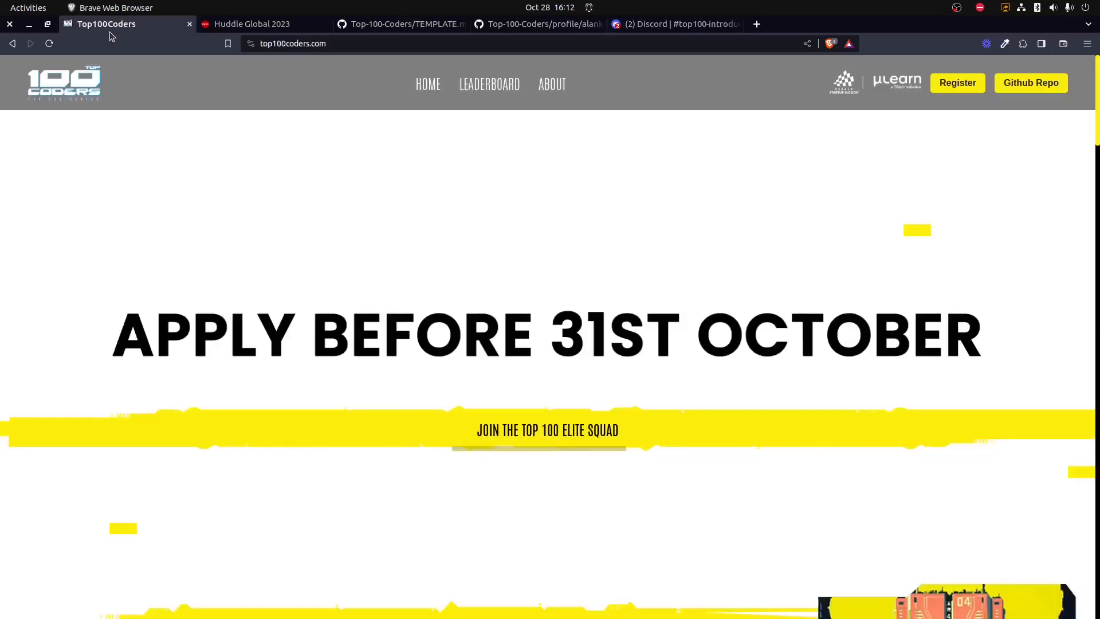
left_click(489, 84)
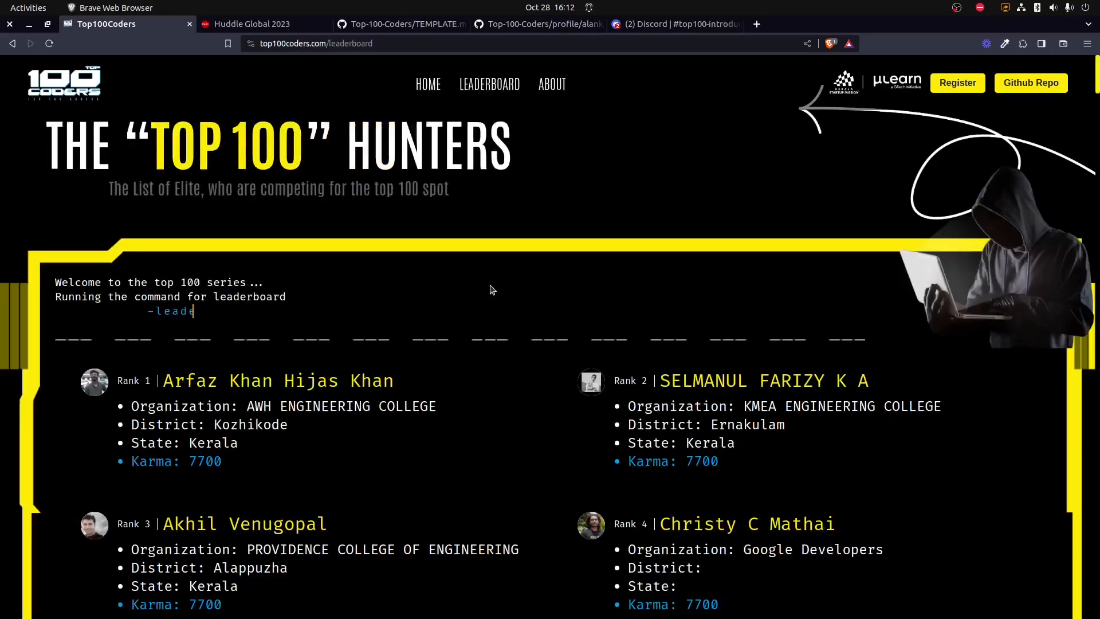
scroll("down", 3)
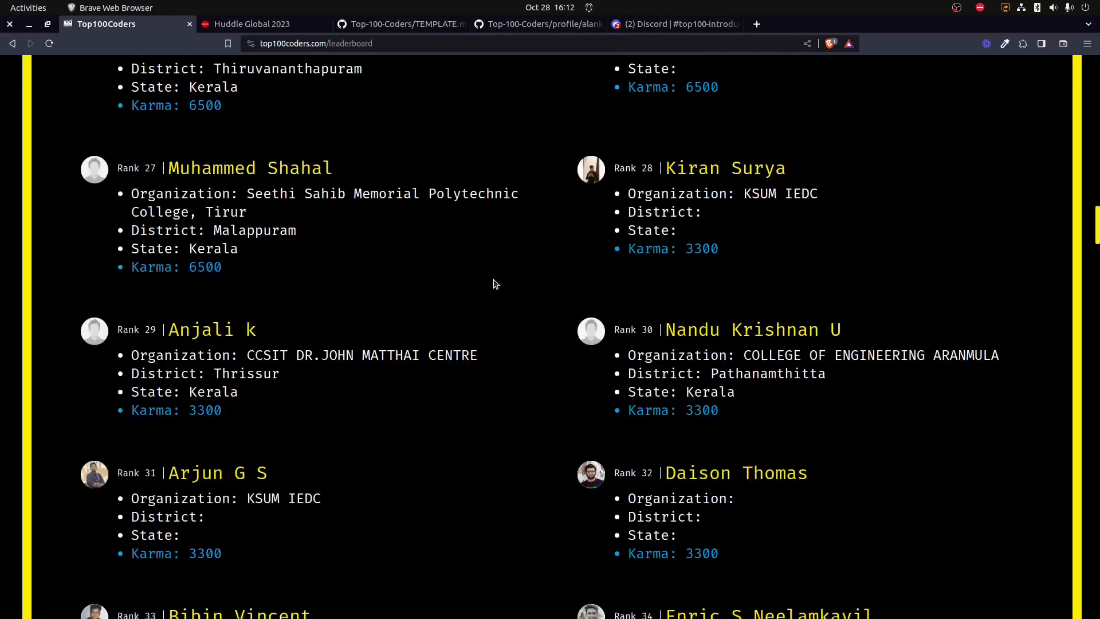
scroll("down", 3)
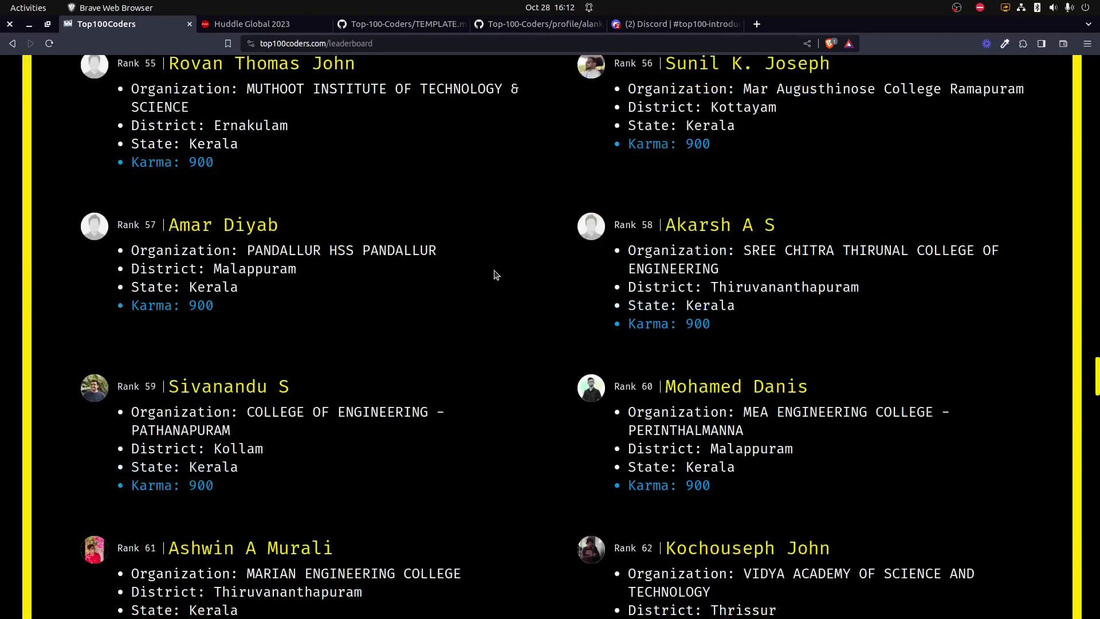
scroll("down", 3)
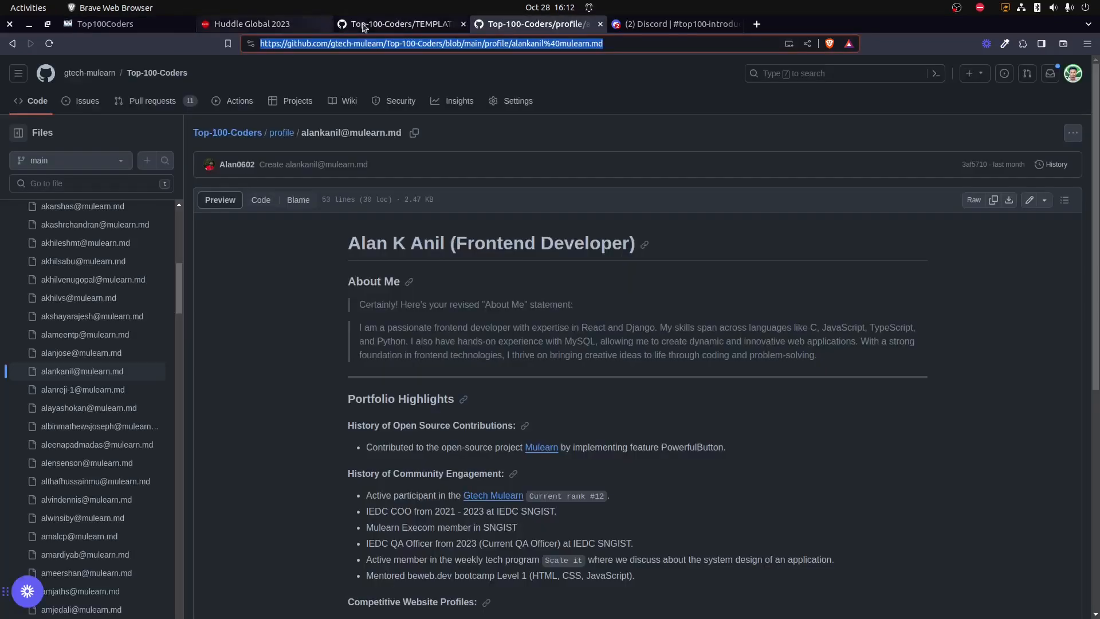
- Scroll through the #top-100-announcement-lvl2 posts on Discord, then go back to the leaderboard
left_click(674, 23)
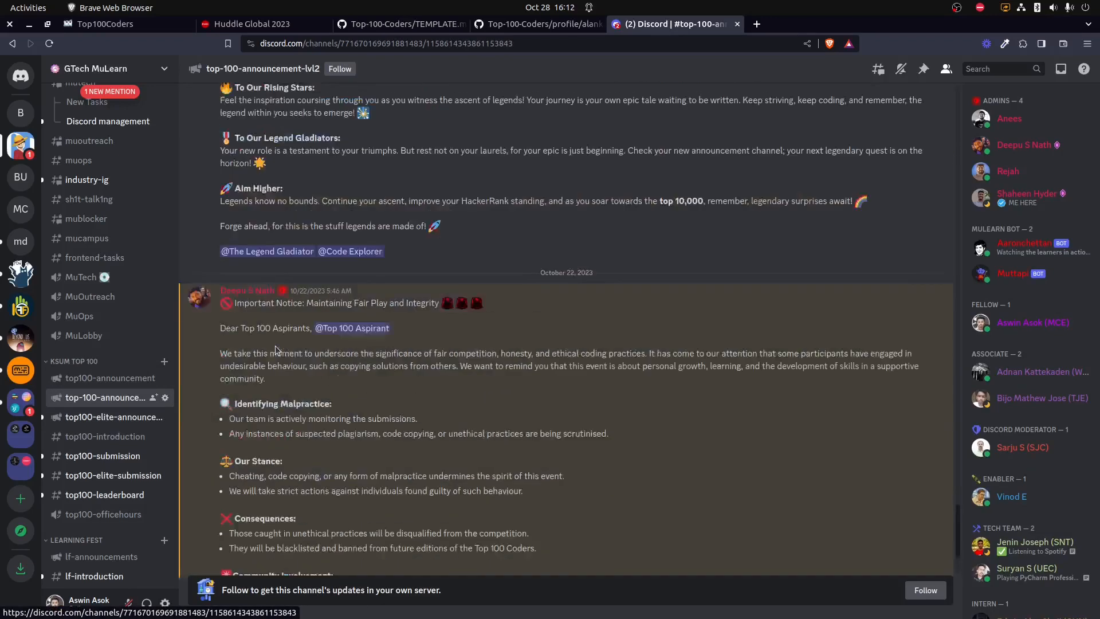
scroll("up", 3)
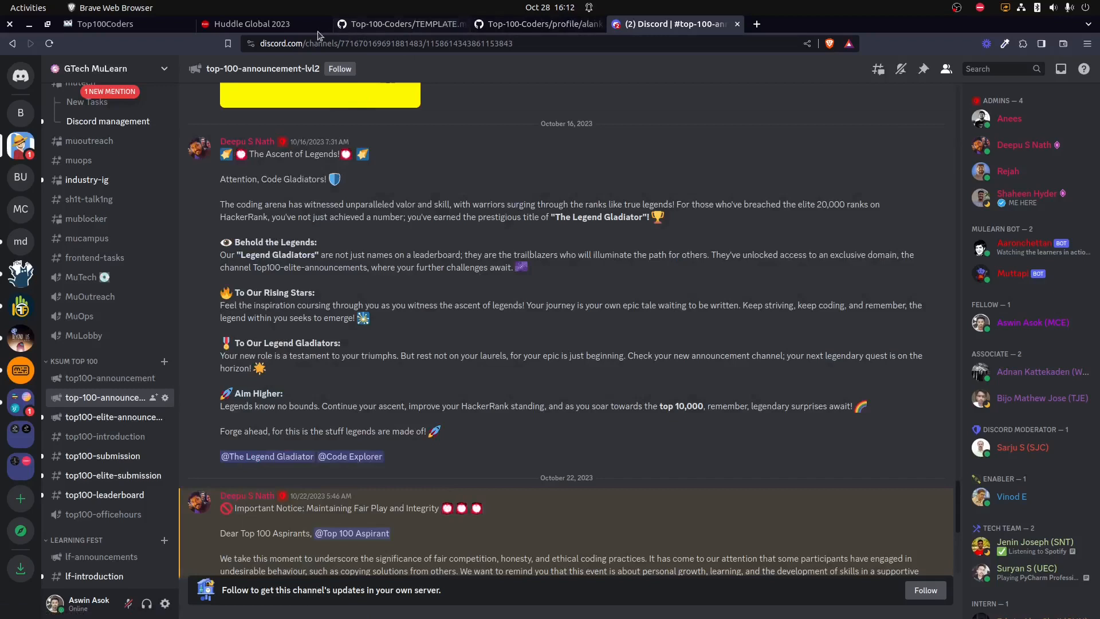
left_click(104, 23)
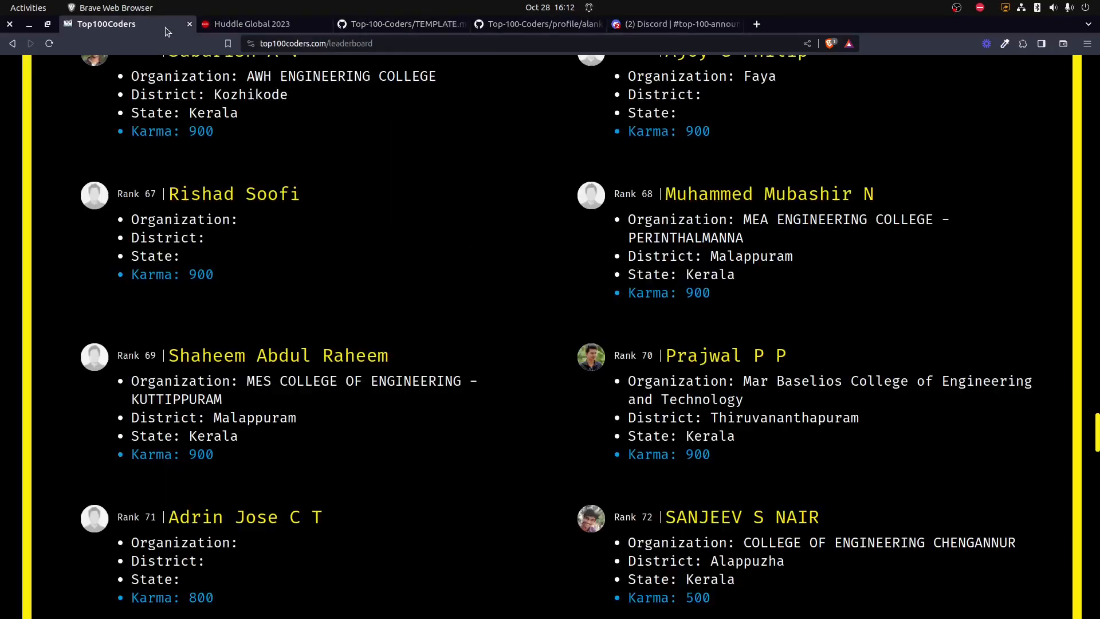
- Scroll the leaderboard back up to Rank 1
scroll("up", 3)
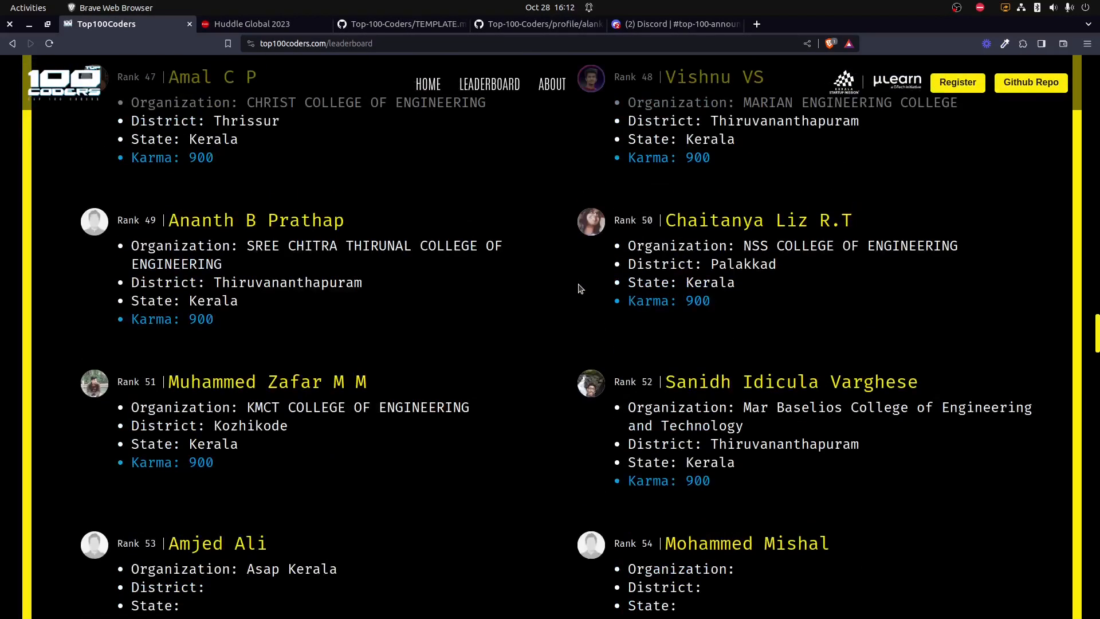
scroll("up", 3)
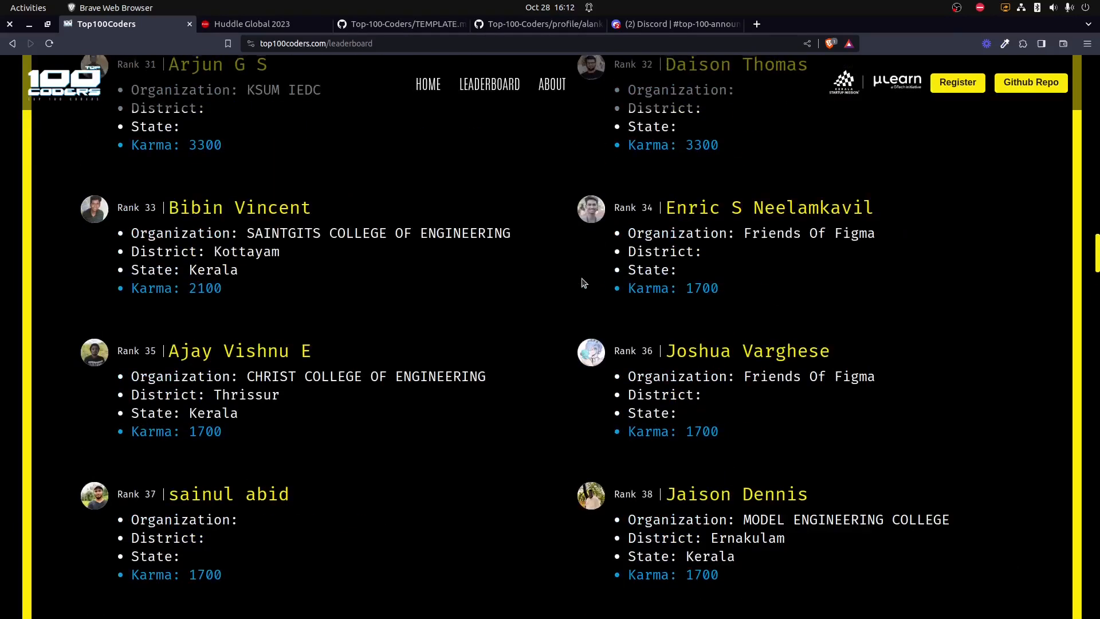
scroll("up", 3)
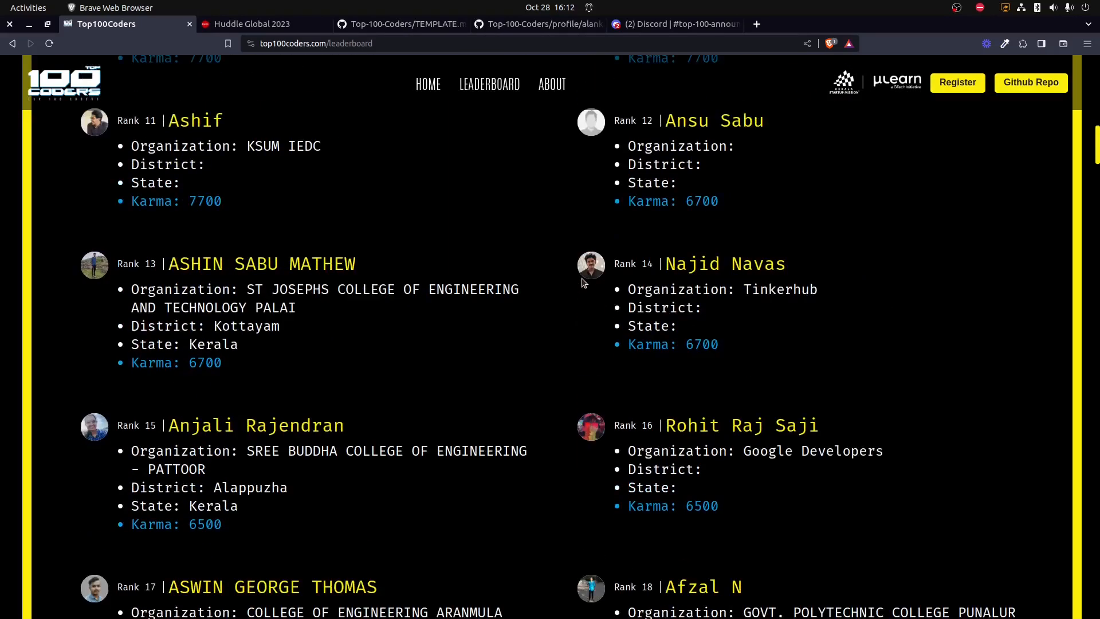
scroll("up", 3)
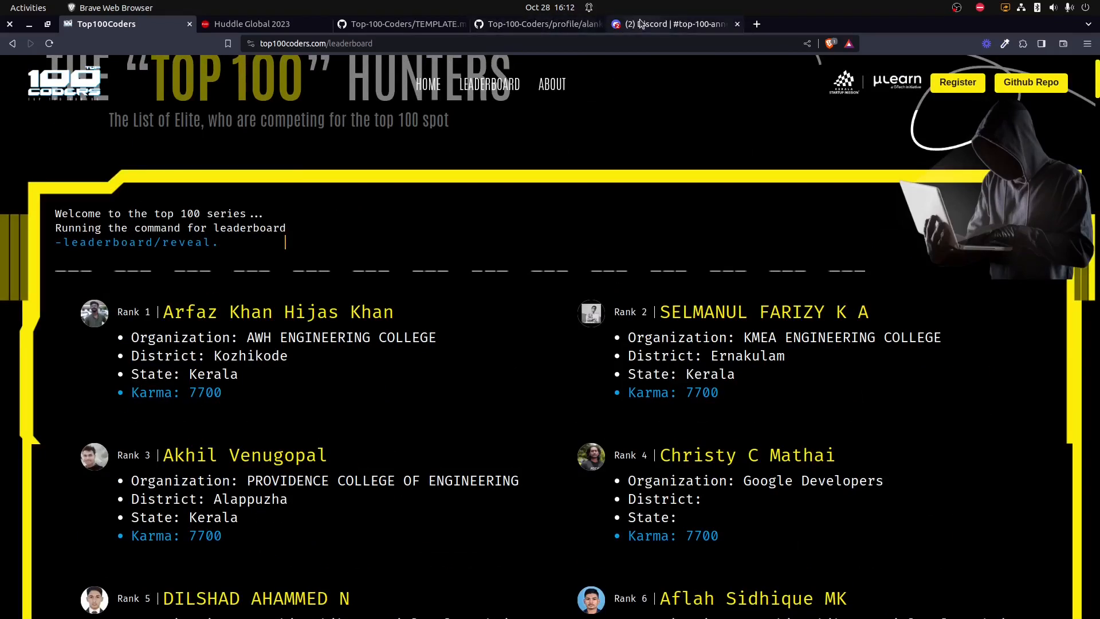
- Switch between Discord and the leaderboard, ending on the Discord Fair Play and Integrity notice
left_click(674, 24)
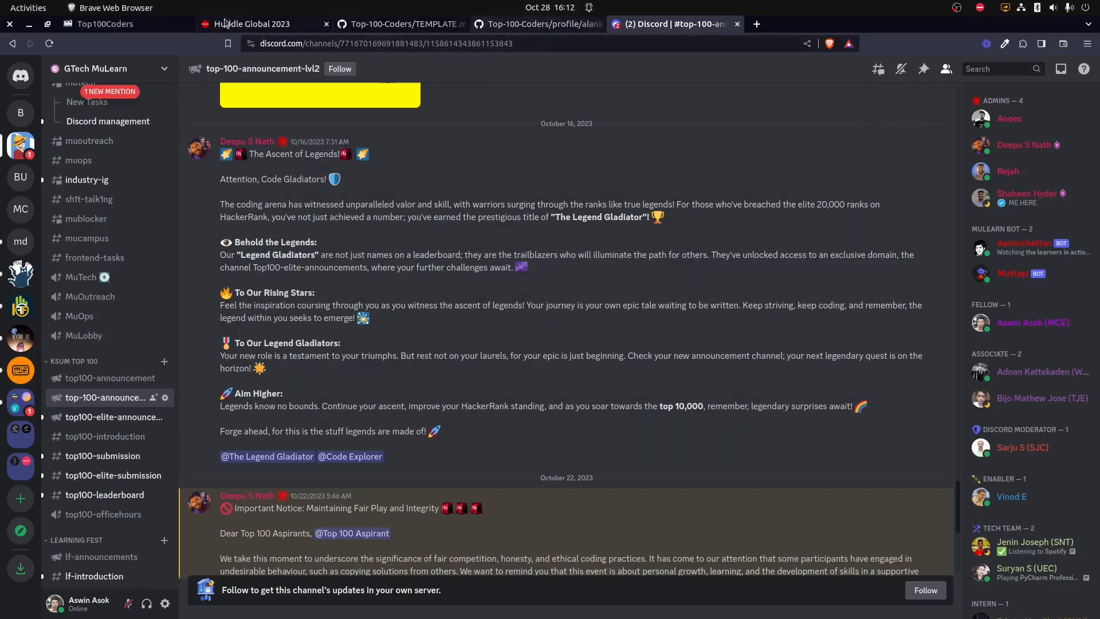
left_click(106, 24)
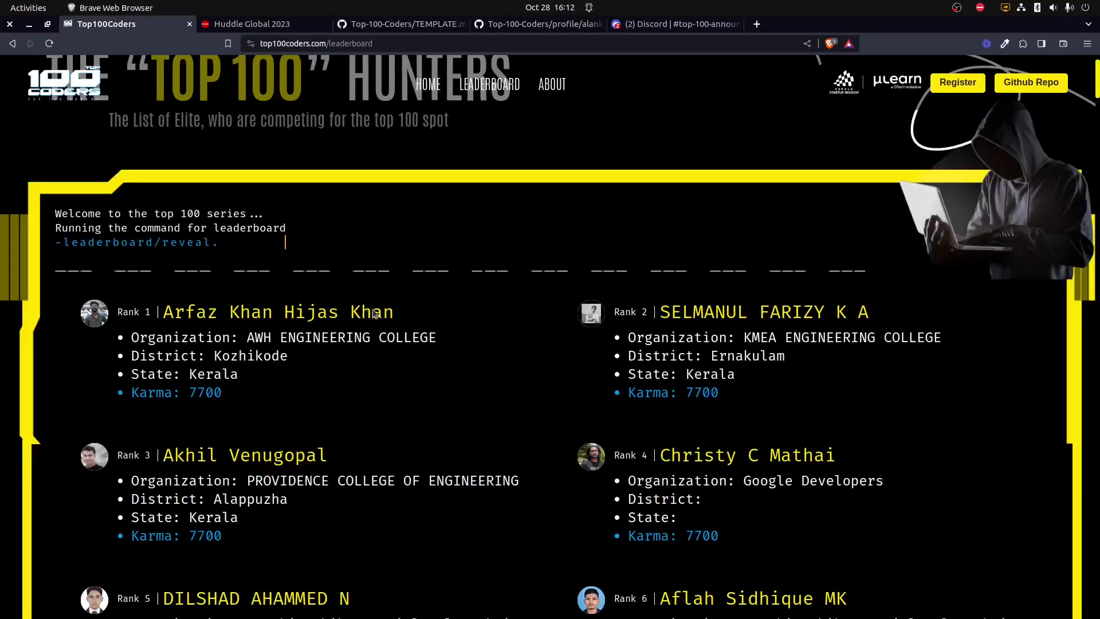
scroll("down", 3)
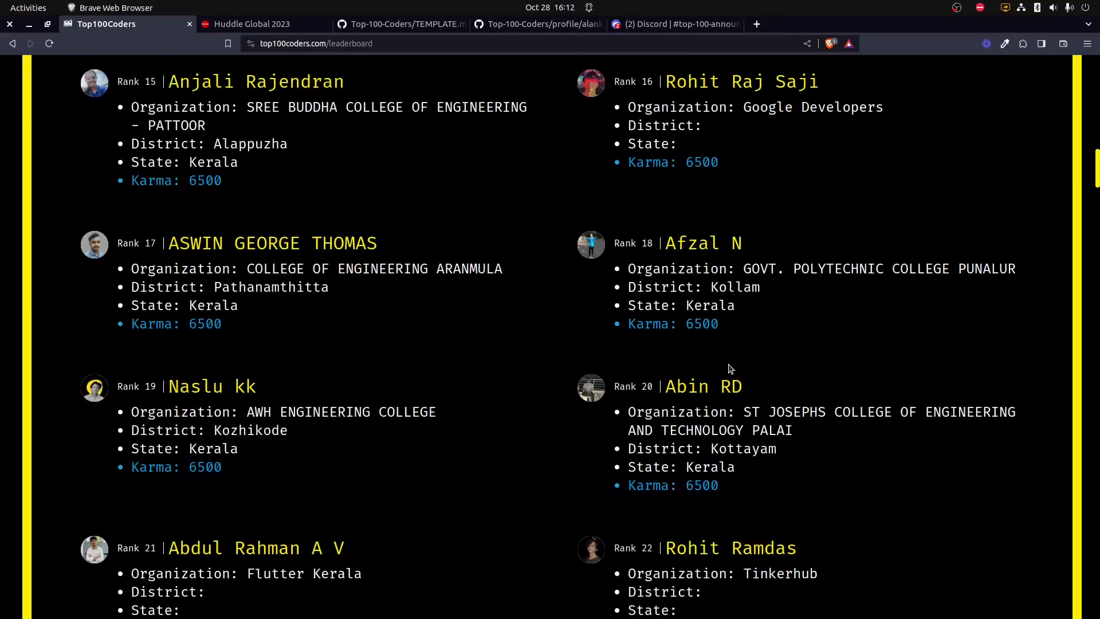
mouse_move(450, 202)
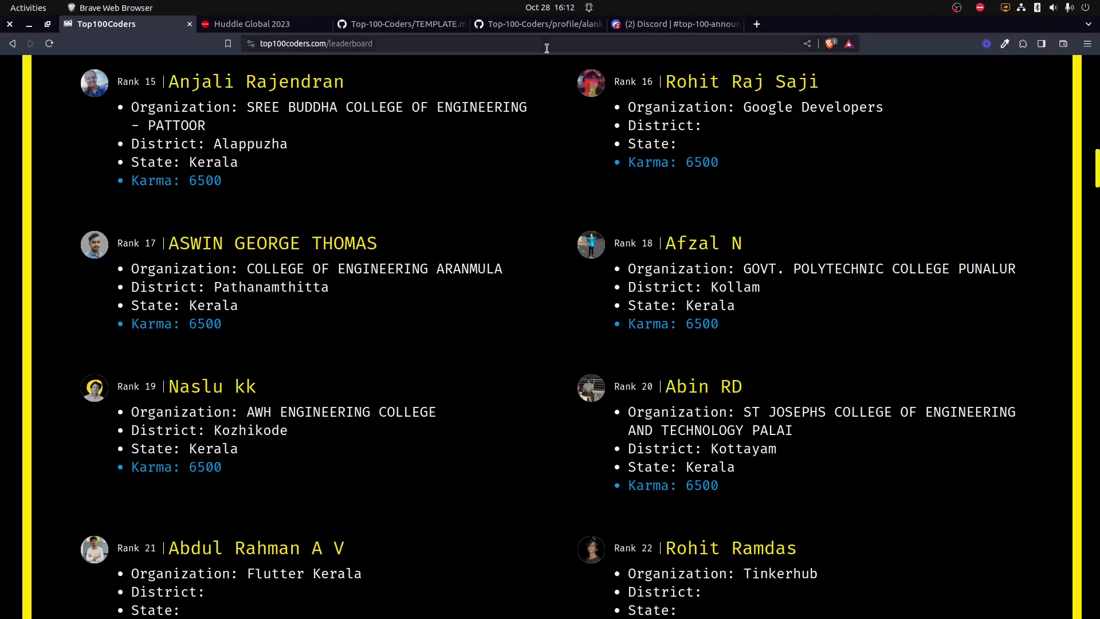
left_click(537, 25)
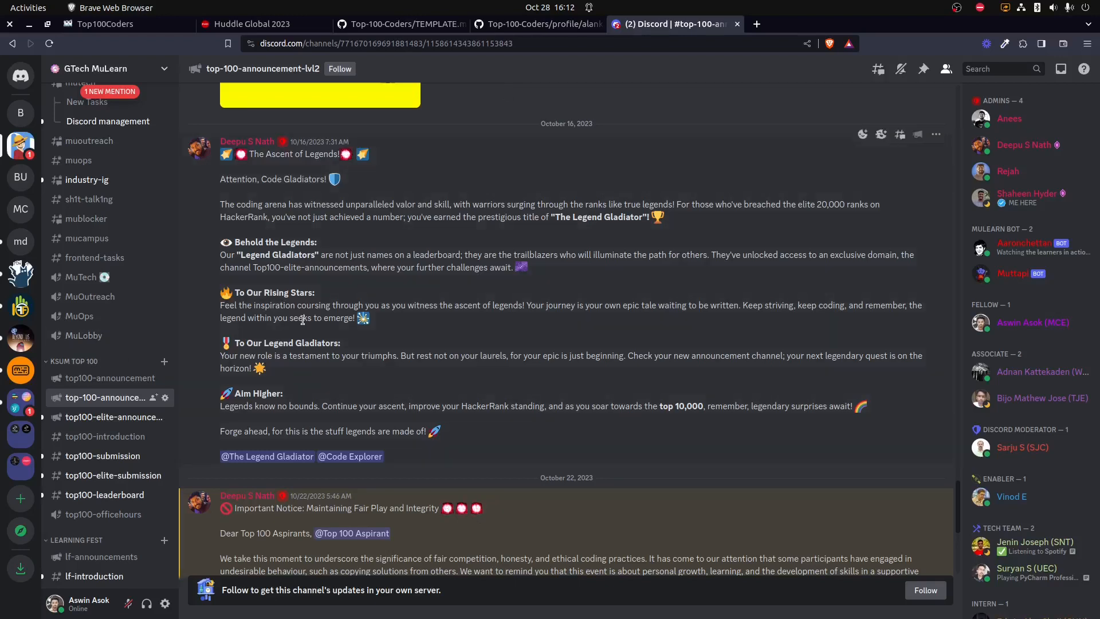
scroll("down", 3)
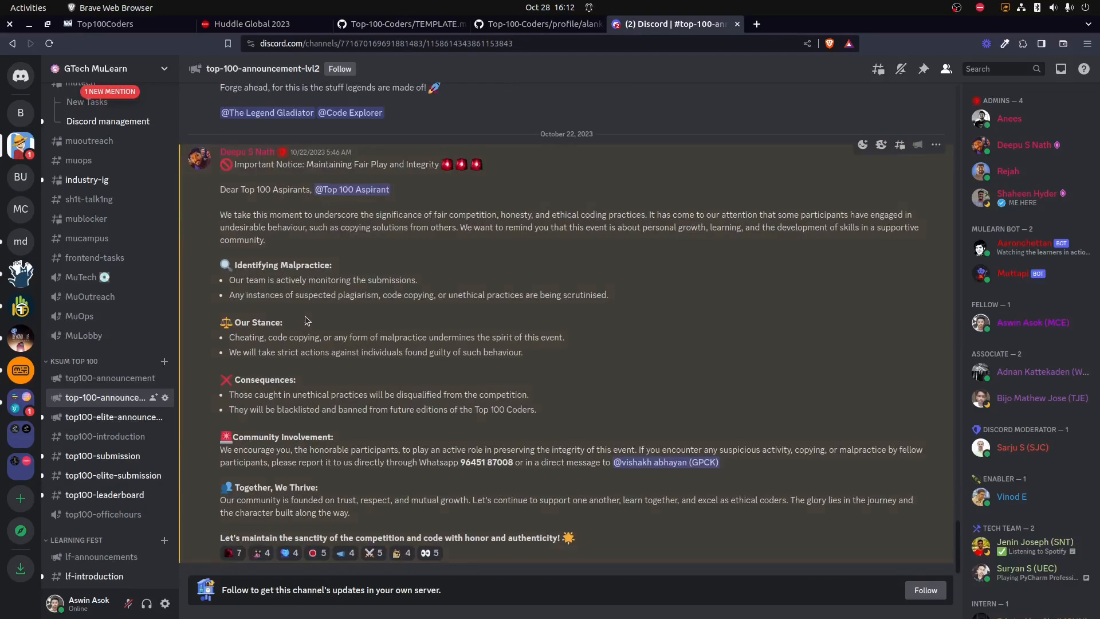